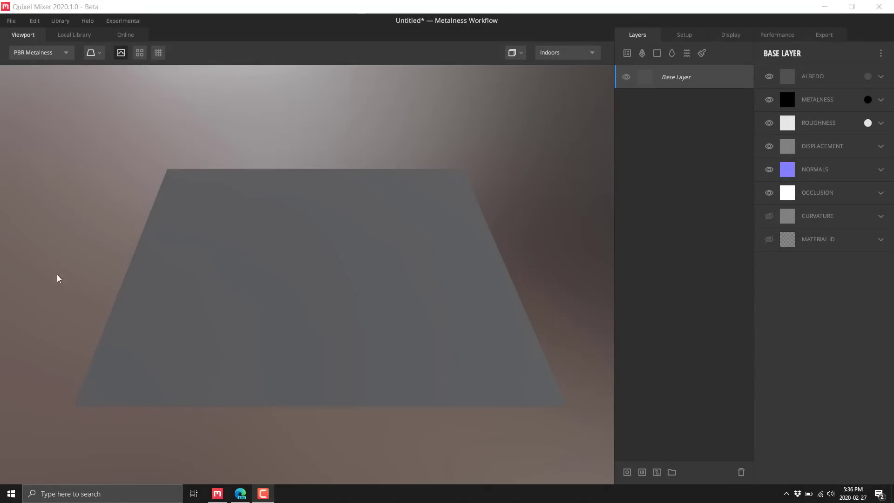
{"action": "mouse_move", "coordinate": [477, 97]}
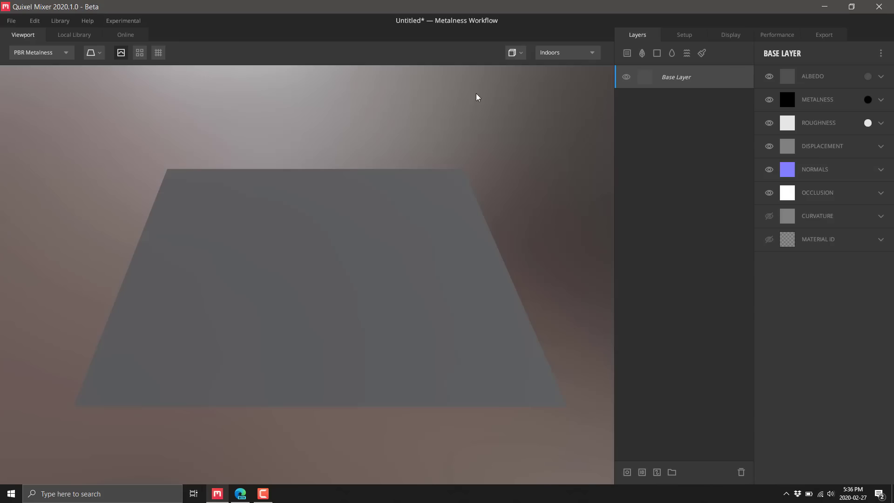
{"action": "mouse_move", "coordinate": [665, 93]}
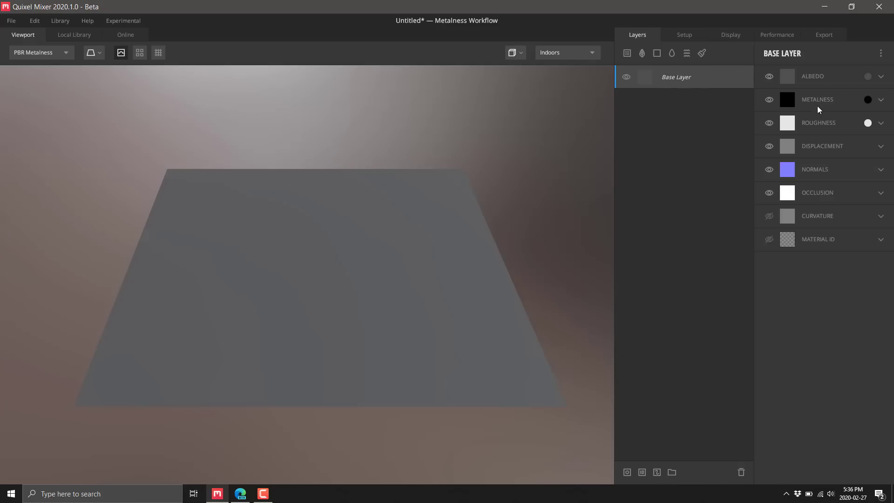
{"action": "mouse_move", "coordinate": [855, 81]}
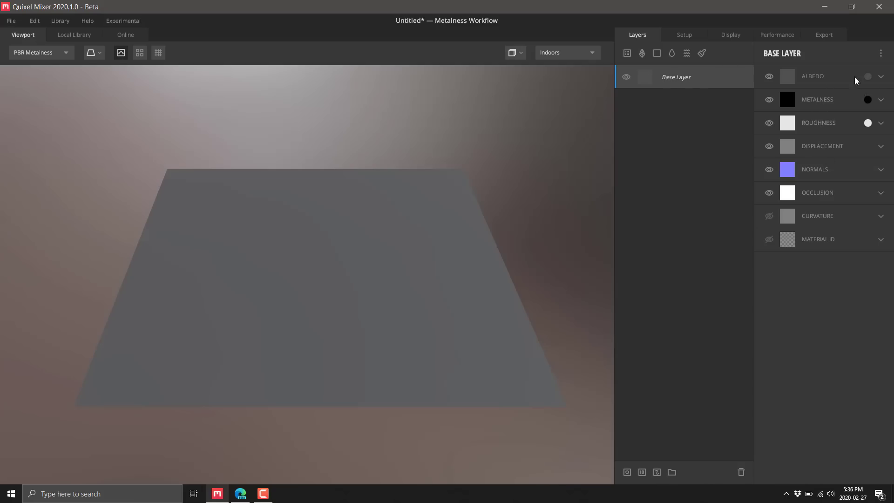
- Darken the Base Layer albedo and browse the online catalogue before settling on the Local Library
{"action": "left_click", "coordinate": [788, 76]}
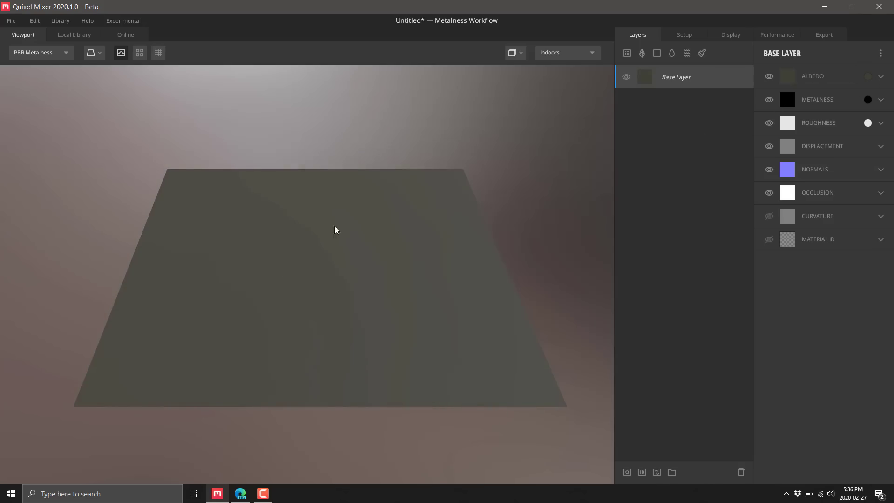
{"action": "left_click", "coordinate": [881, 75]}
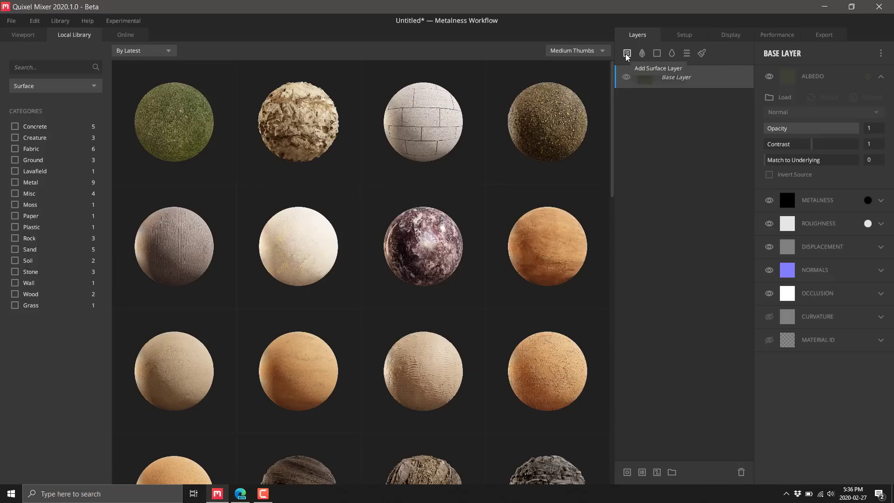
{"action": "mouse_move", "coordinate": [103, 124]}
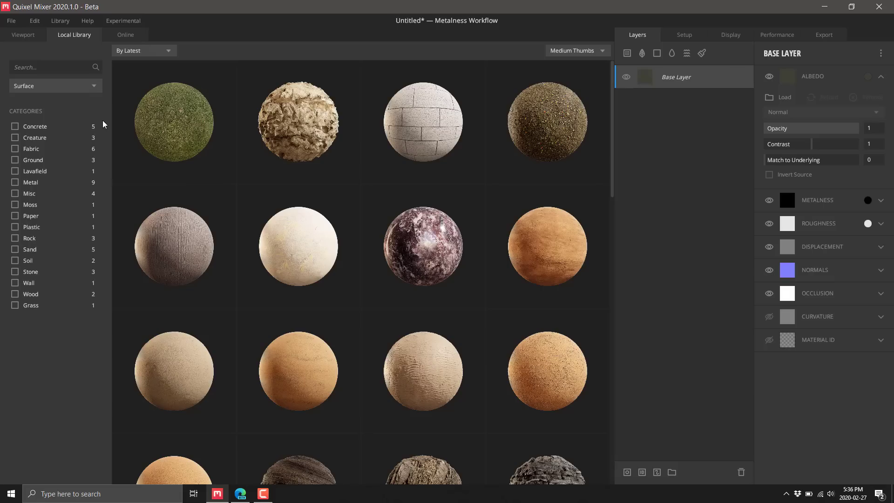
{"action": "mouse_move", "coordinate": [122, 50]}
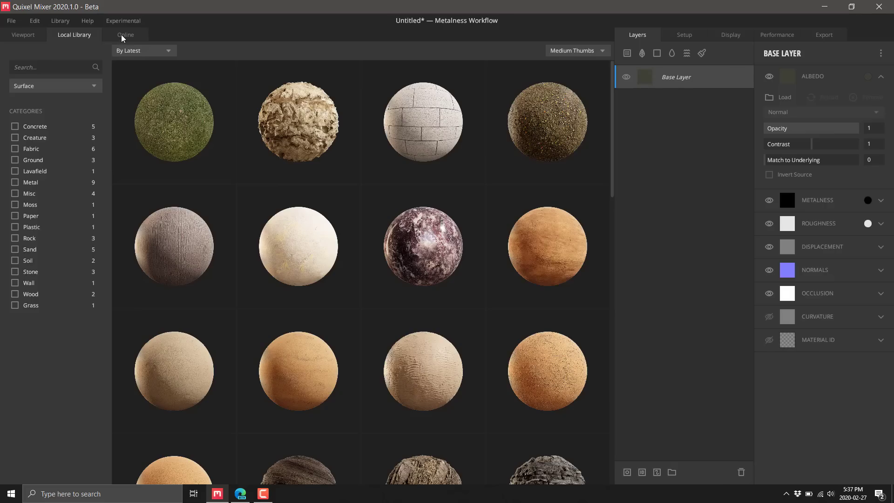
{"action": "left_click", "coordinate": [124, 35]}
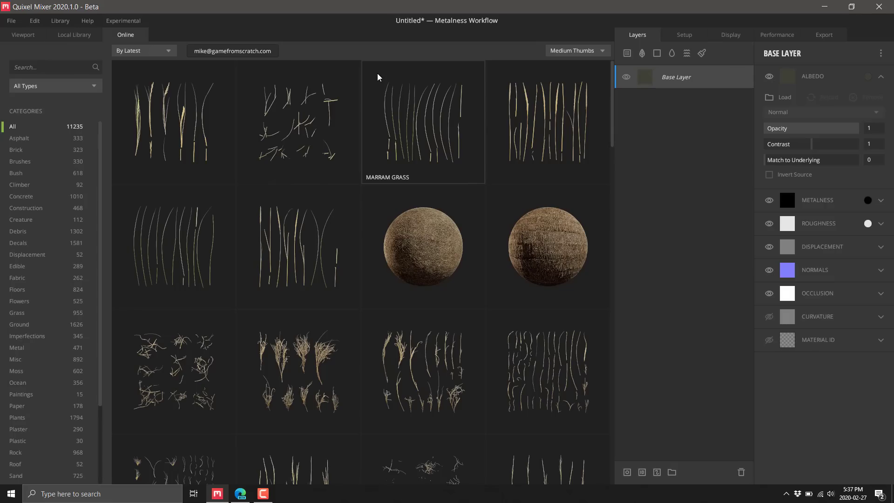
{"action": "mouse_move", "coordinate": [207, 111]}
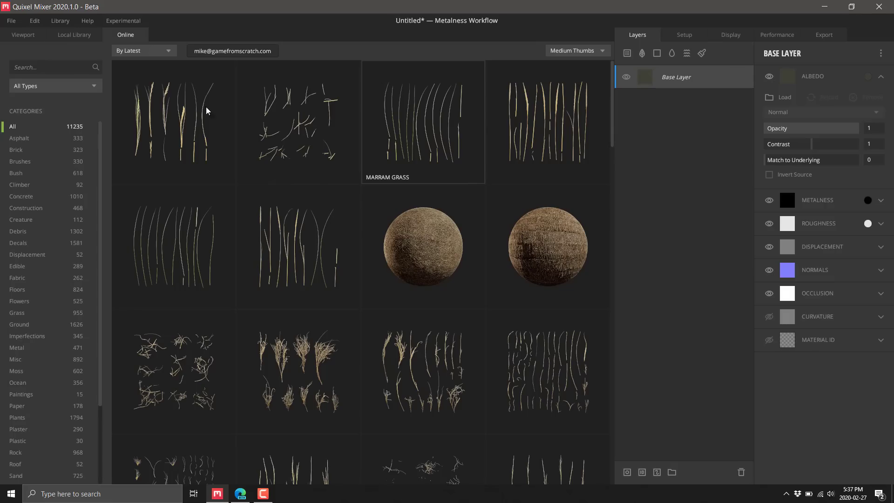
{"action": "mouse_move", "coordinate": [298, 246]}
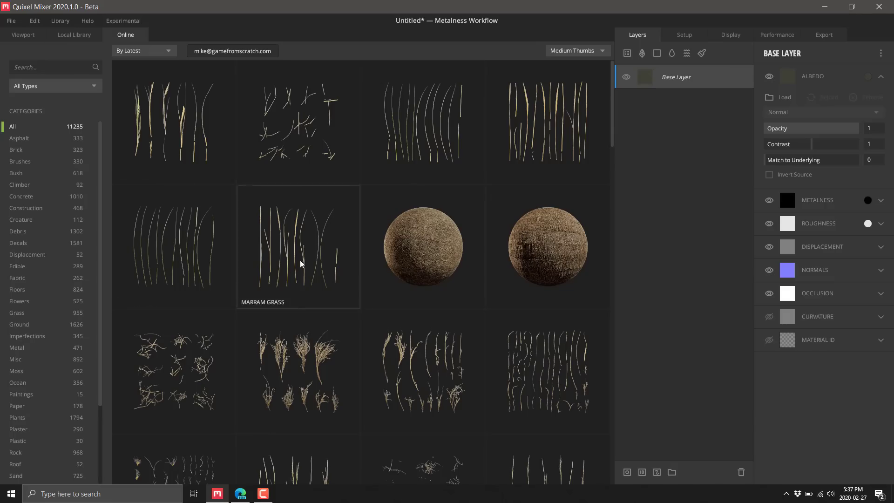
{"action": "mouse_move", "coordinate": [75, 131]}
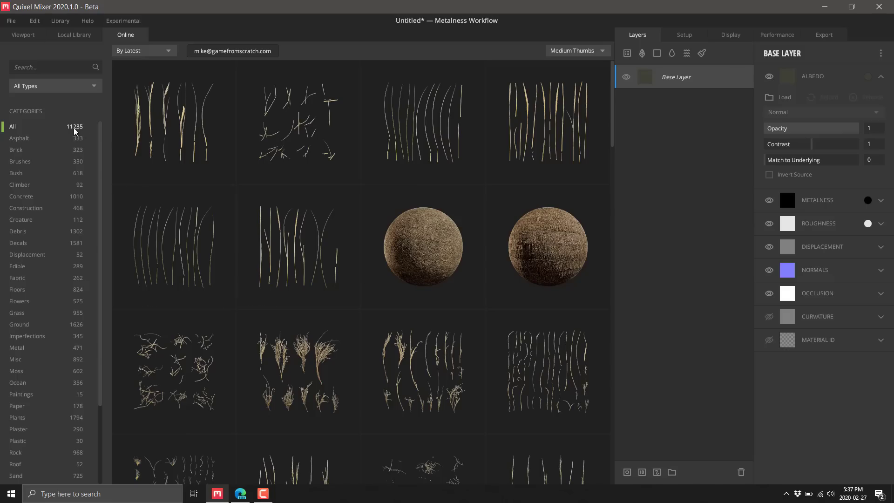
{"action": "mouse_move", "coordinate": [82, 34]}
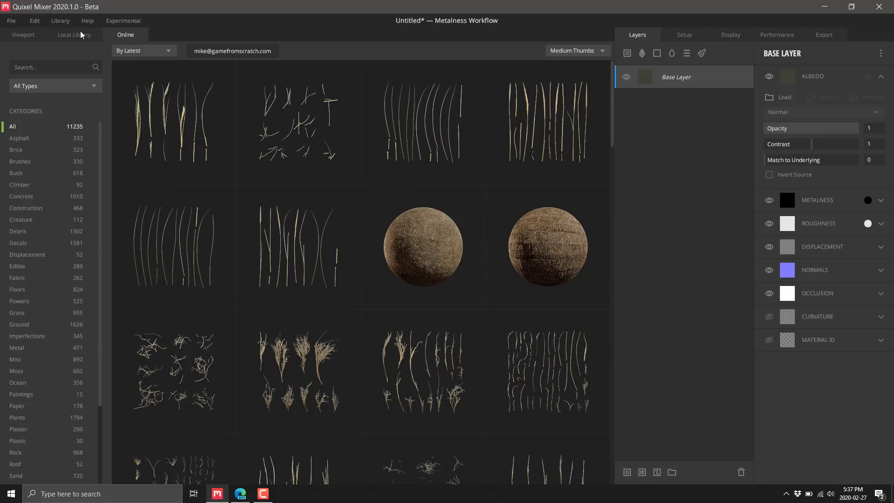
{"action": "left_click", "coordinate": [74, 35]}
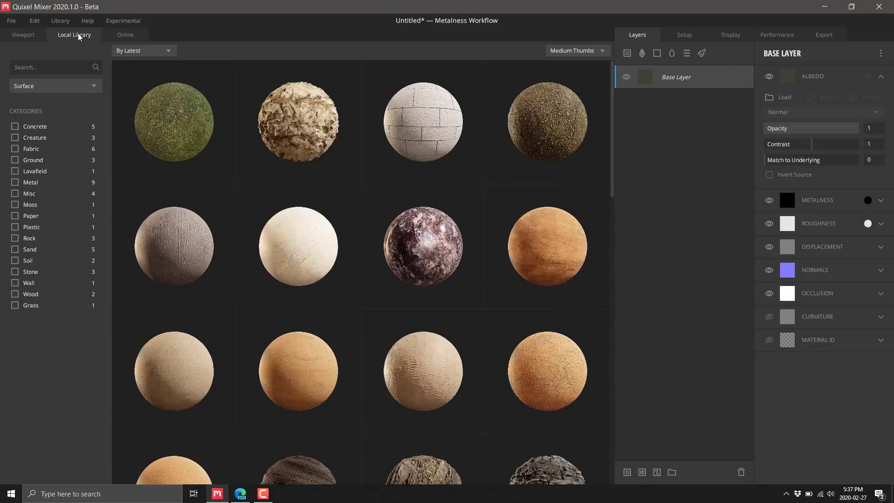
{"action": "mouse_move", "coordinate": [226, 182]}
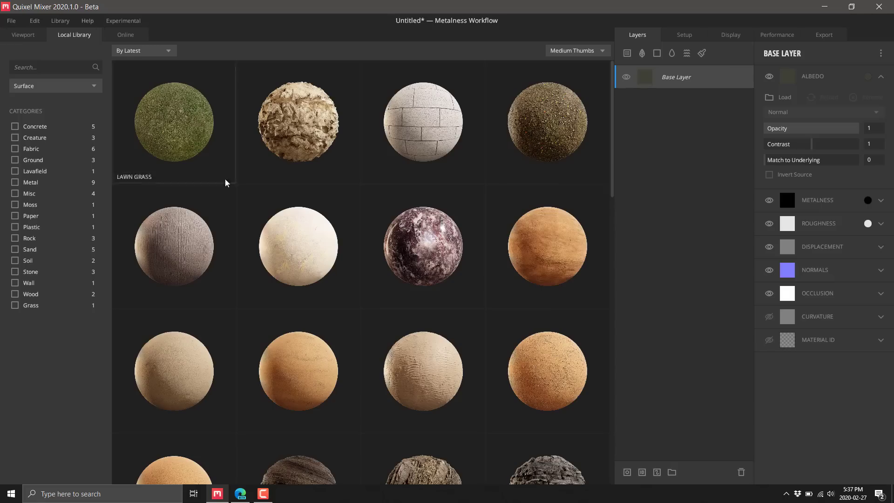
{"action": "mouse_move", "coordinate": [189, 132]}
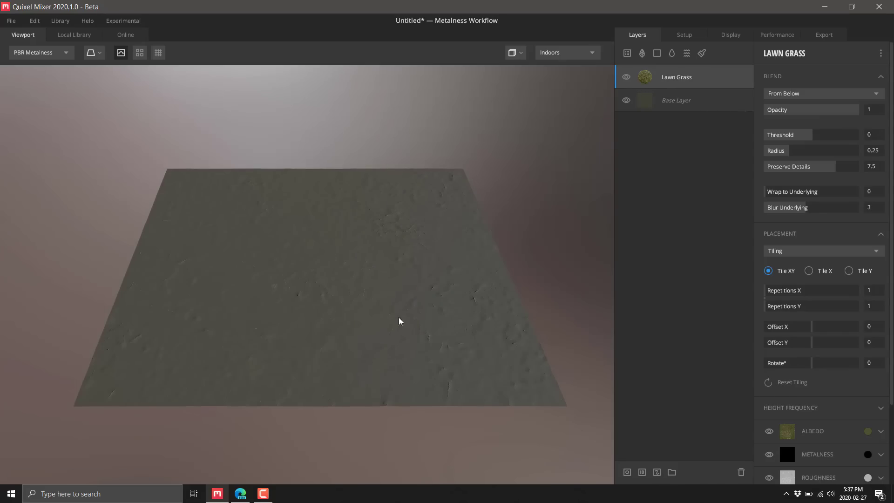
{"action": "mouse_move", "coordinate": [637, 108]}
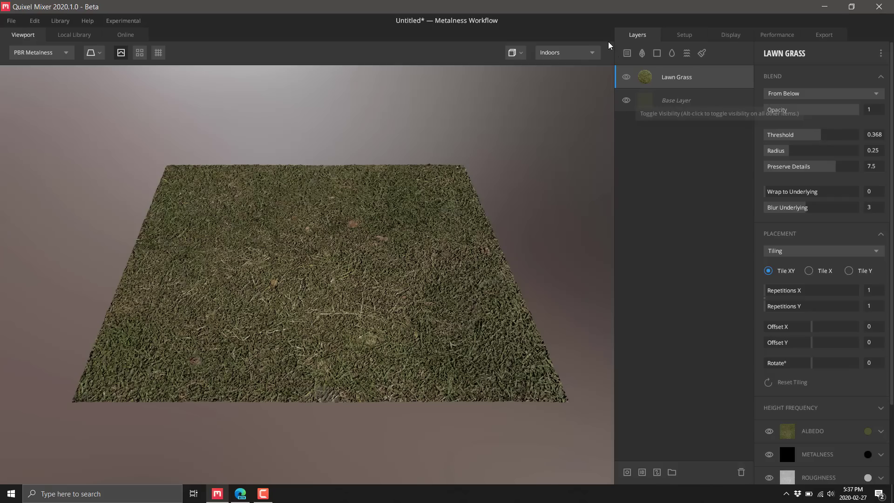
{"action": "mouse_move", "coordinate": [638, 47]}
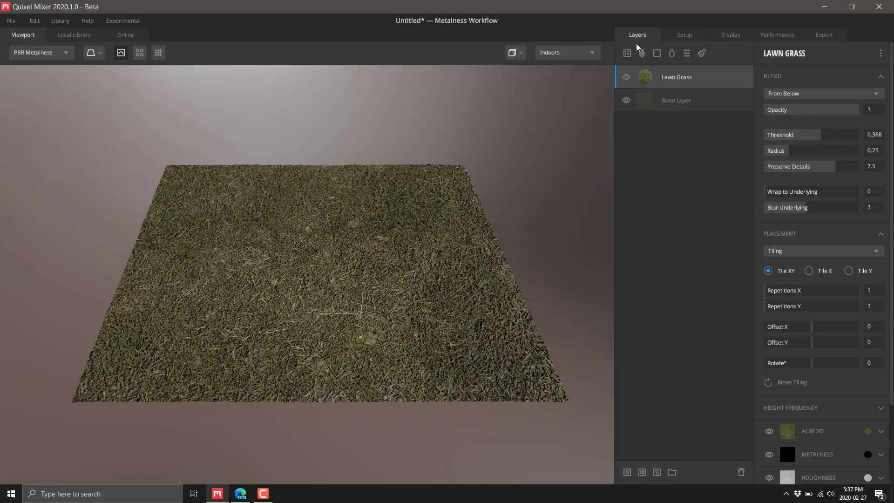
- Add the Lawn Grass surface at threshold 0.368 and return to the 3D viewport
{"action": "left_click", "coordinate": [74, 34]}
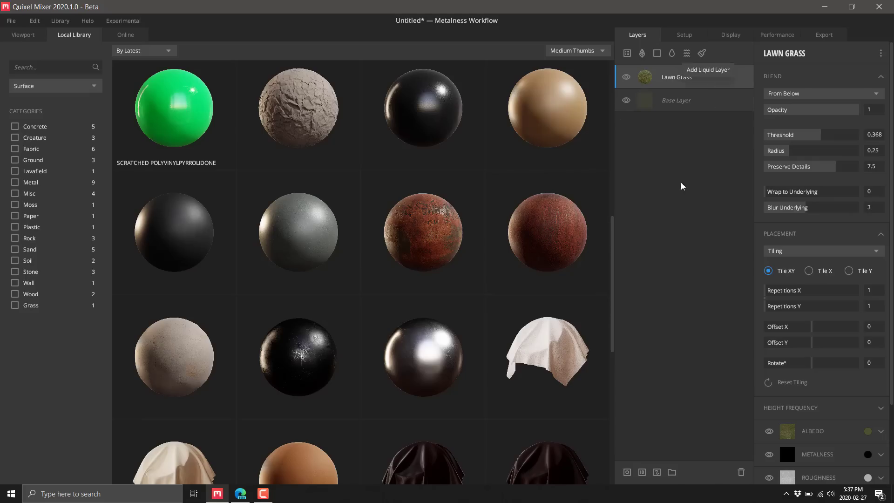
{"action": "mouse_move", "coordinate": [655, 67]}
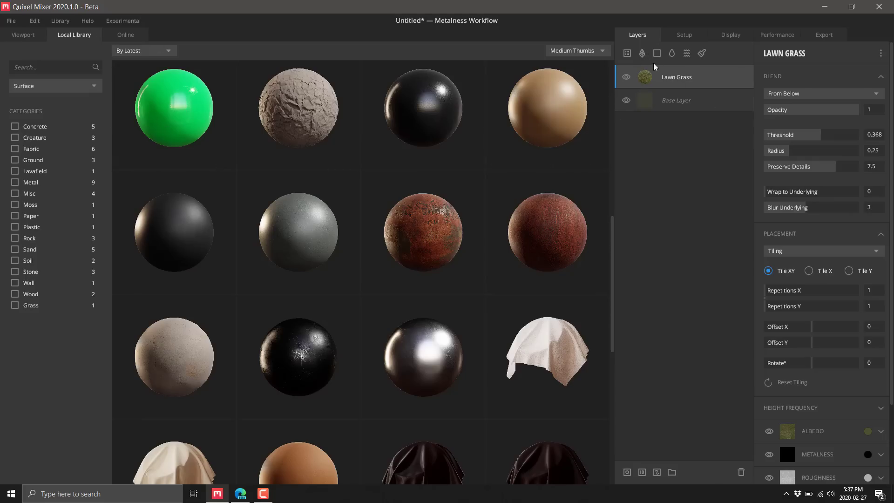
{"action": "left_click", "coordinate": [22, 34]}
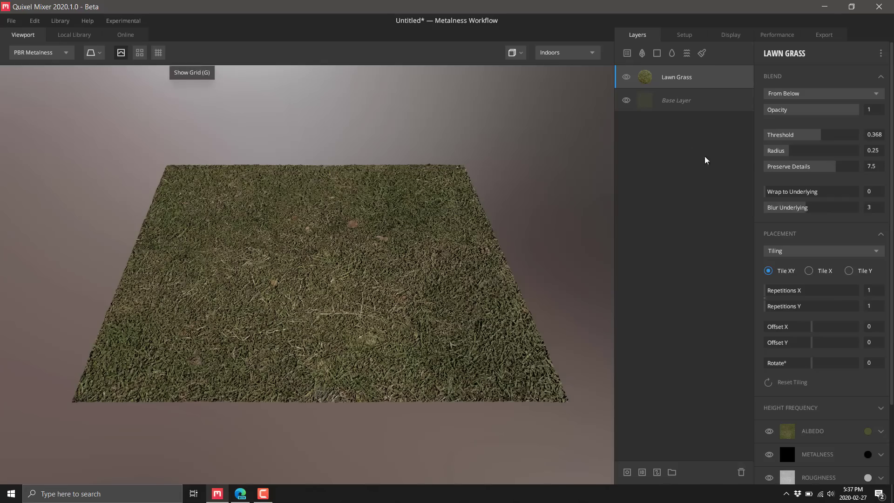
{"action": "mouse_move", "coordinate": [642, 52]}
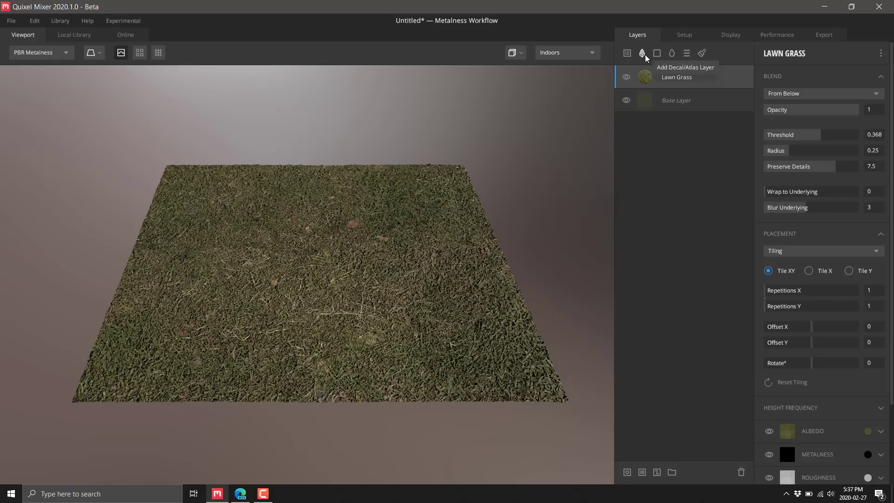
- Add a Desert Soil Scatter decal layer with Freeform placement at scale 1.936
{"action": "left_click", "coordinate": [73, 35]}
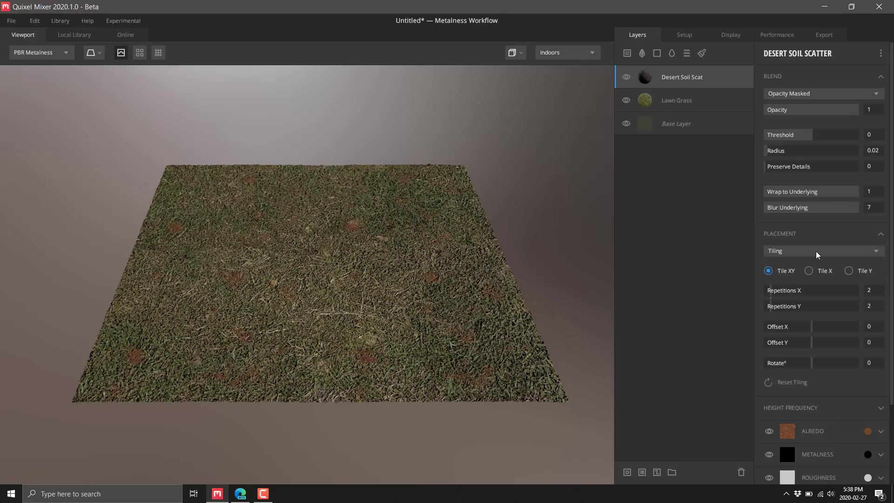
{"action": "left_click", "coordinate": [823, 251]}
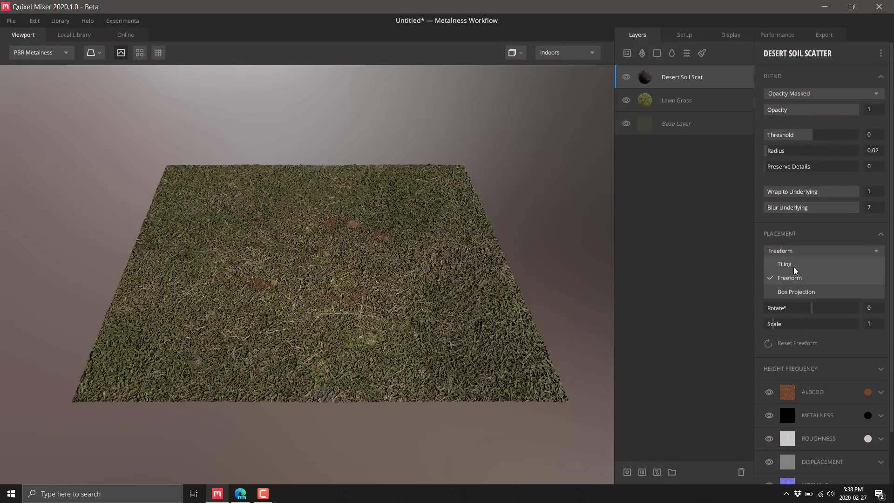
{"action": "left_click", "coordinate": [789, 278]}
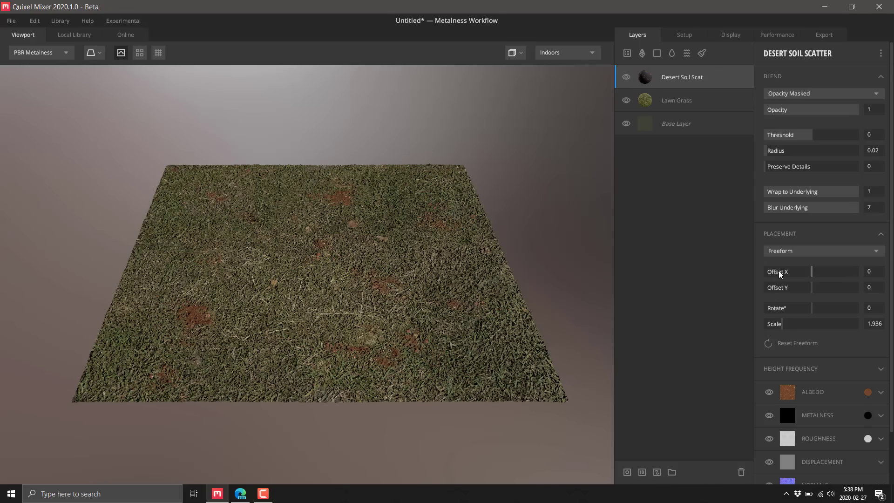
{"action": "left_click", "coordinate": [74, 35]}
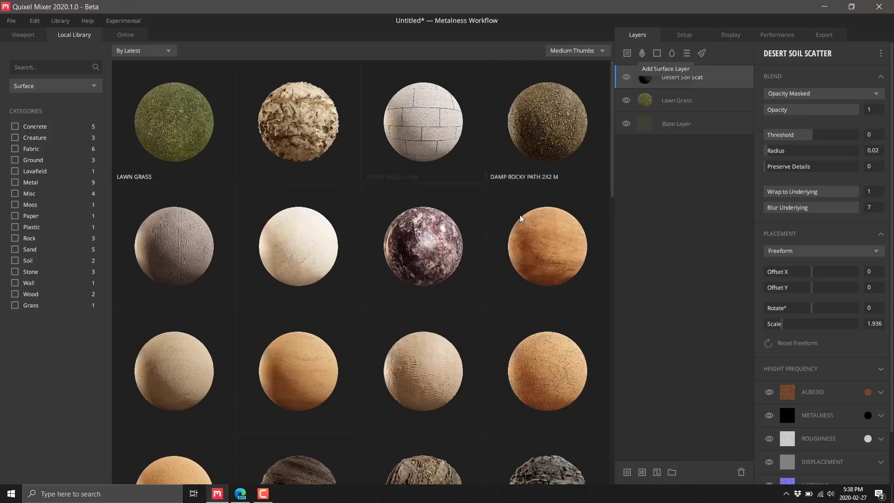
- Filter to Ground materials and add Nordic Moss 1X1 M at threshold 0.726
{"action": "scroll", "scroll_direction": "down", "scroll_amount": 3}
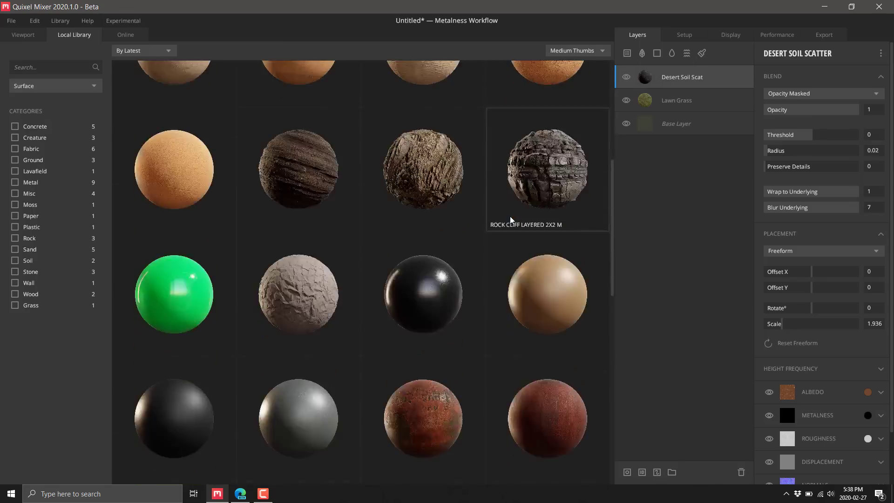
{"action": "scroll", "scroll_direction": "up", "scroll_amount": 3}
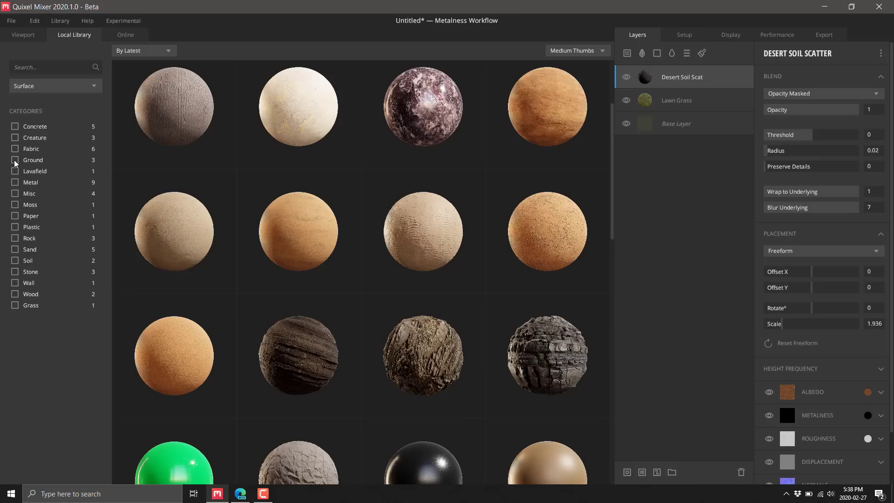
{"action": "left_click", "coordinate": [15, 161]}
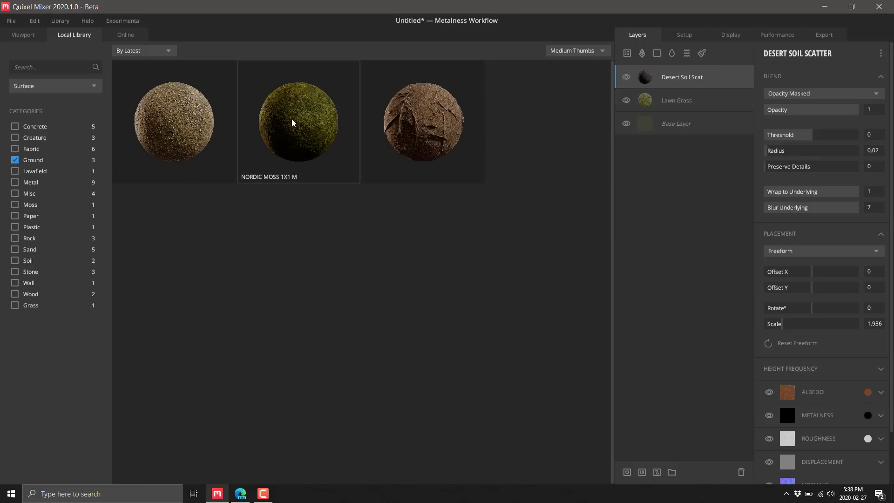
{"action": "double_click", "coordinate": [298, 122]}
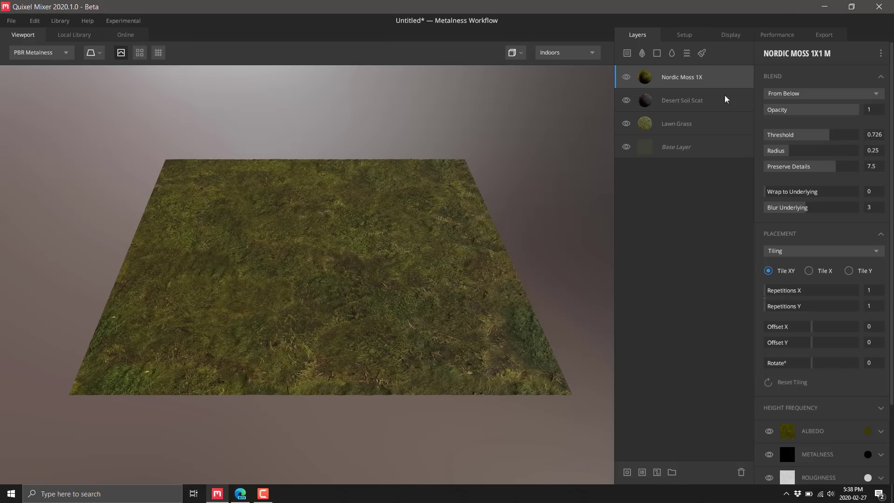
{"action": "mouse_move", "coordinate": [682, 77]}
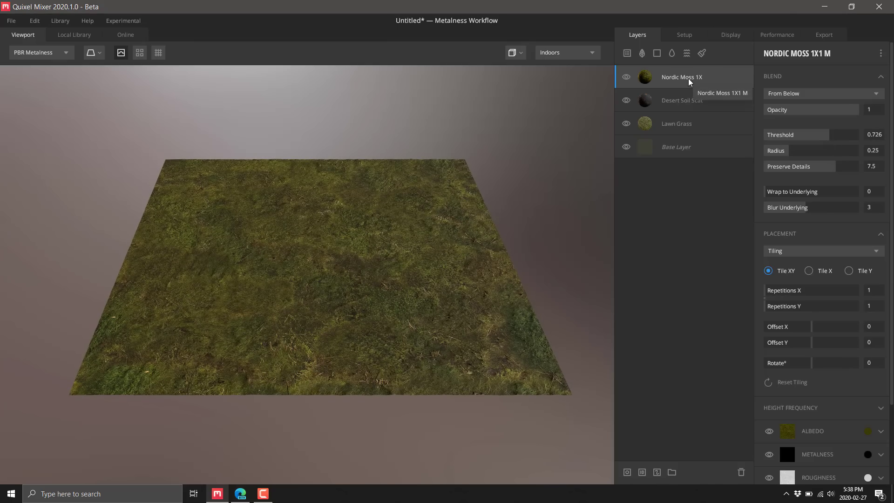
- Give the Nordic Moss layer a mask stack with Simplex noise, seed -22
{"action": "right_click", "coordinate": [682, 77]}
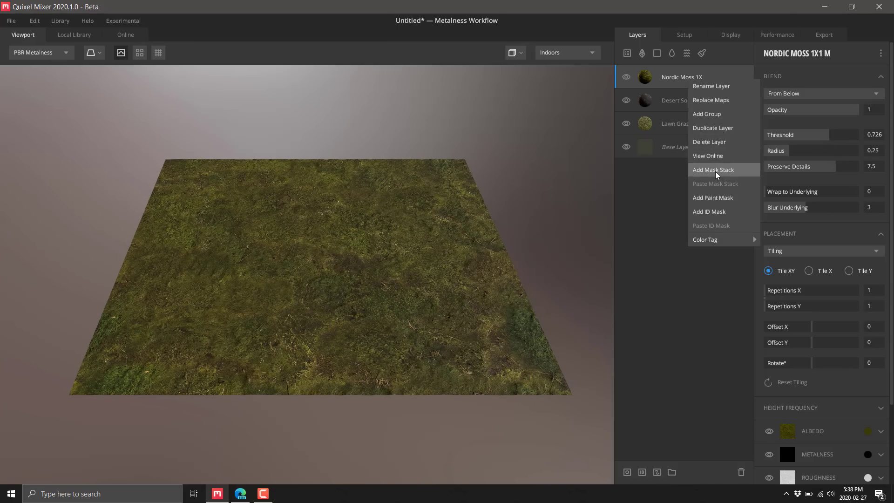
{"action": "left_click", "coordinate": [714, 170]}
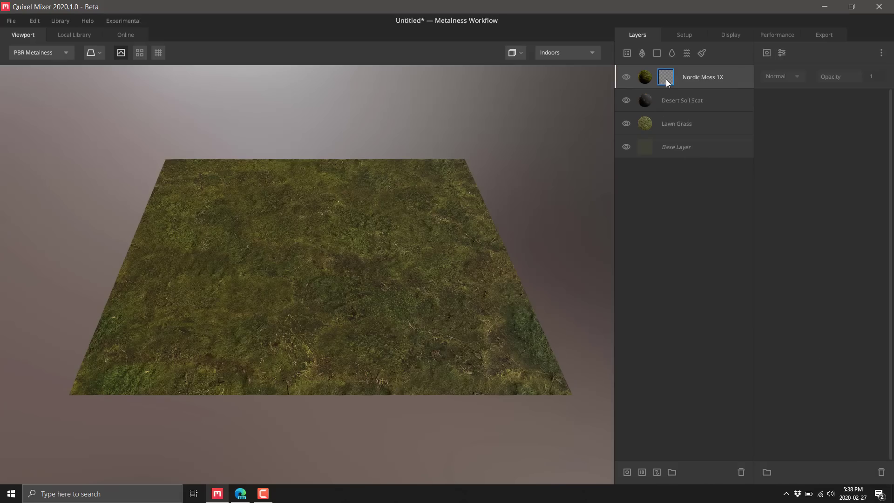
{"action": "left_click", "coordinate": [767, 53]}
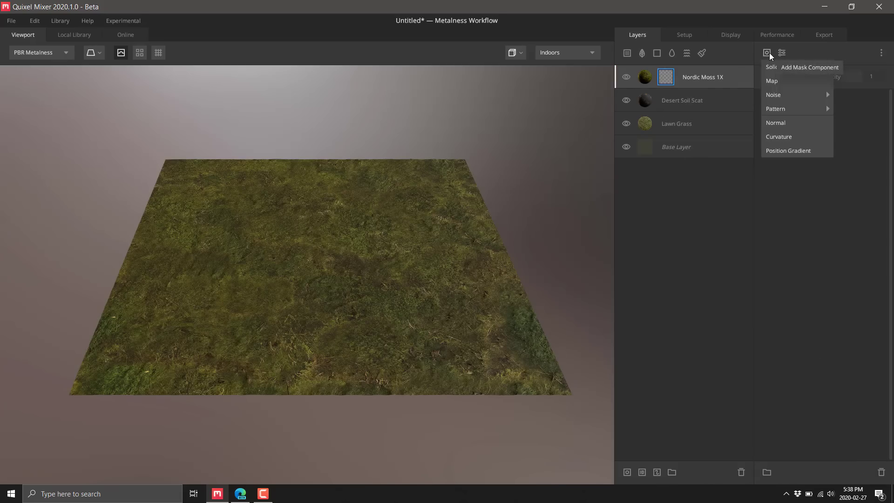
{"action": "mouse_move", "coordinate": [776, 108]}
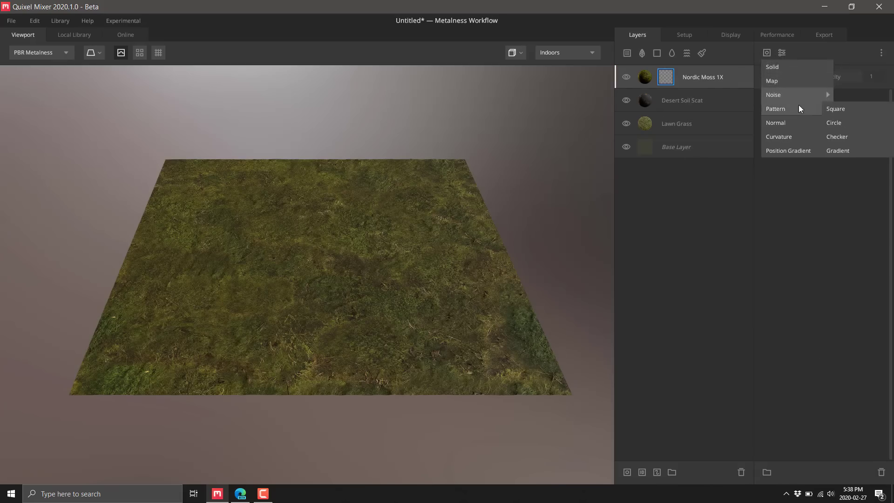
{"action": "mouse_move", "coordinate": [776, 109]}
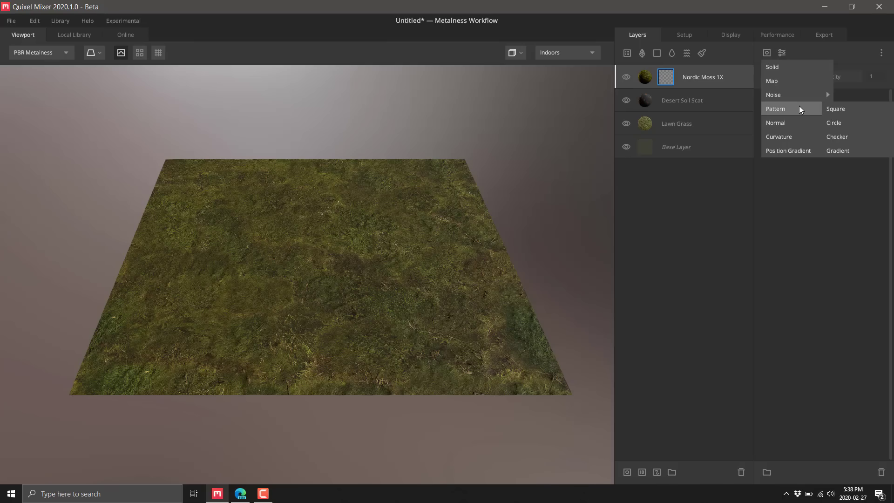
{"action": "left_click", "coordinate": [773, 94]}
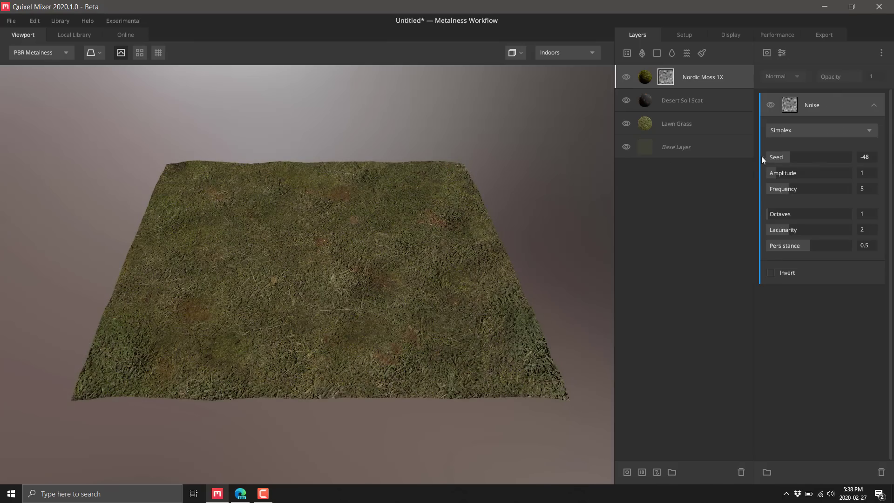
{"action": "left_click_drag", "start_coordinate": [781, 157], "coordinate": [798, 156]}
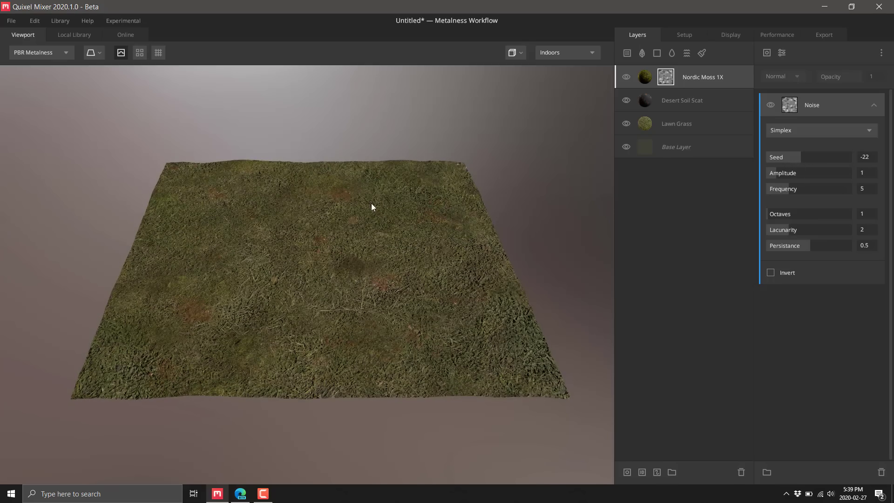
{"action": "mouse_move", "coordinate": [642, 52]}
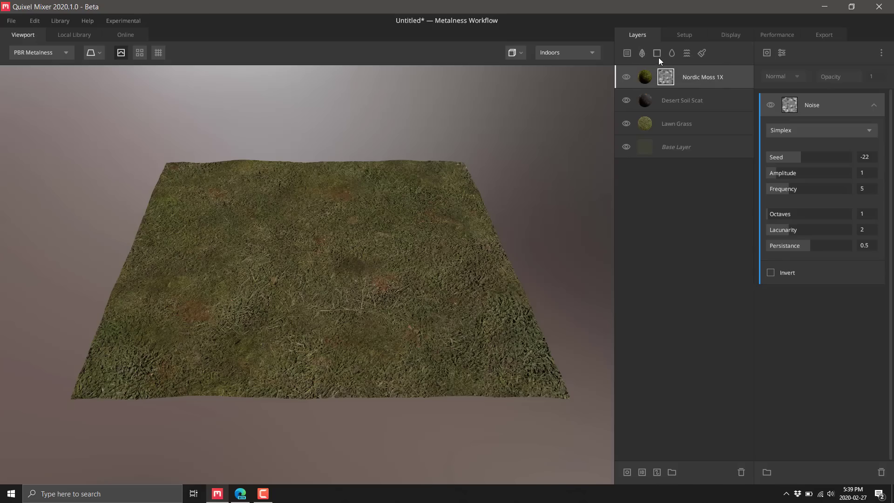
{"action": "mouse_move", "coordinate": [672, 53]}
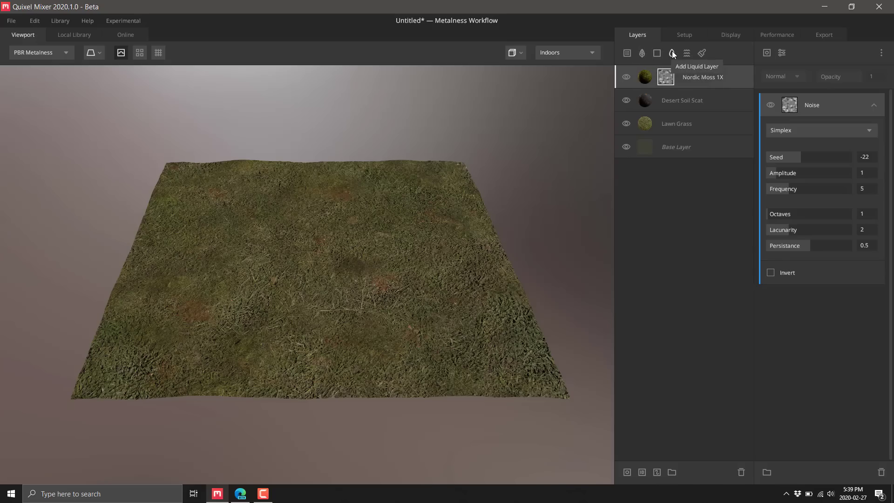
- Add a Liquid layer and tint its albedo blue for water puddles
{"action": "left_click", "coordinate": [672, 52]}
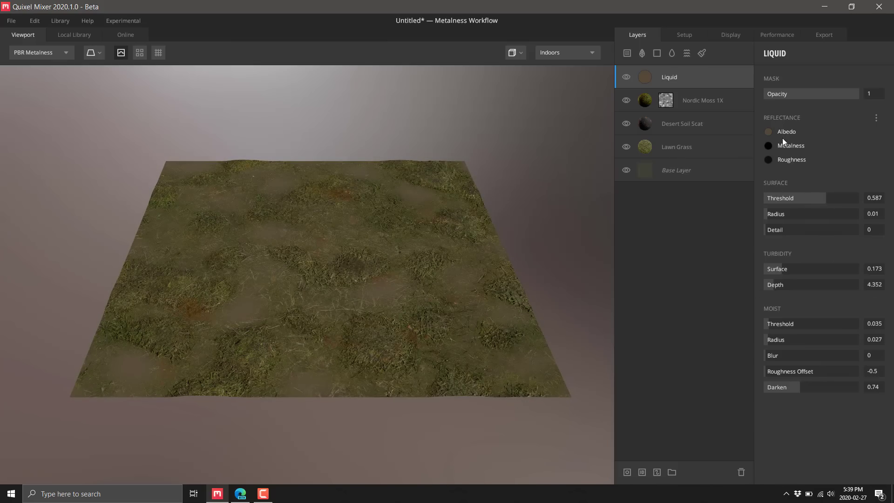
{"action": "left_click", "coordinate": [769, 131]}
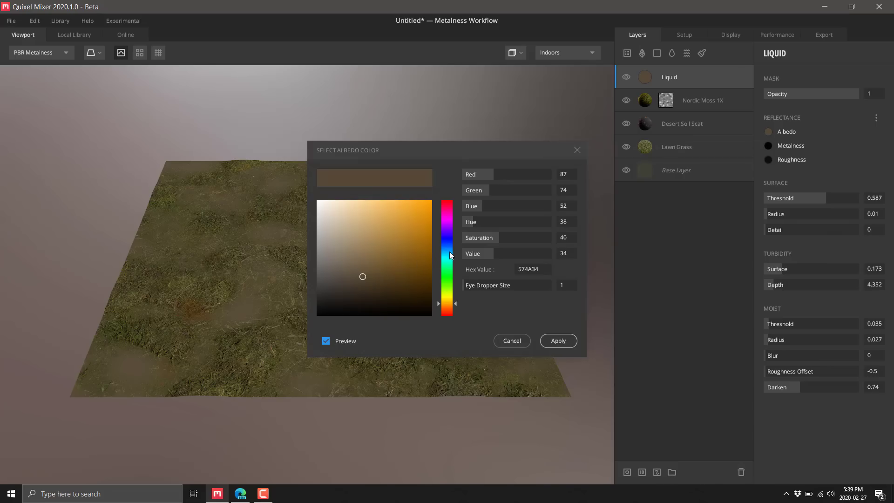
{"action": "left_click", "coordinate": [558, 341]}
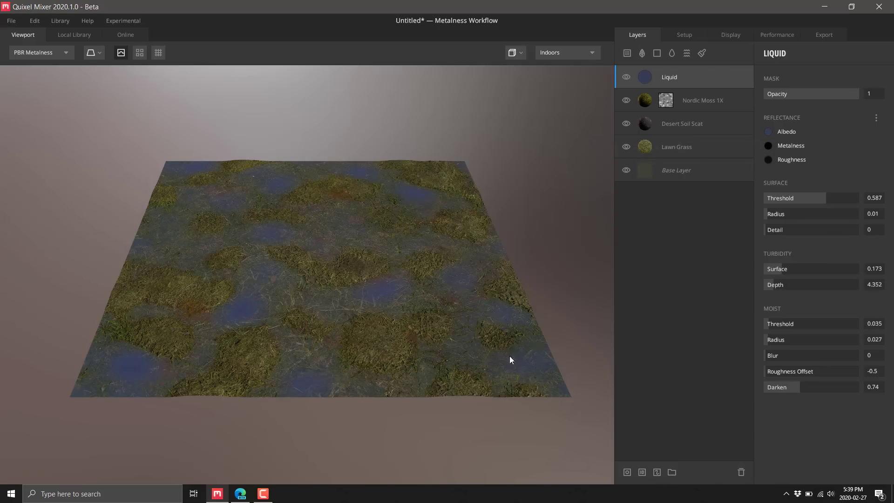
{"action": "mouse_move", "coordinate": [357, 192]}
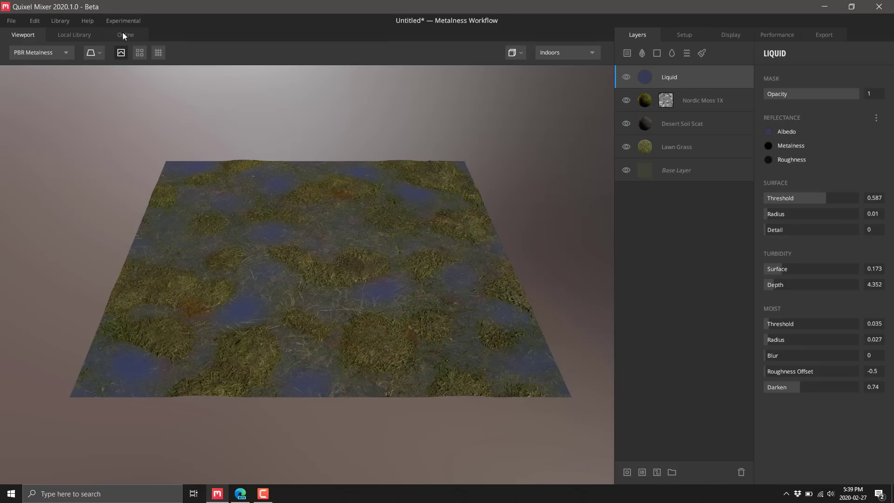
- Browse the online Flowers category, then return to the local Ground surfaces
{"action": "left_click", "coordinate": [125, 34]}
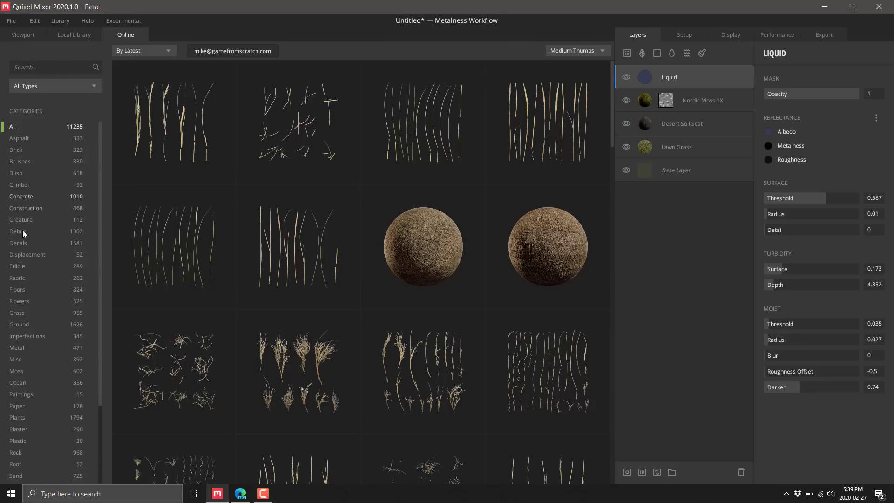
{"action": "left_click", "coordinate": [20, 301]}
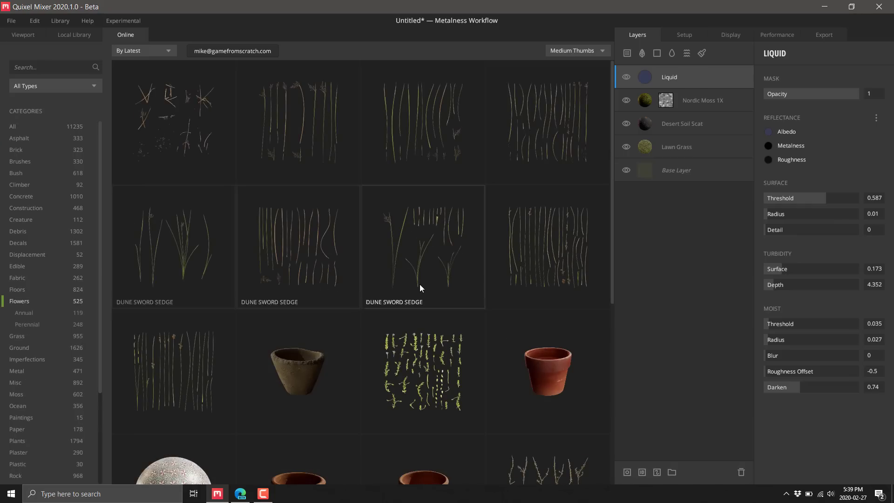
{"action": "scroll", "scroll_direction": "down", "scroll_amount": 3}
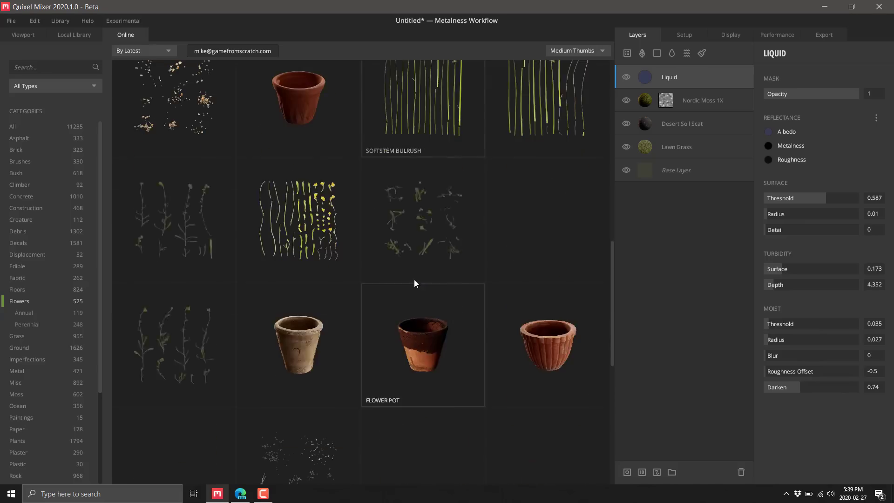
{"action": "scroll", "scroll_direction": "up", "scroll_amount": 3}
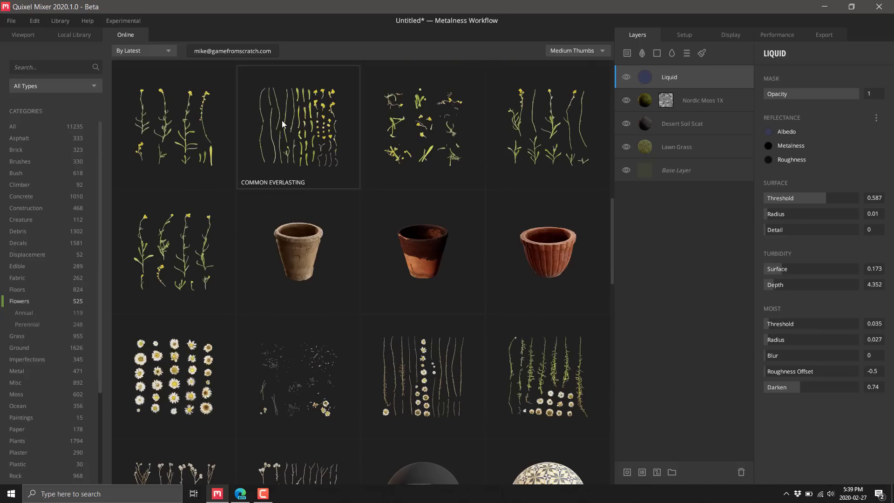
{"action": "scroll", "scroll_direction": "down", "scroll_amount": 3}
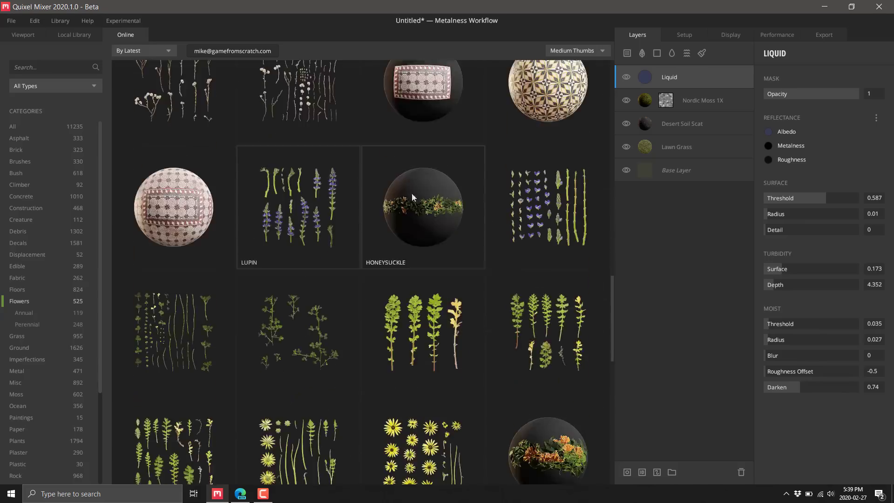
{"action": "scroll", "scroll_direction": "down", "scroll_amount": 3}
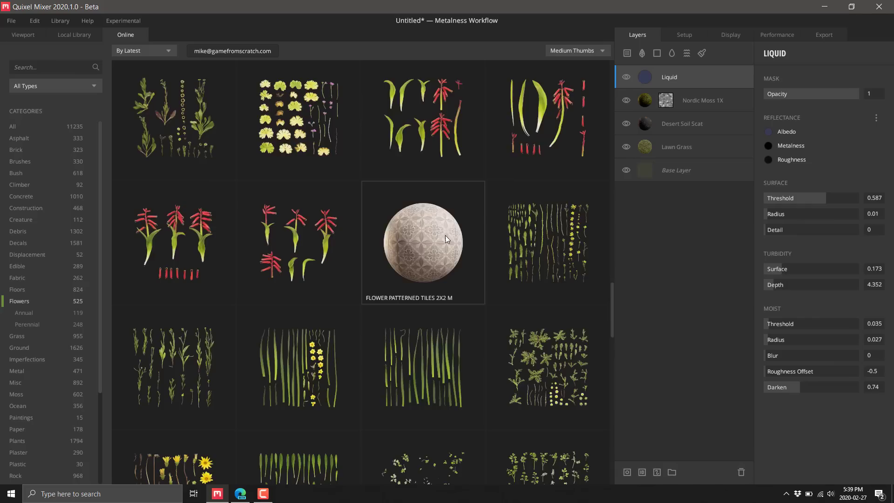
{"action": "scroll", "scroll_direction": "down", "scroll_amount": 3}
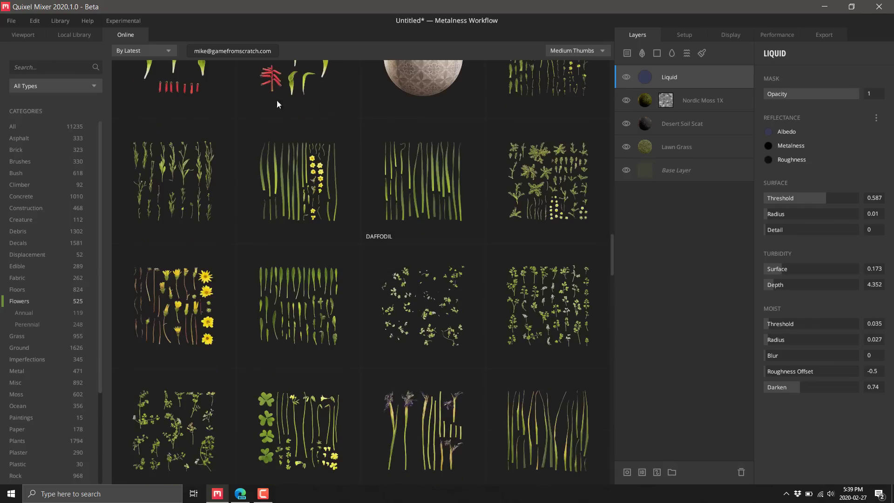
{"action": "mouse_move", "coordinate": [263, 274]}
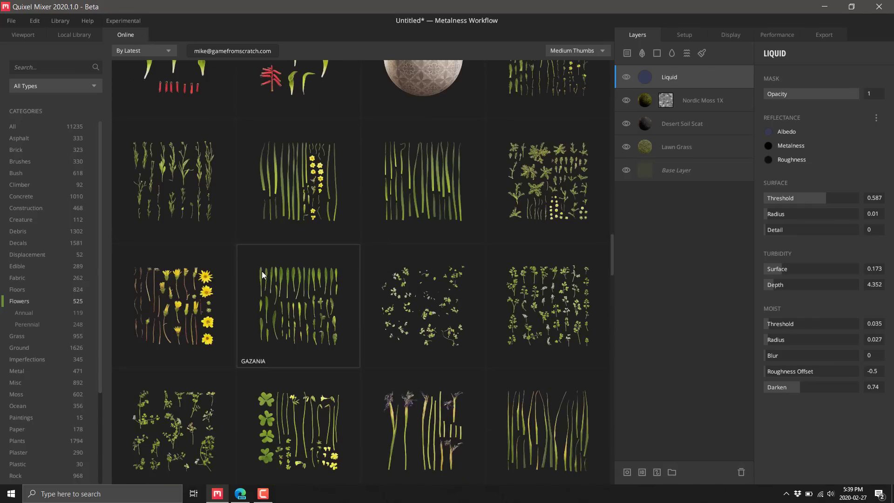
{"action": "left_click", "coordinate": [73, 35]}
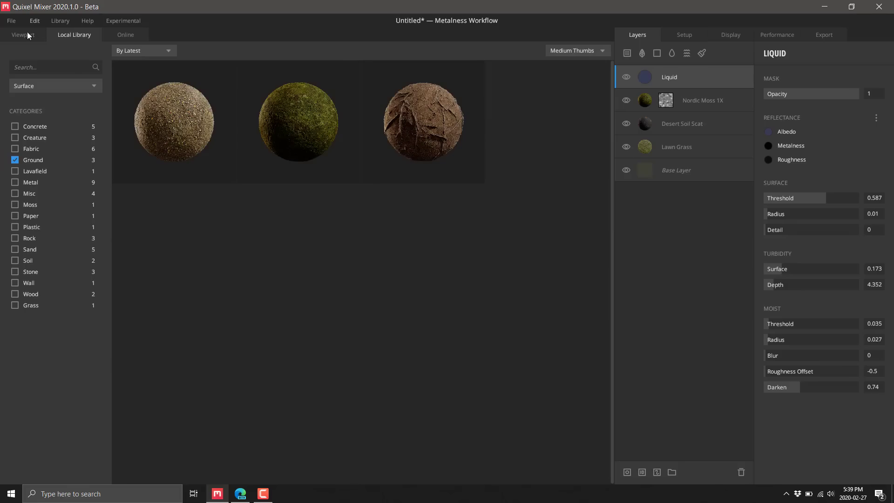
- Show a Skybox background, trying Pisa and Studio, settling on Indoors with blur 1 and light 1.231
{"action": "left_click", "coordinate": [22, 34]}
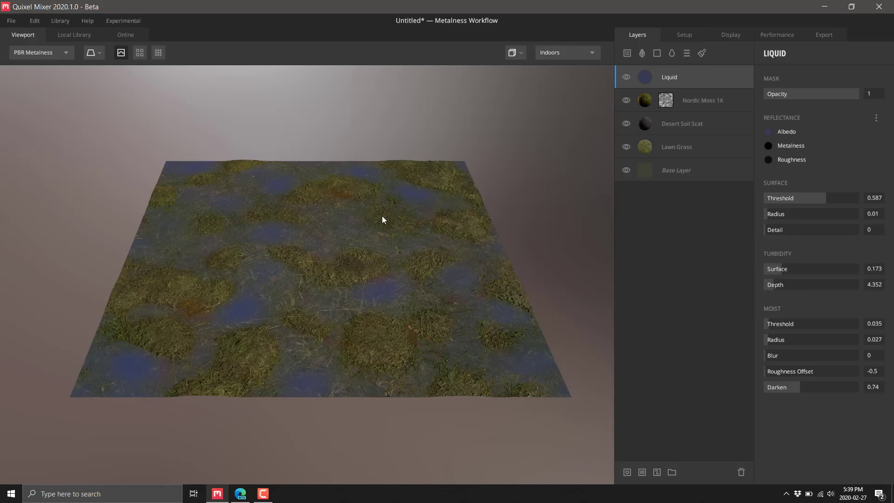
{"action": "mouse_move", "coordinate": [487, 216]}
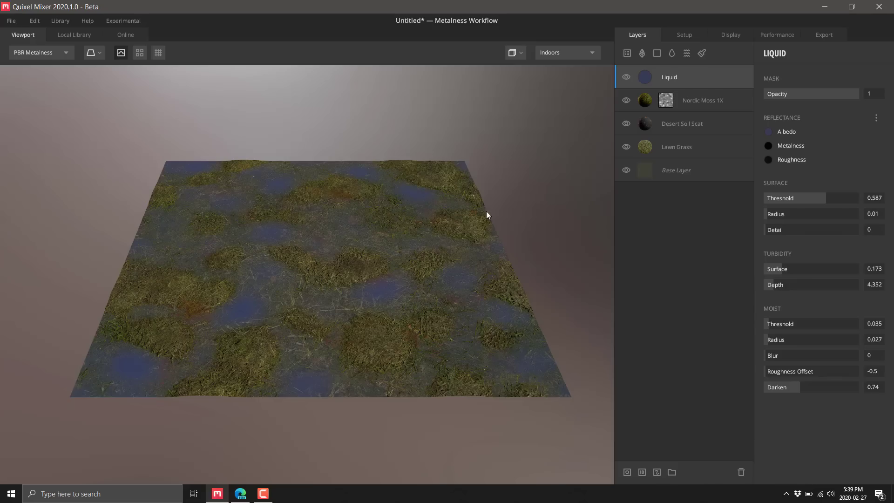
{"action": "left_click", "coordinate": [568, 52]}
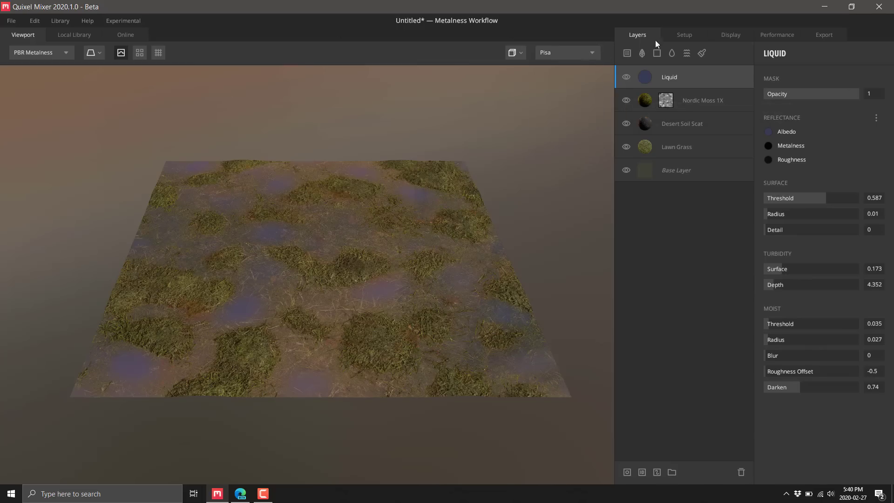
{"action": "left_click", "coordinate": [730, 34]}
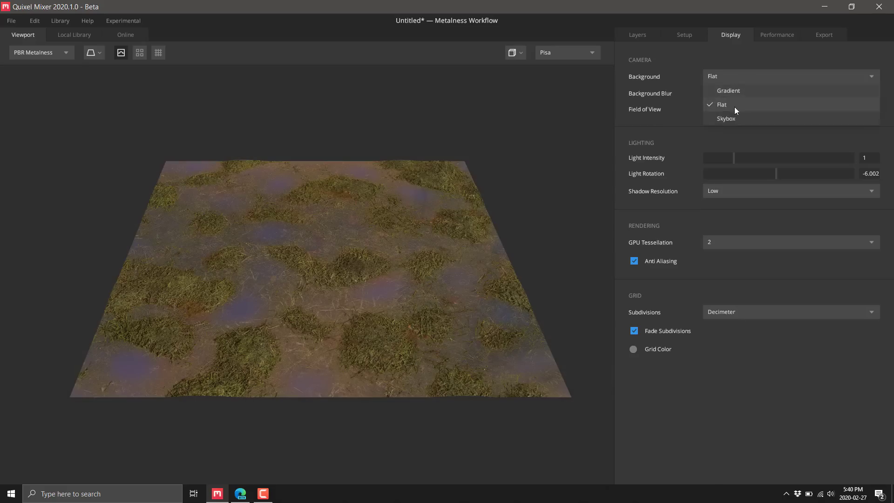
{"action": "left_click", "coordinate": [726, 118]}
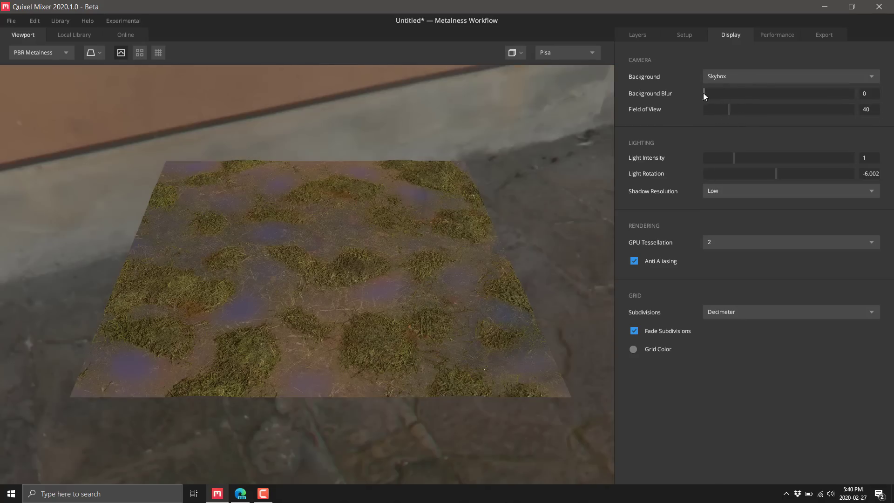
{"action": "left_click", "coordinate": [565, 52]}
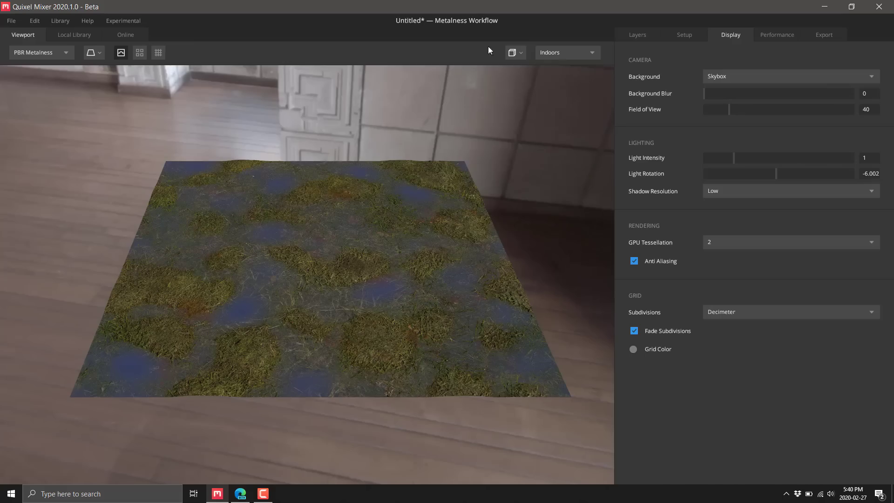
{"action": "left_click", "coordinate": [567, 52]}
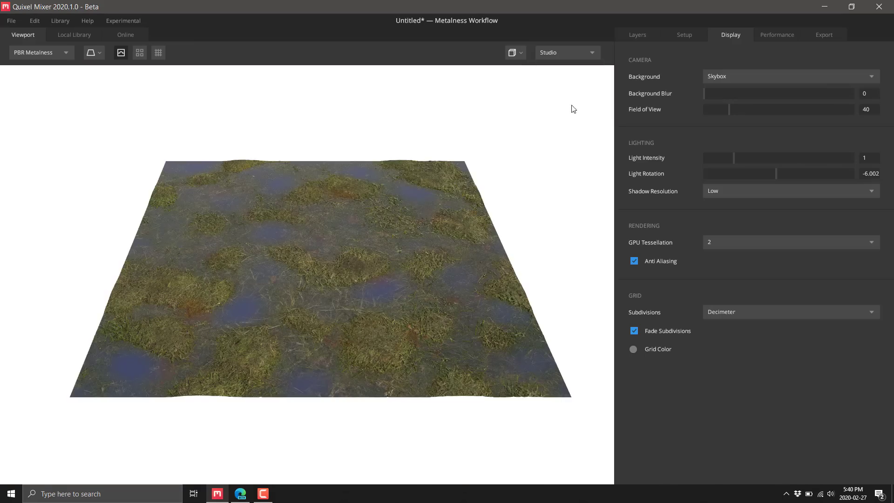
{"action": "left_click", "coordinate": [564, 52]}
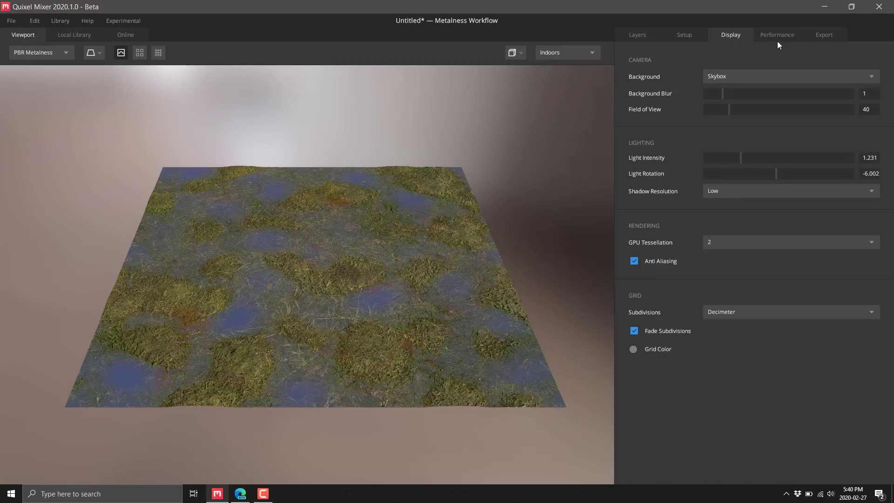
- Review the Export settings: seven maps at 2048 px, keeping the custom Export Format
{"action": "left_click", "coordinate": [777, 34]}
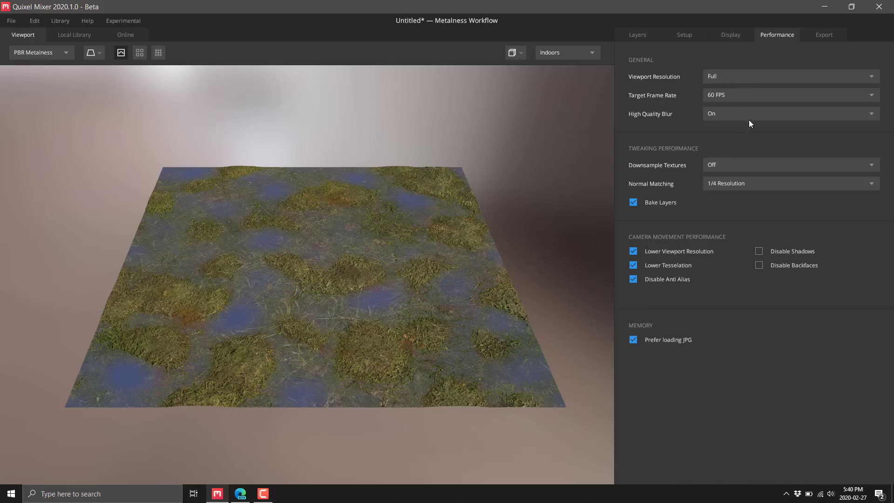
{"action": "mouse_move", "coordinate": [835, 42]}
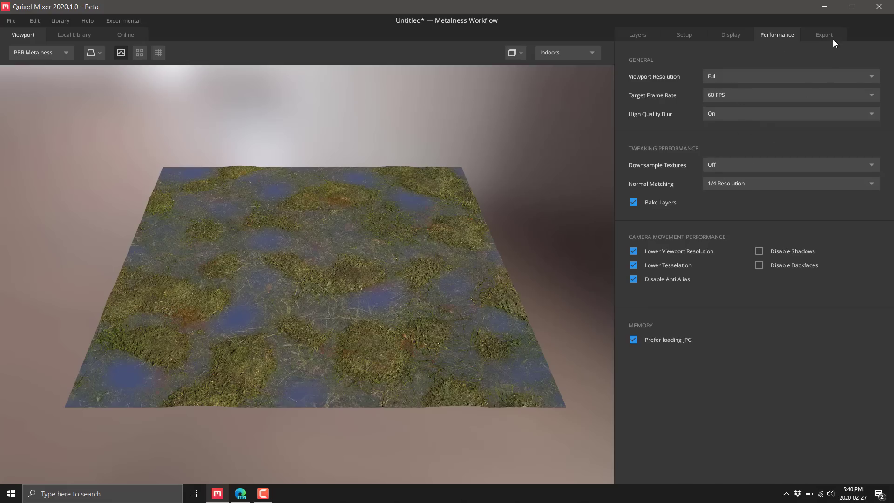
{"action": "left_click", "coordinate": [824, 35]}
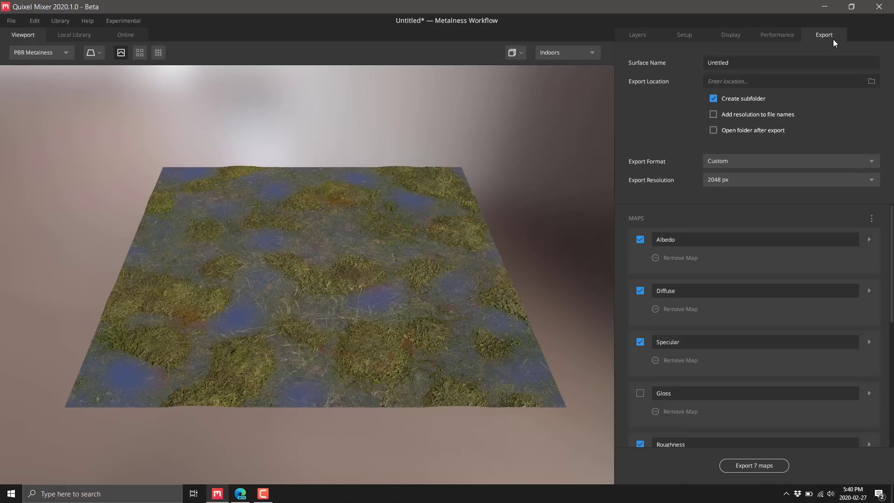
{"action": "mouse_move", "coordinate": [674, 176]}
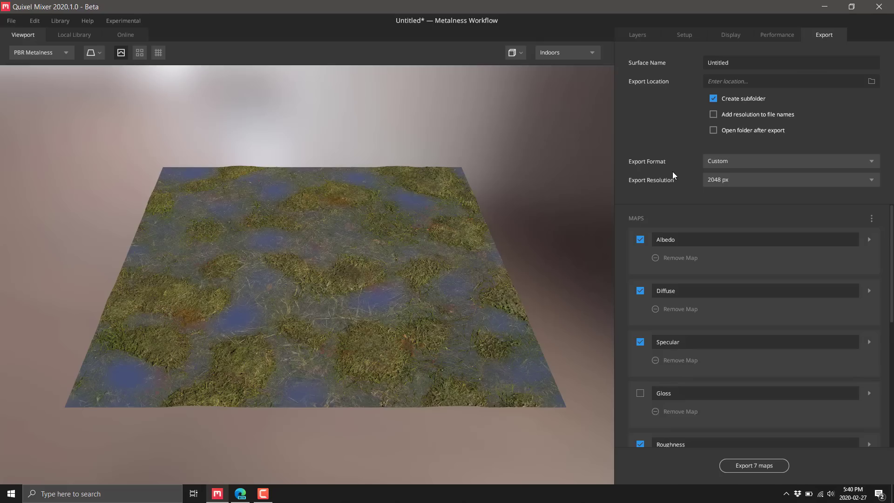
{"action": "mouse_move", "coordinate": [750, 247]}
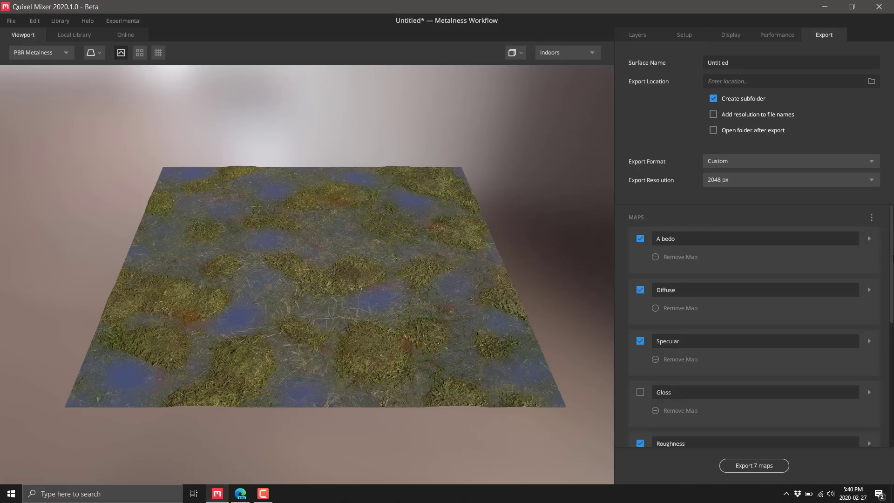
{"action": "scroll", "scroll_direction": "down", "scroll_amount": 3}
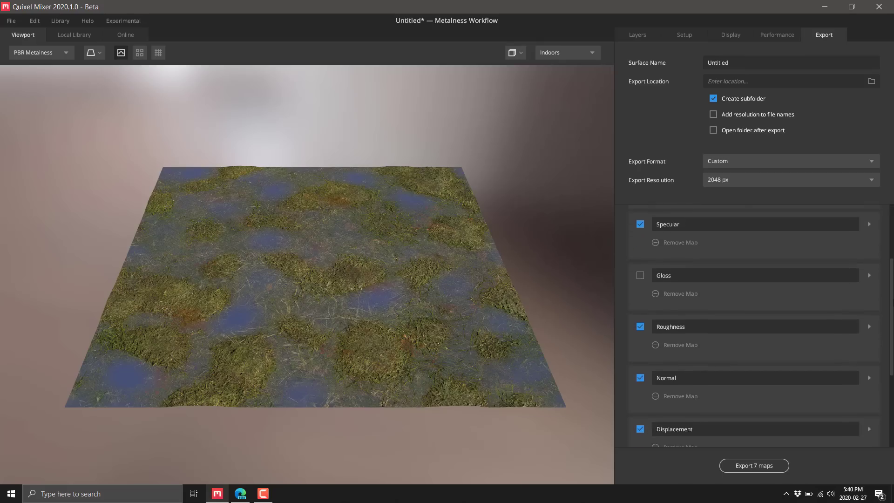
{"action": "scroll", "scroll_direction": "down", "scroll_amount": 3}
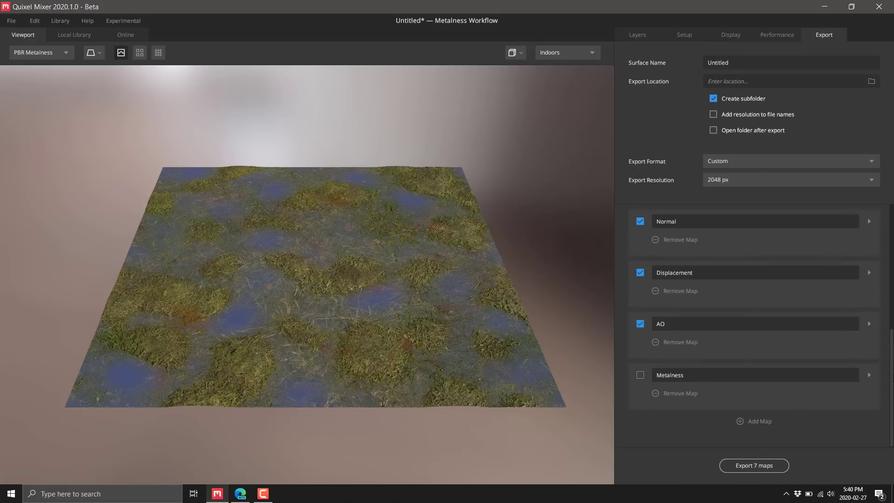
{"action": "mouse_move", "coordinate": [679, 366]}
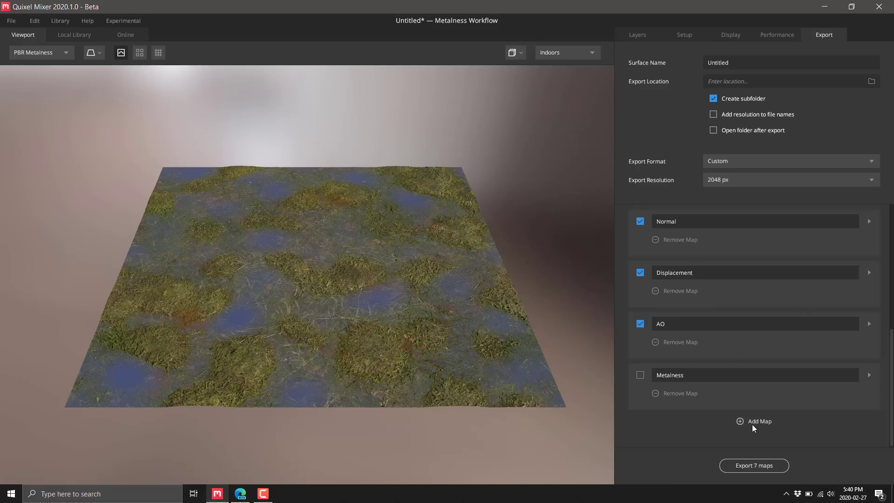
{"action": "left_click", "coordinate": [754, 421]}
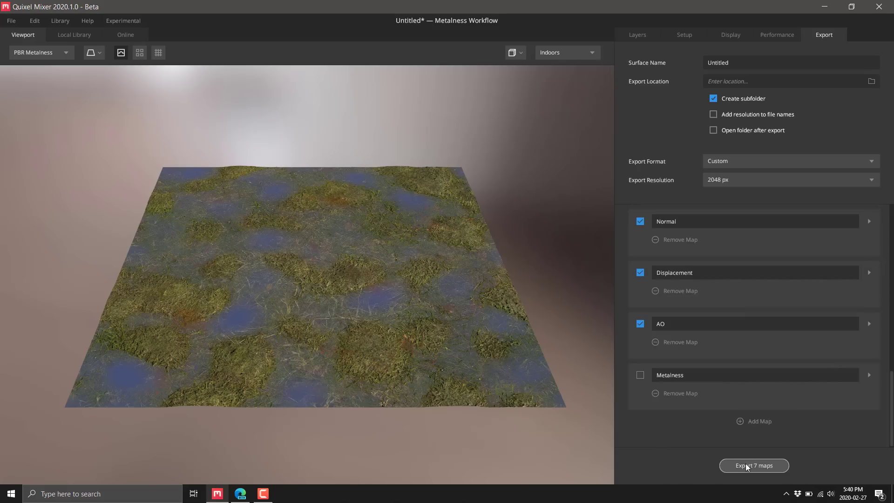
{"action": "mouse_move", "coordinate": [877, 257]}
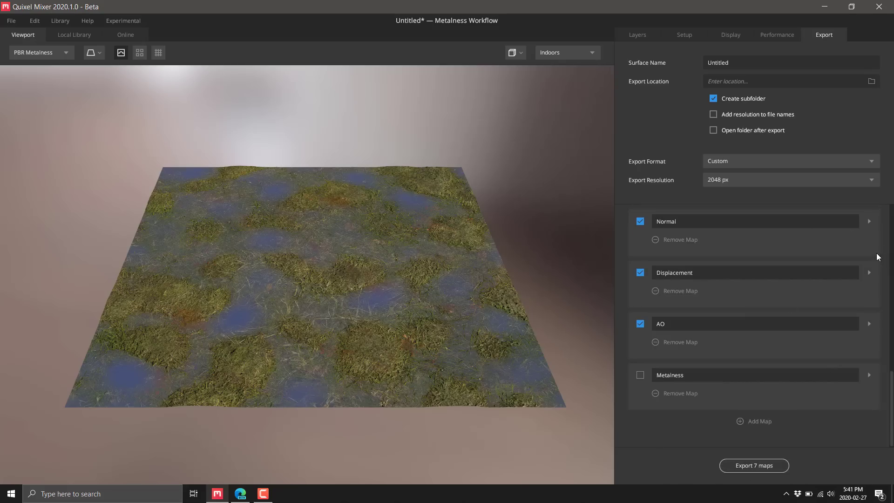
{"action": "left_click", "coordinate": [791, 162]}
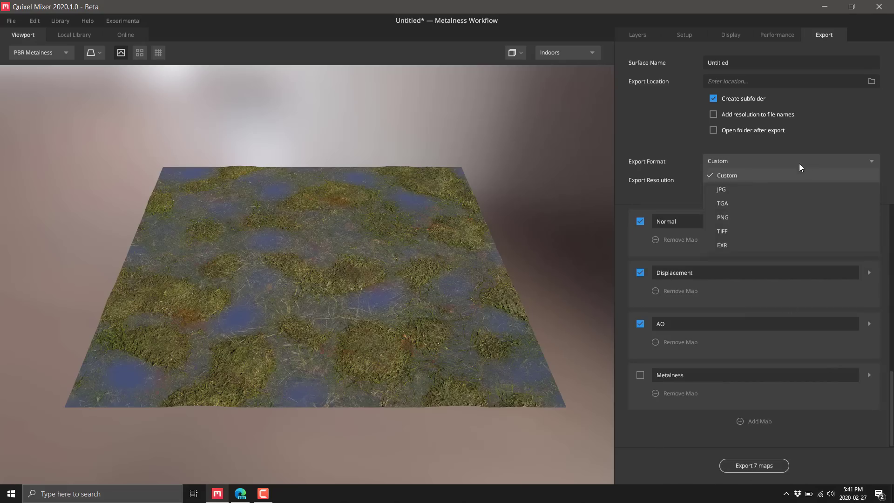
{"action": "left_click", "coordinate": [717, 162]}
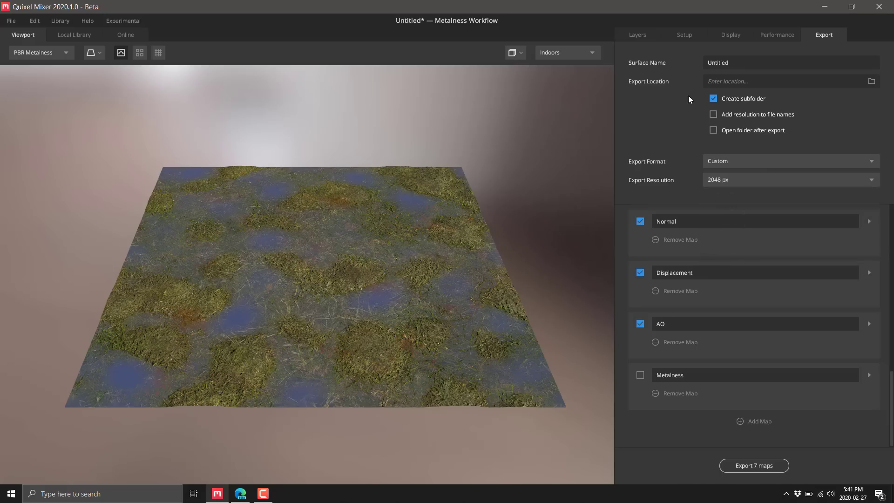
{"action": "mouse_move", "coordinate": [463, 107]}
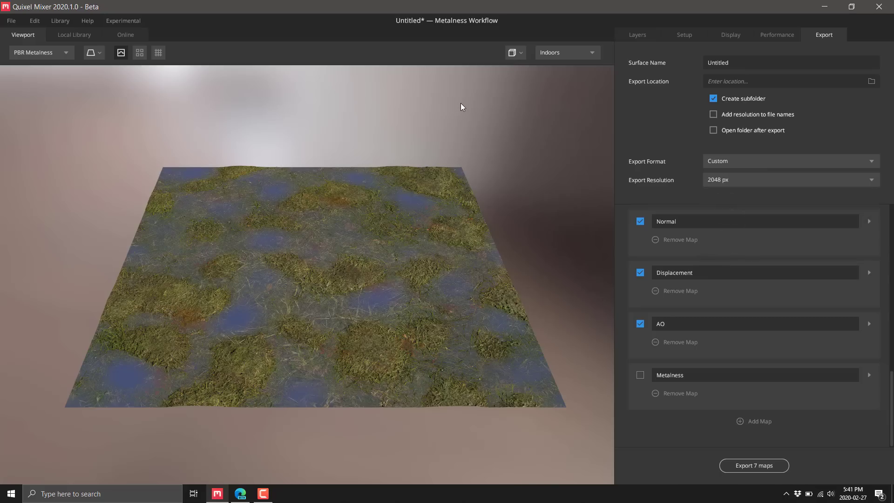
{"action": "mouse_move", "coordinate": [176, 51]}
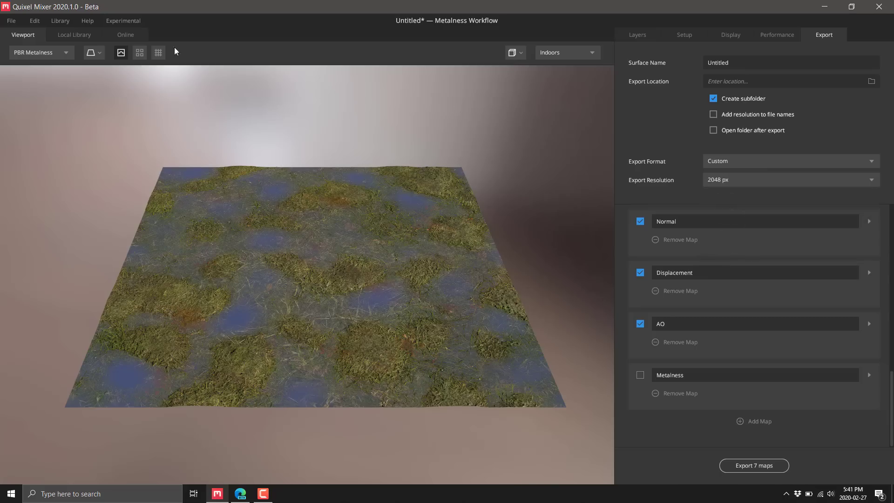
{"action": "left_click", "coordinate": [40, 53]}
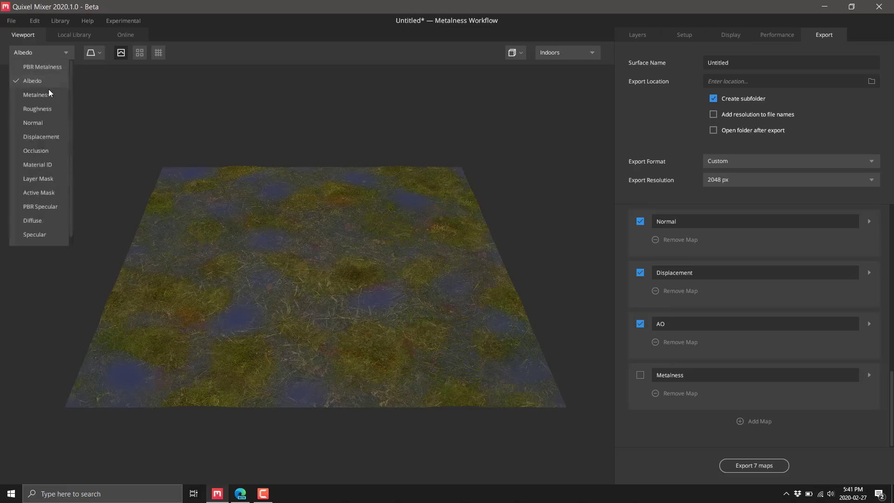
{"action": "left_click", "coordinate": [36, 95]}
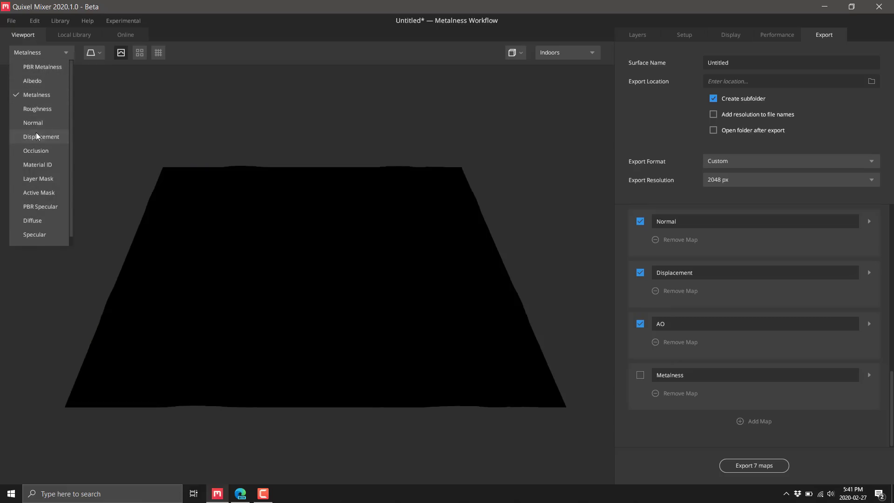
{"action": "left_click", "coordinate": [33, 123]}
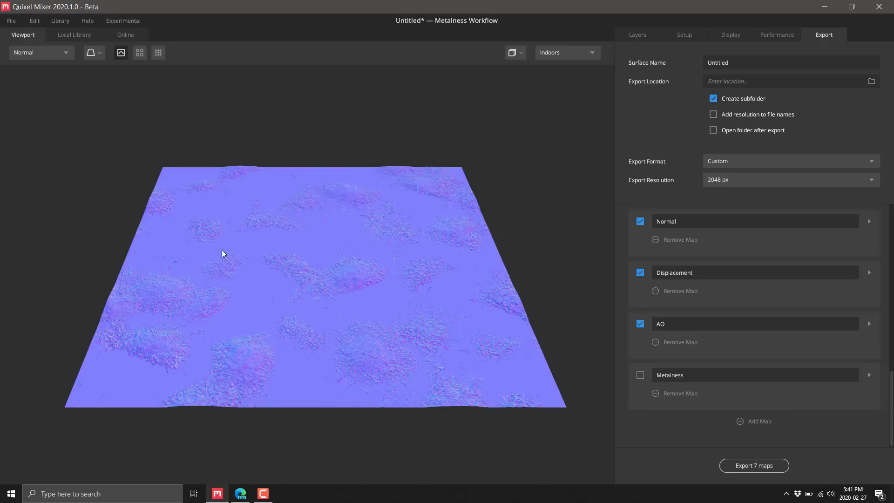
{"action": "left_click", "coordinate": [40, 52]}
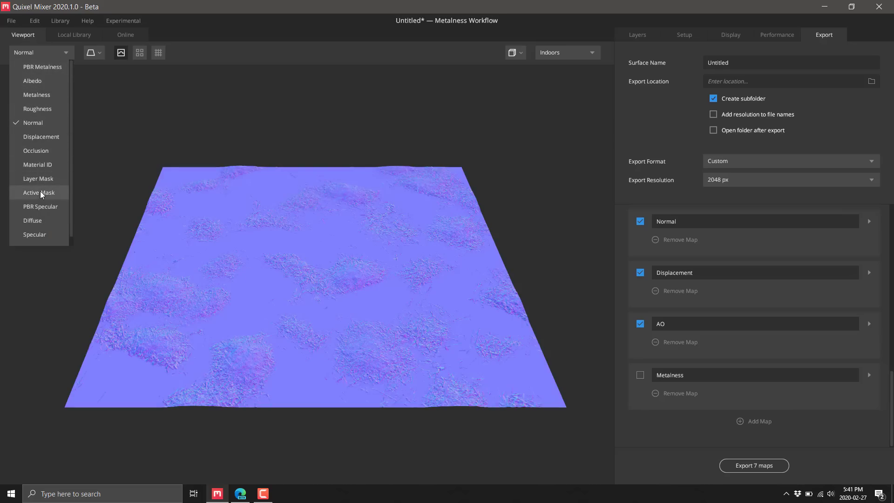
{"action": "left_click", "coordinate": [40, 207]}
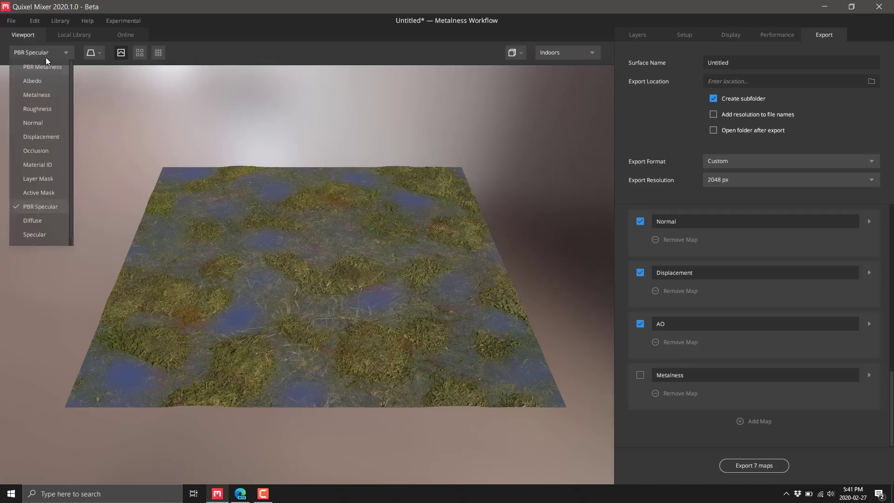
{"action": "left_click", "coordinate": [42, 67]}
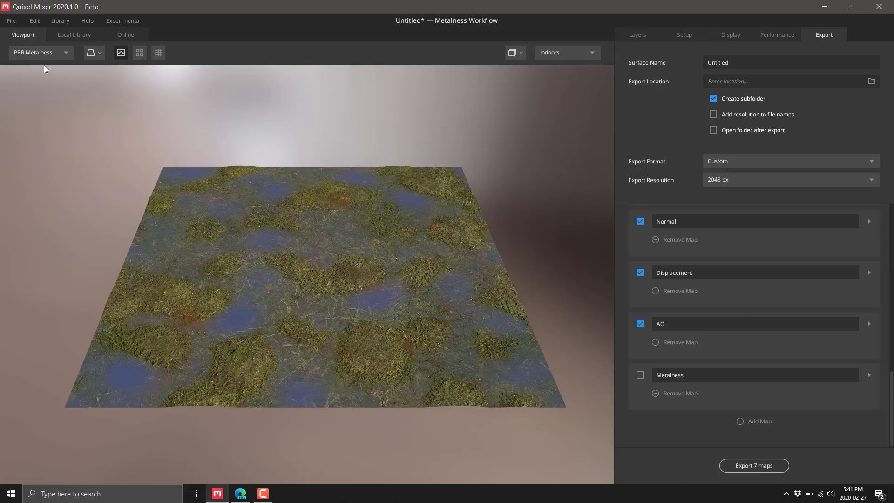
{"action": "mouse_move", "coordinate": [312, 119]}
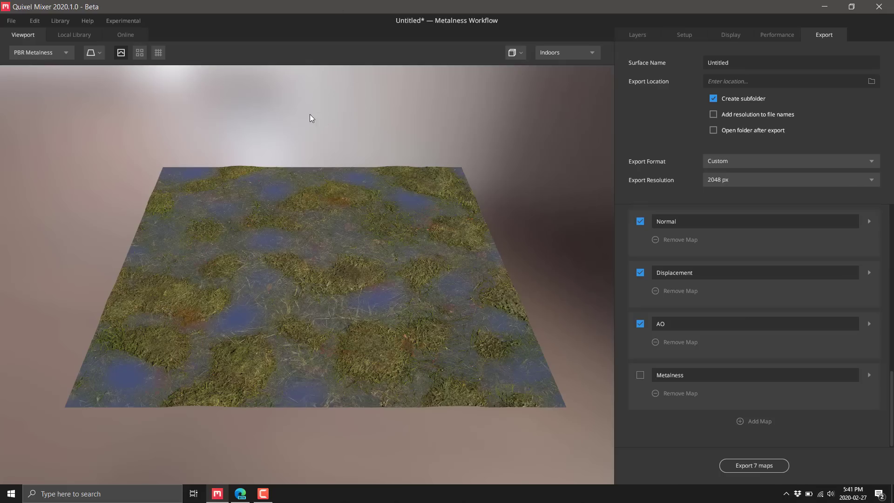
{"action": "mouse_move", "coordinate": [158, 179]}
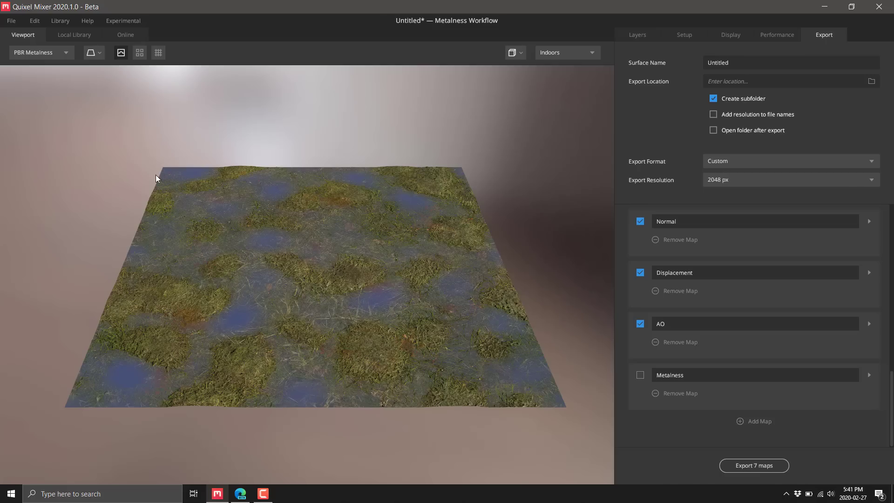
{"action": "mouse_move", "coordinate": [45, 106]}
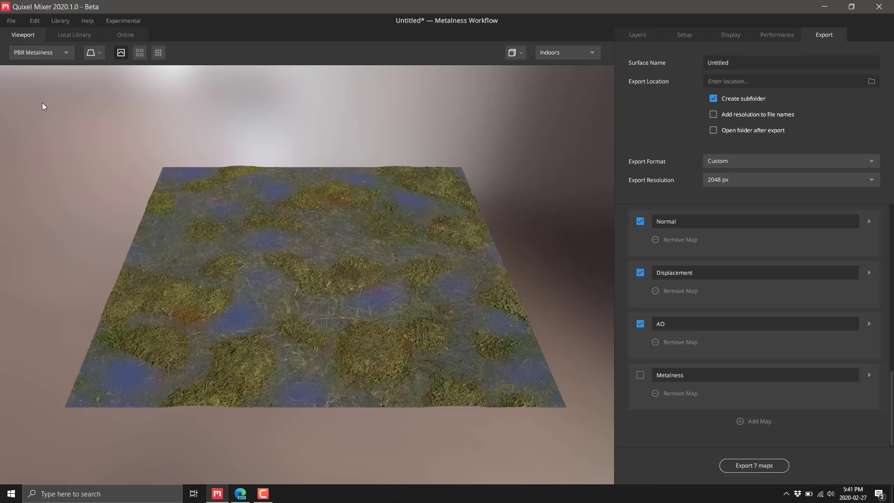
{"action": "left_click", "coordinate": [10, 21]}
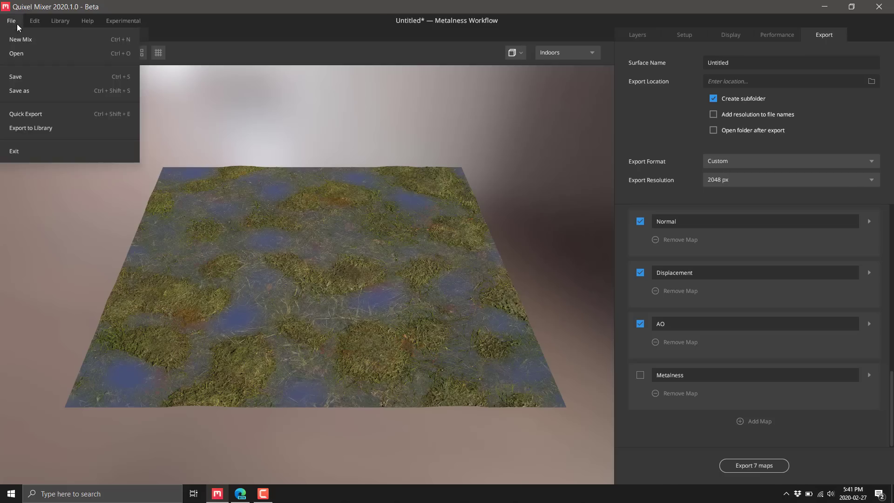
{"action": "left_click", "coordinate": [21, 39]}
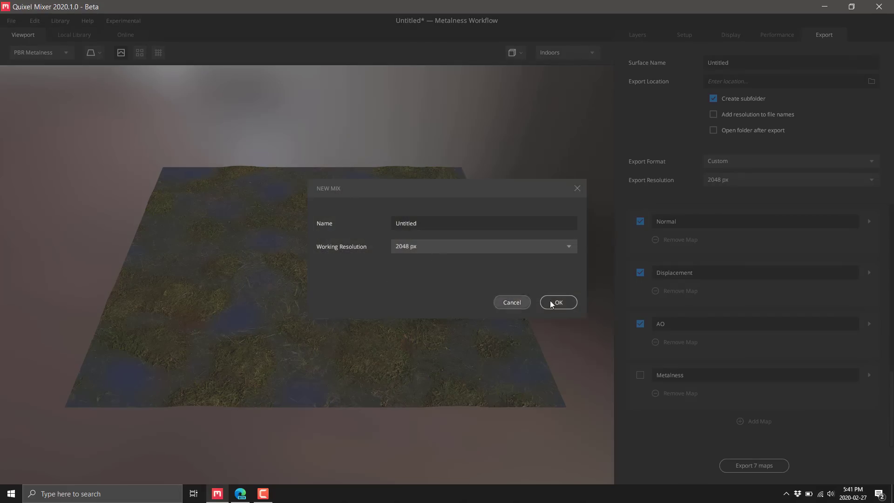
{"action": "left_click", "coordinate": [557, 302]}
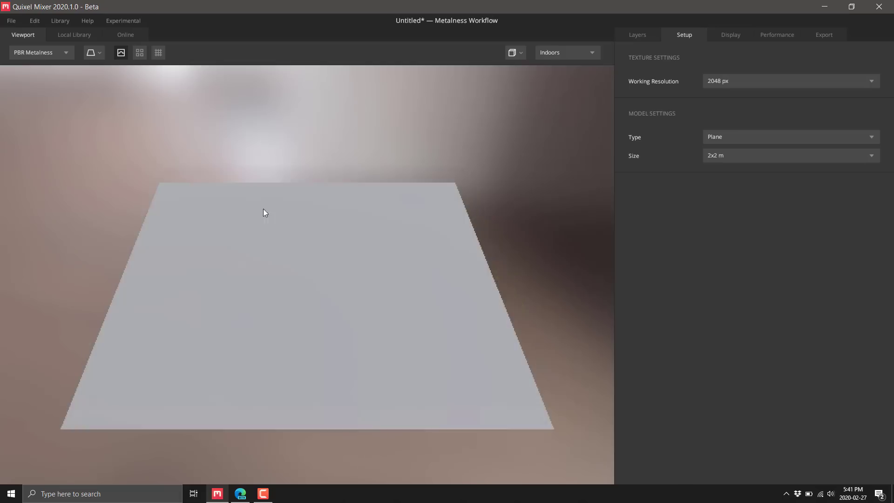
{"action": "left_click", "coordinate": [637, 35]}
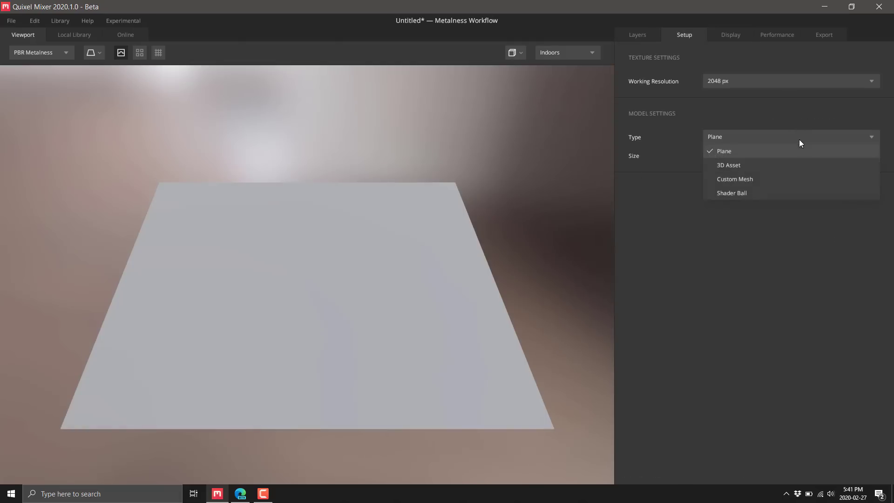
{"action": "mouse_move", "coordinate": [741, 195]}
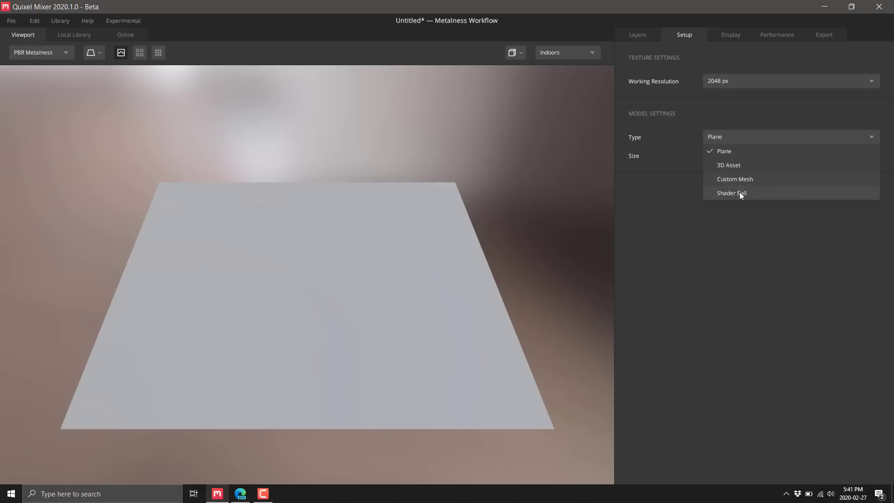
{"action": "left_click", "coordinate": [733, 192]}
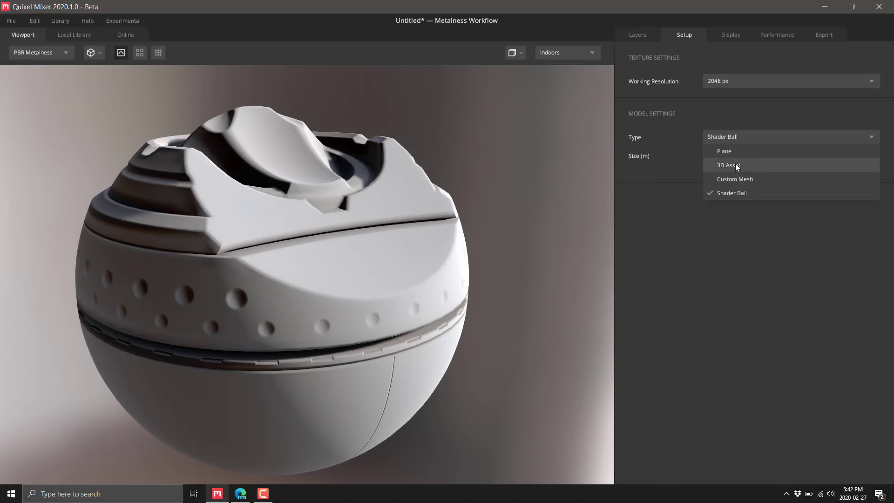
{"action": "left_click", "coordinate": [728, 165]}
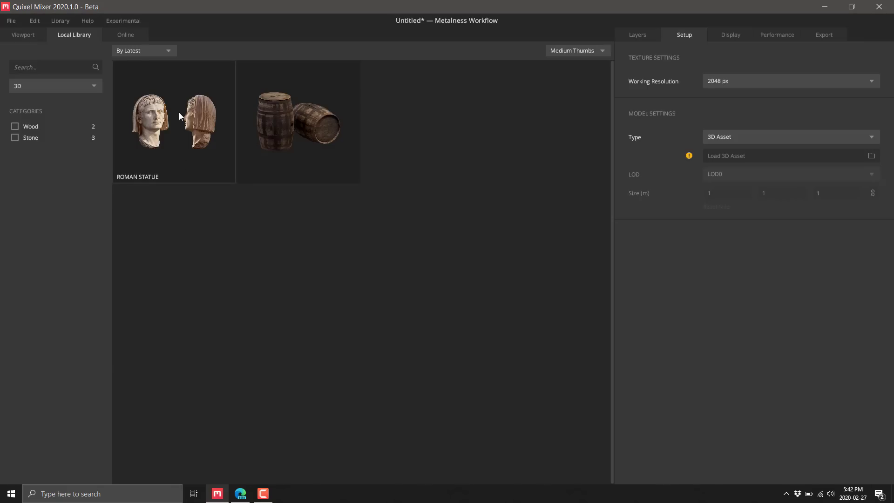
{"action": "double_click", "coordinate": [149, 121]}
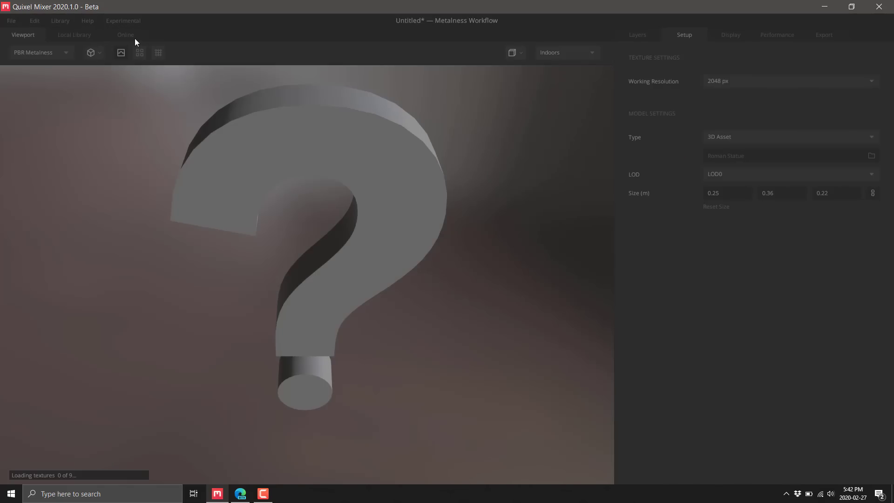
{"action": "mouse_move", "coordinate": [127, 40]}
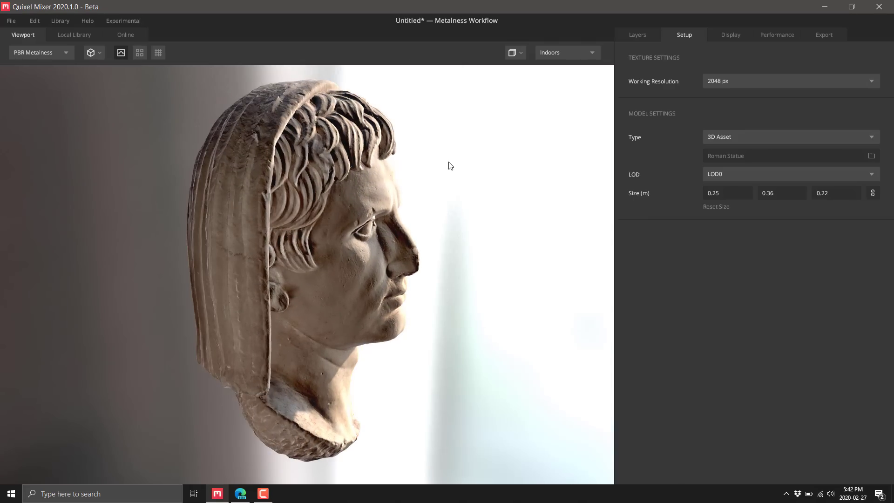
{"action": "left_click", "coordinate": [125, 34]}
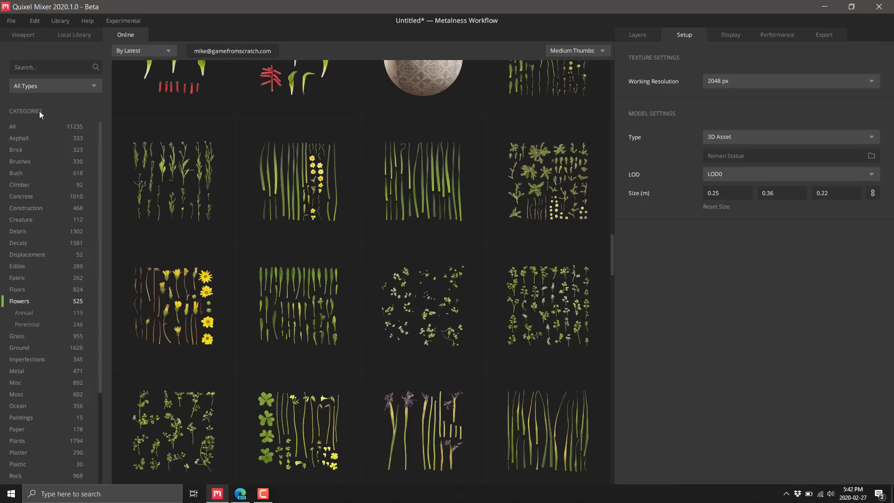
{"action": "left_click", "coordinate": [54, 86]}
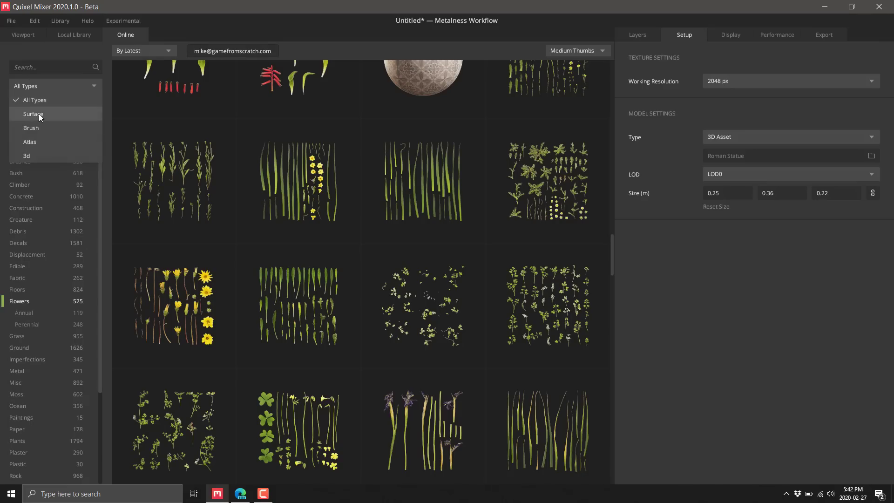
{"action": "left_click", "coordinate": [32, 114]}
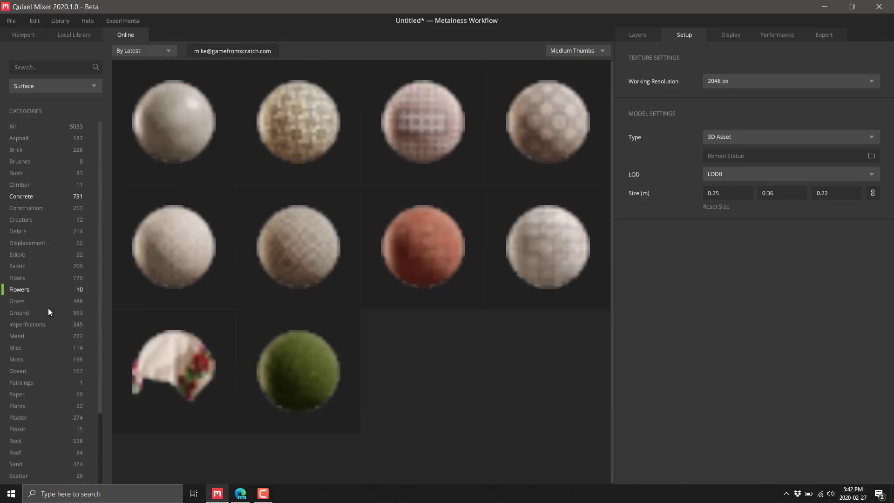
{"action": "left_click", "coordinate": [54, 86]}
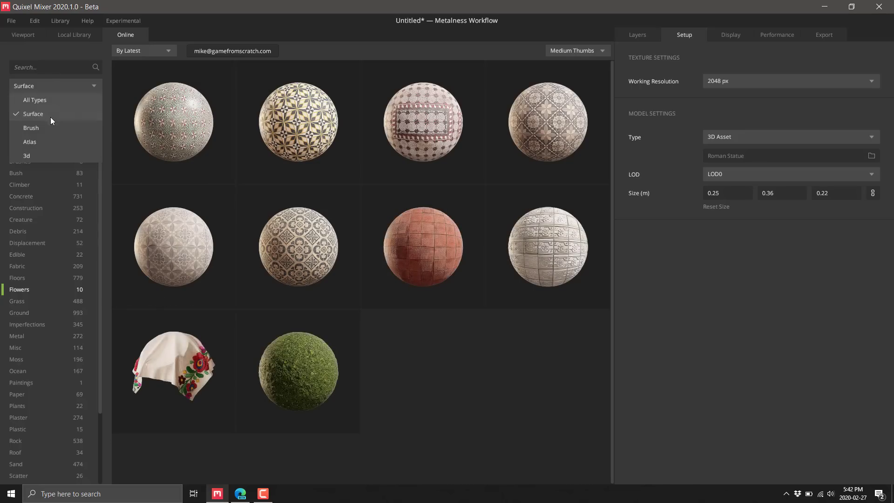
{"action": "left_click", "coordinate": [26, 156]}
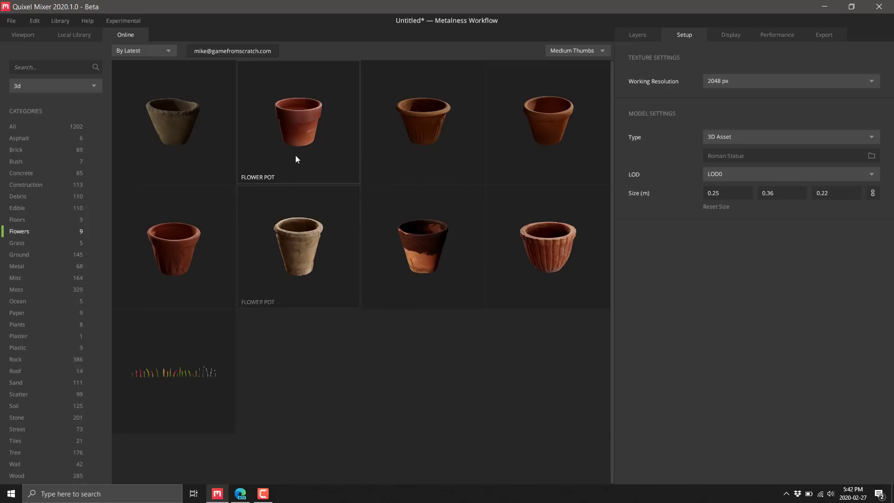
{"action": "left_click", "coordinate": [22, 35]}
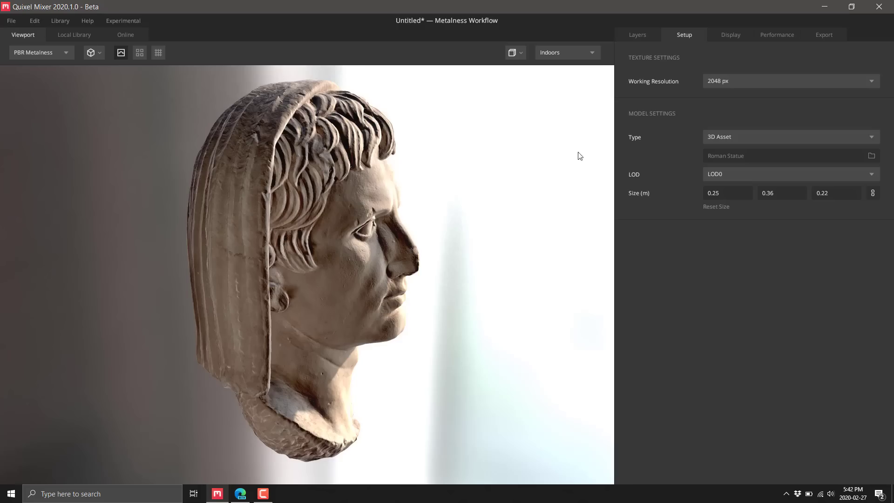
- Set the model type to Custom Mesh and load Low_Mirrored.obj from WASP/low
{"action": "left_click", "coordinate": [790, 136]}
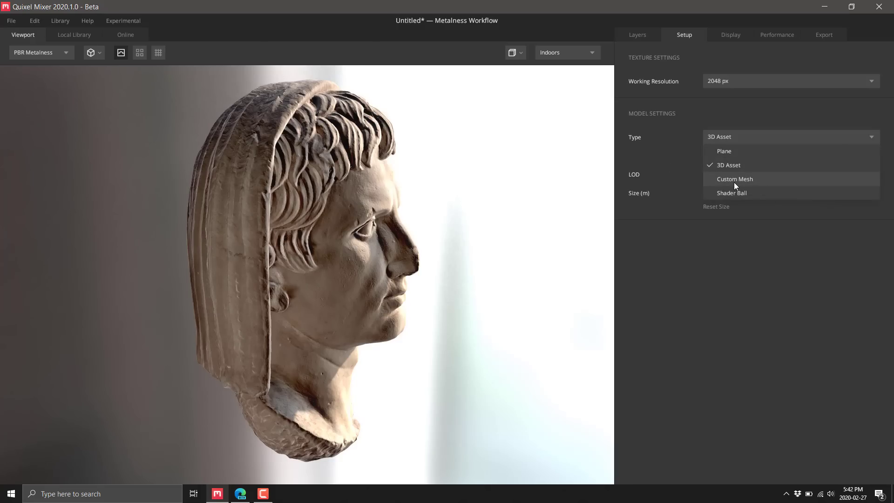
{"action": "left_click", "coordinate": [735, 178]}
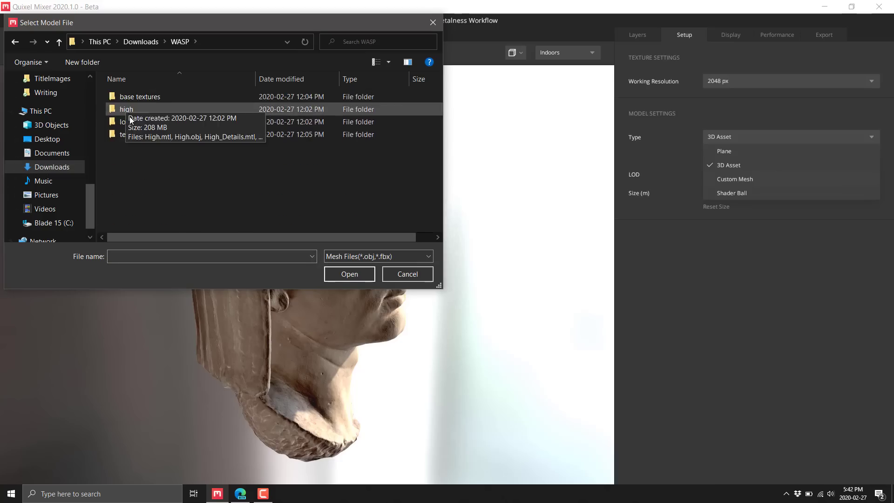
{"action": "double_click", "coordinate": [125, 121]}
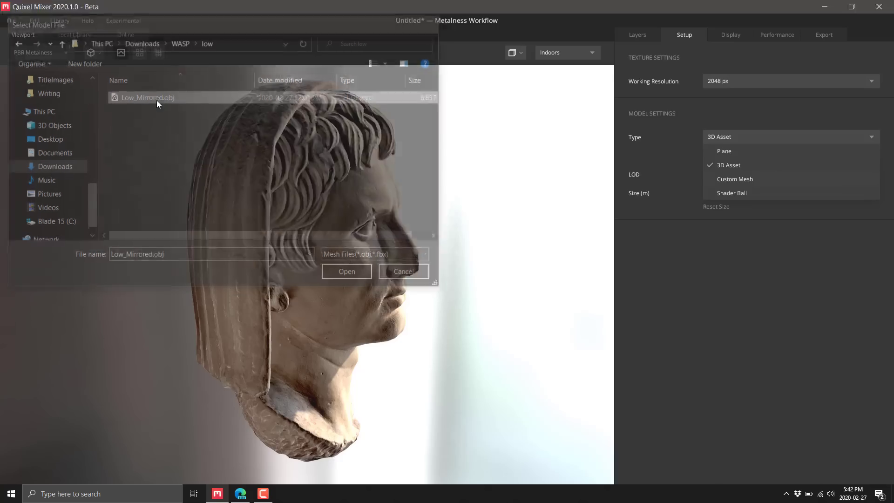
{"action": "left_click", "coordinate": [346, 271]}
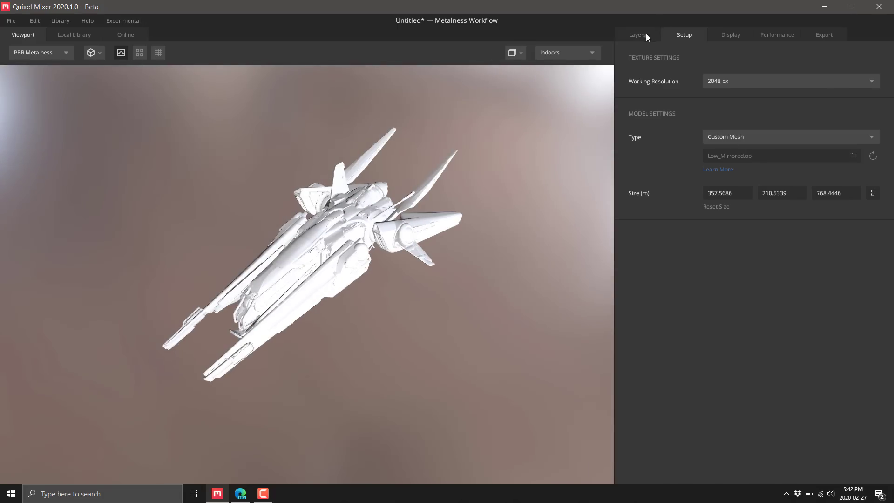
- Load the Wasp Diffuse image from WASP/textures into the BaseLayer albedo channel
{"action": "left_click", "coordinate": [637, 34]}
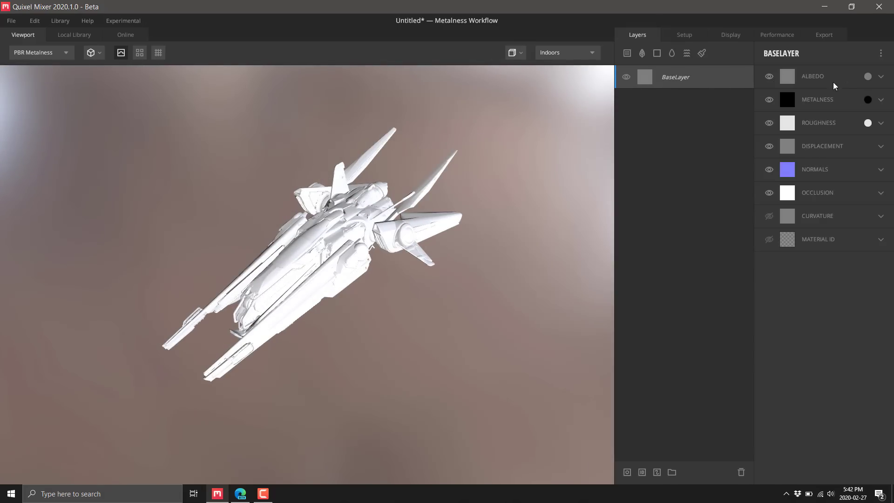
{"action": "left_click", "coordinate": [880, 76]}
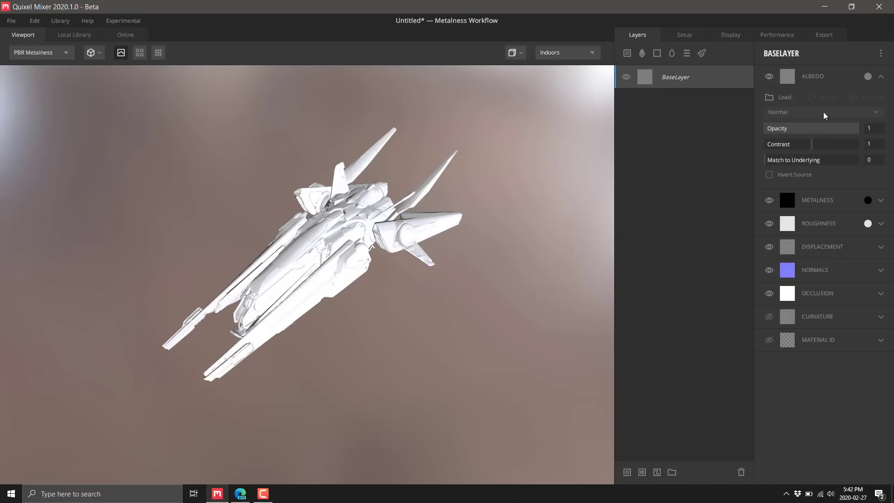
{"action": "mouse_move", "coordinate": [781, 99]}
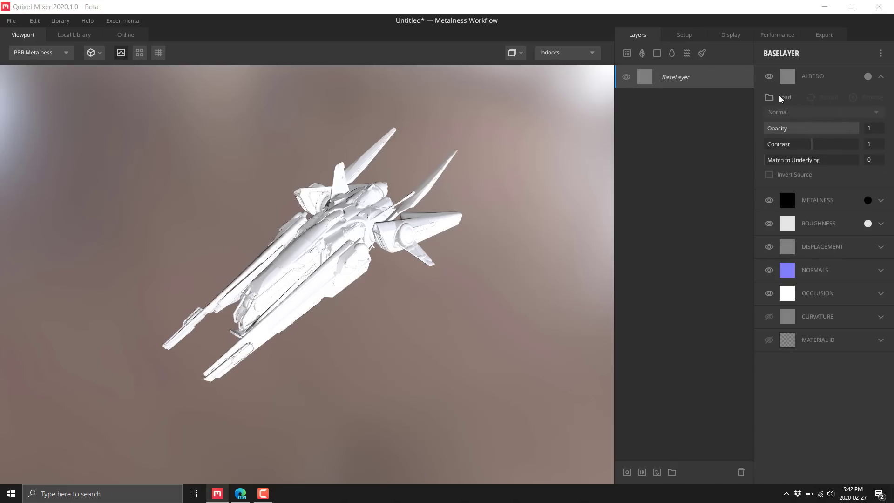
{"action": "left_click", "coordinate": [783, 97]}
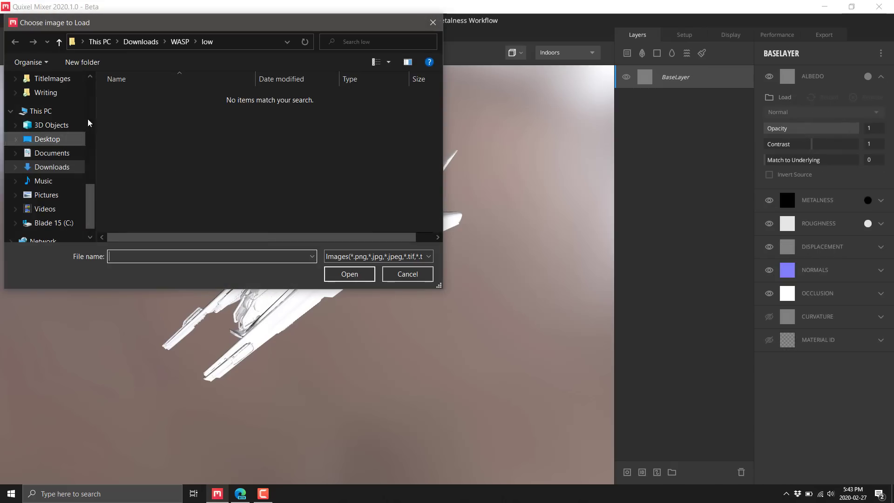
{"action": "left_click", "coordinate": [59, 41]}
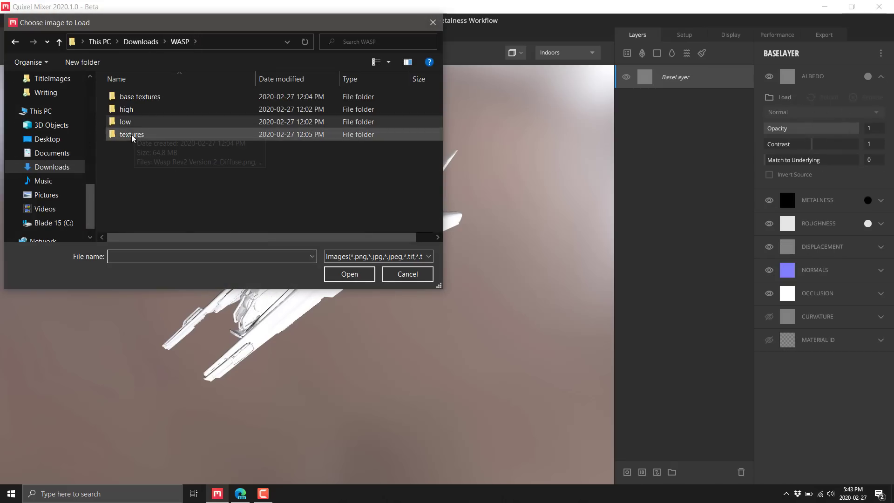
{"action": "double_click", "coordinate": [132, 134]}
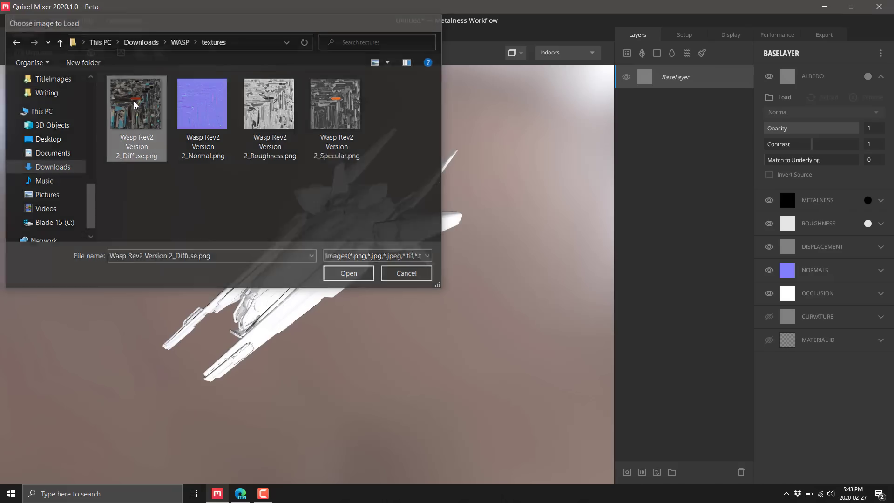
{"action": "left_click", "coordinate": [348, 273]}
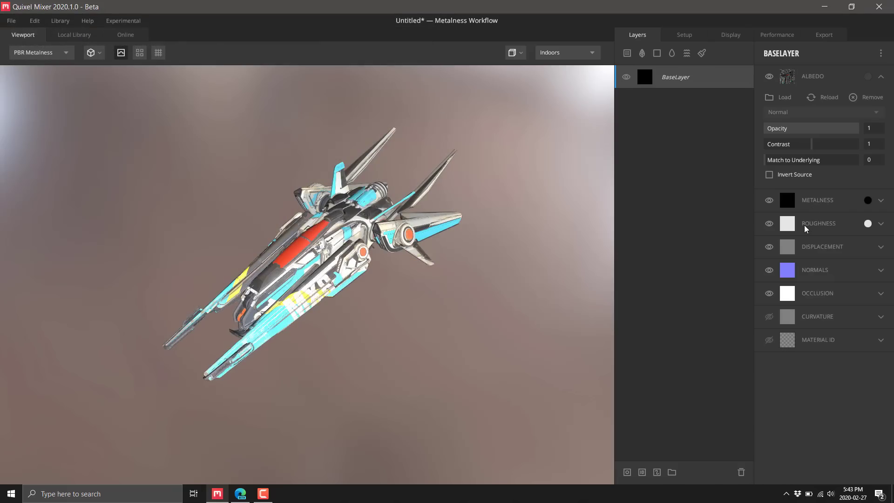
- Load the Wasp Roughness and Normal images into the roughness and normal channels
{"action": "left_click", "coordinate": [880, 223]}
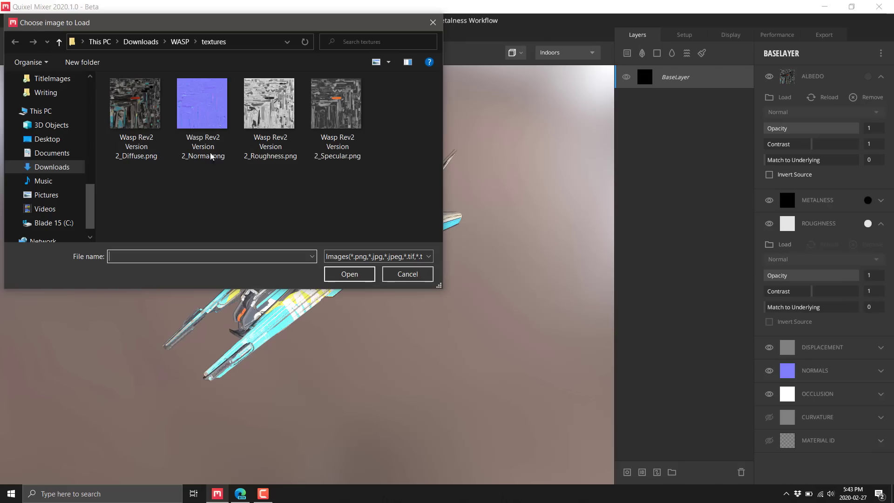
{"action": "left_click", "coordinate": [349, 274]}
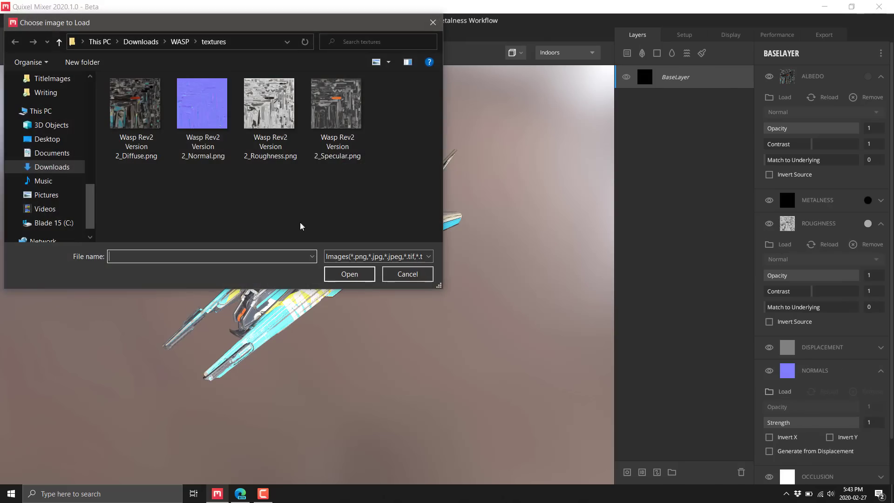
{"action": "left_click", "coordinate": [407, 273]}
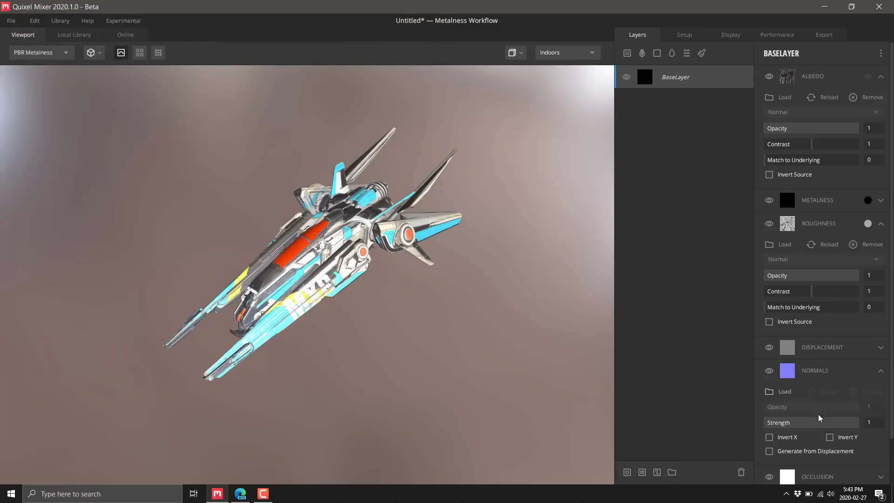
{"action": "scroll", "scroll_direction": "down", "scroll_amount": 3}
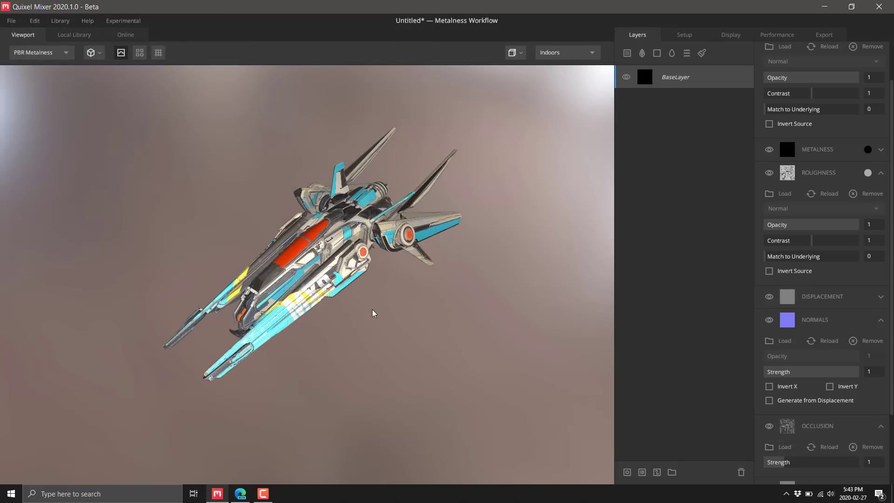
{"action": "mouse_move", "coordinate": [397, 304]}
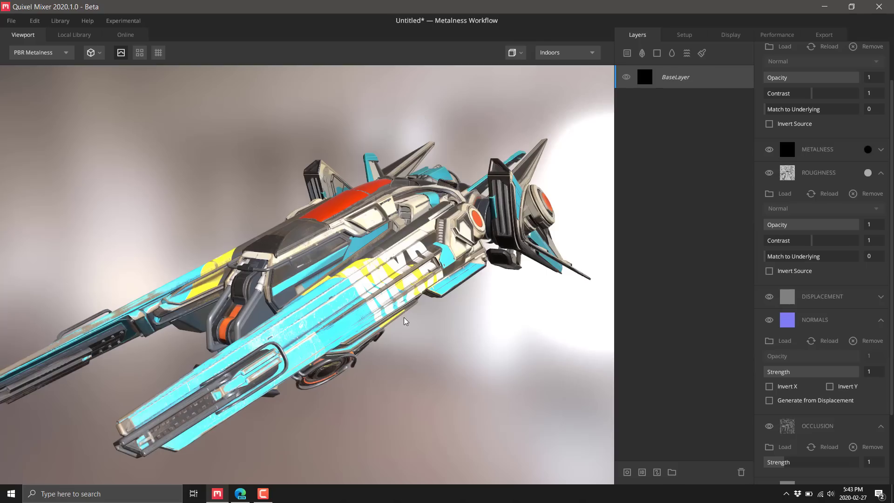
{"action": "mouse_move", "coordinate": [254, 303]}
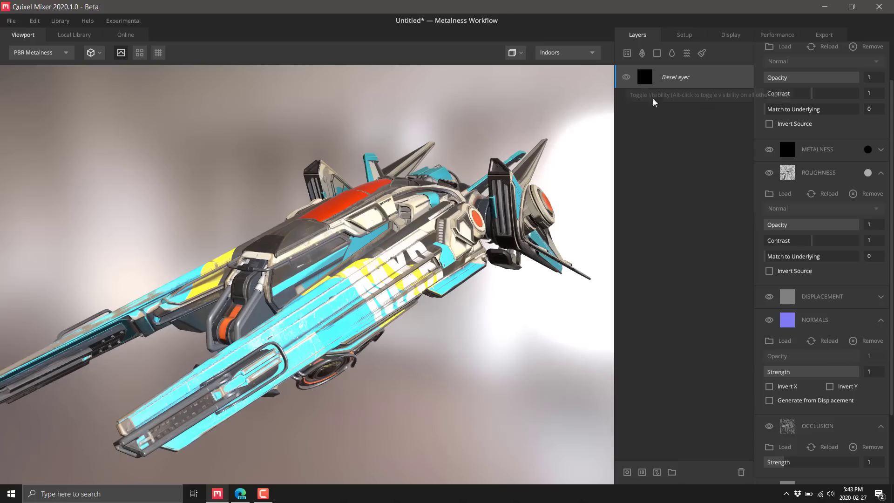
{"action": "mouse_move", "coordinate": [627, 53]}
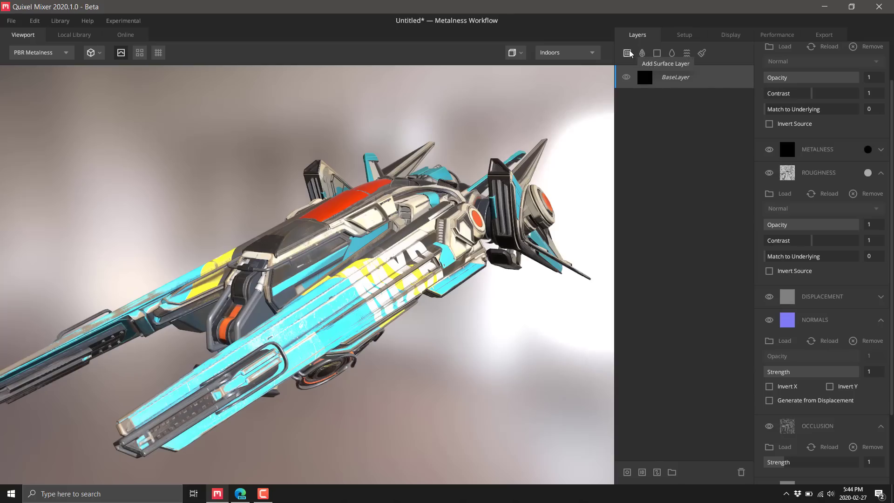
- Add a Rusted Metal surface layer from the Local Library above the base layer
{"action": "left_click", "coordinate": [74, 35]}
{"action": "type", "text": "R"}
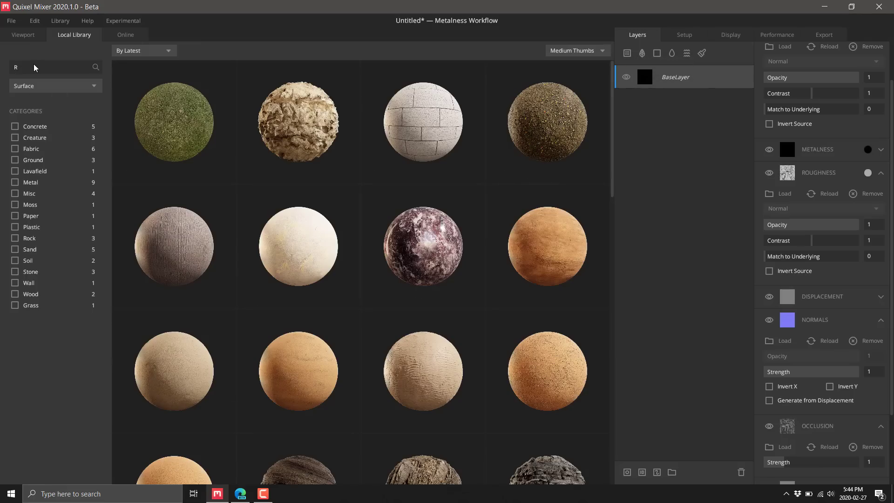
{"action": "type", "text": "us"}
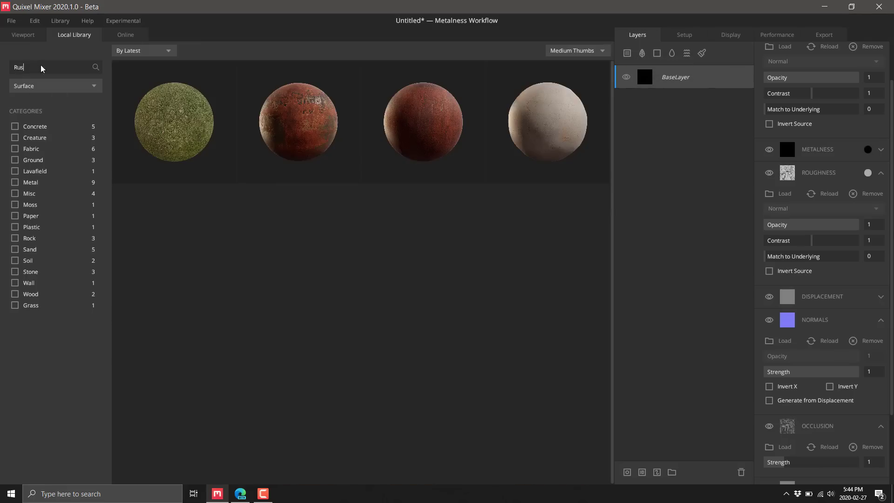
{"action": "left_click", "coordinate": [23, 34]}
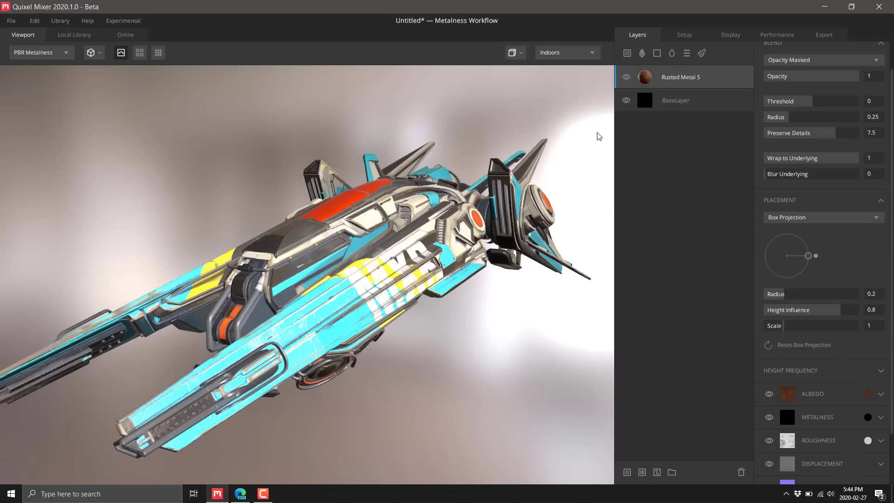
{"action": "left_click", "coordinate": [626, 78]}
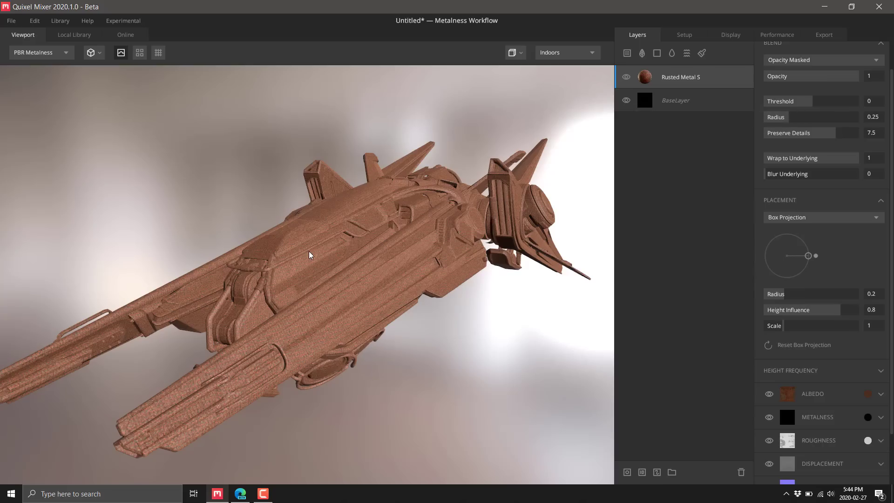
{"action": "mouse_move", "coordinate": [660, 473]}
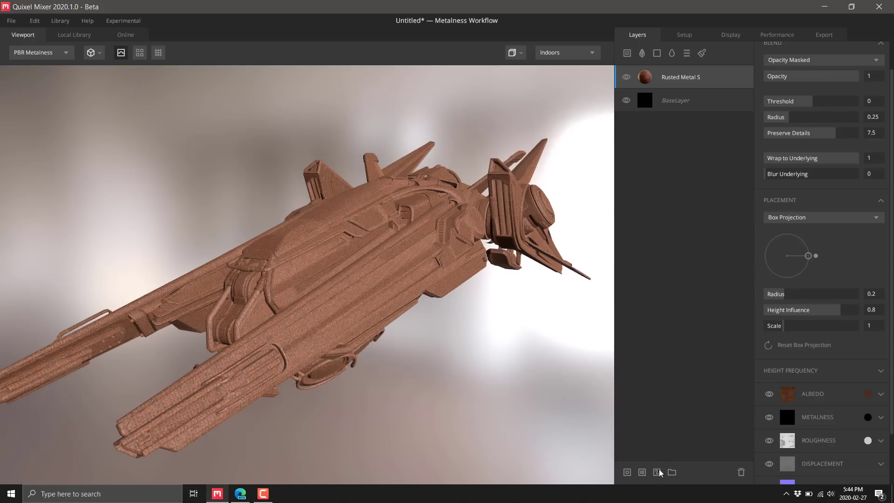
{"action": "mouse_move", "coordinate": [657, 472]}
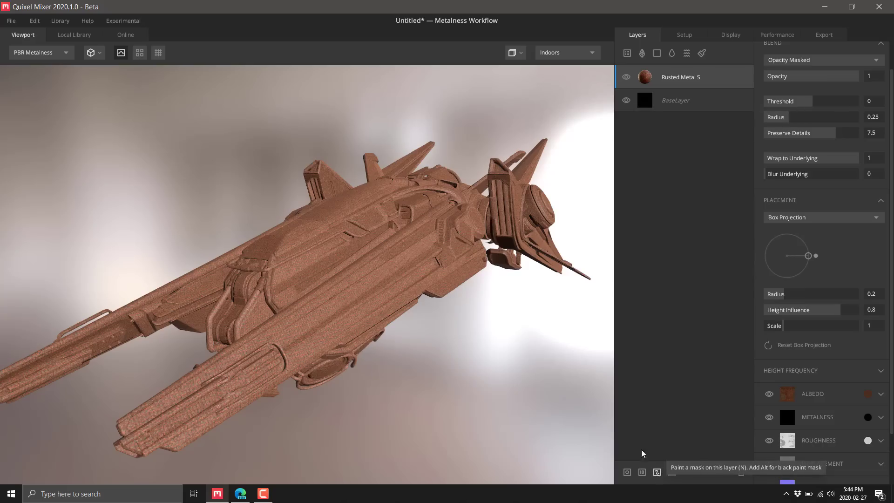
{"action": "right_click", "coordinate": [680, 77]}
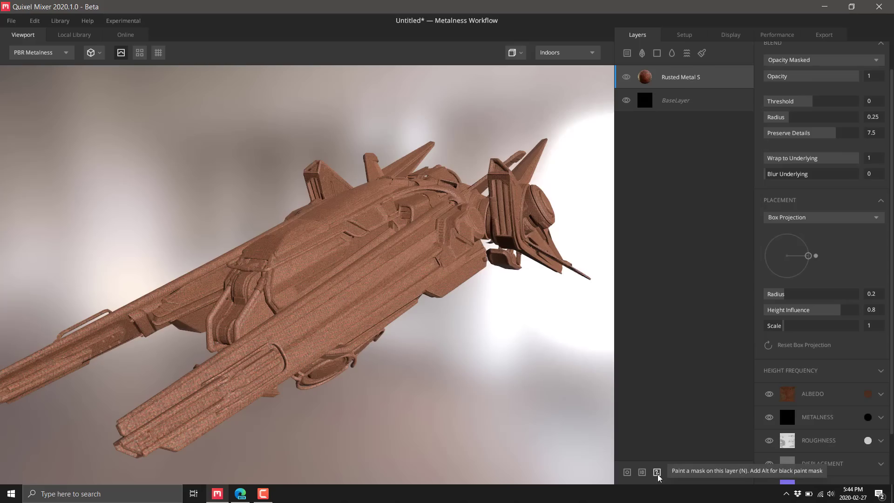
{"action": "left_click", "coordinate": [657, 472]}
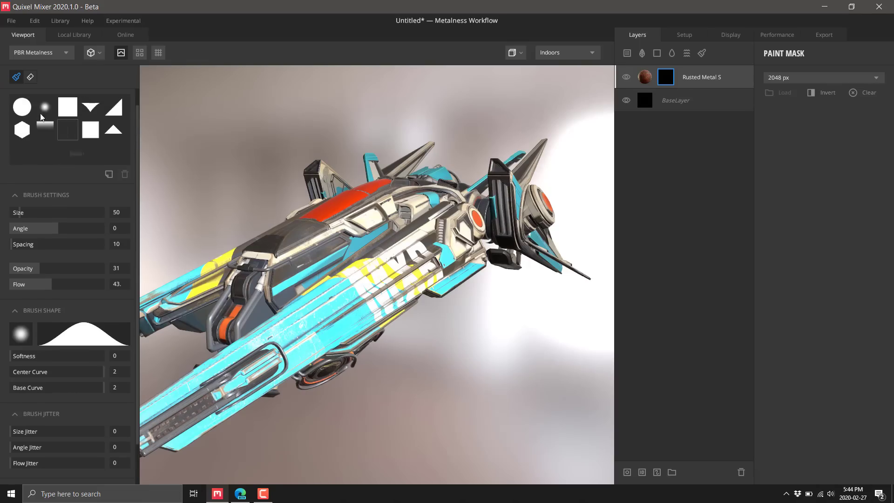
{"action": "mouse_move", "coordinate": [29, 77]}
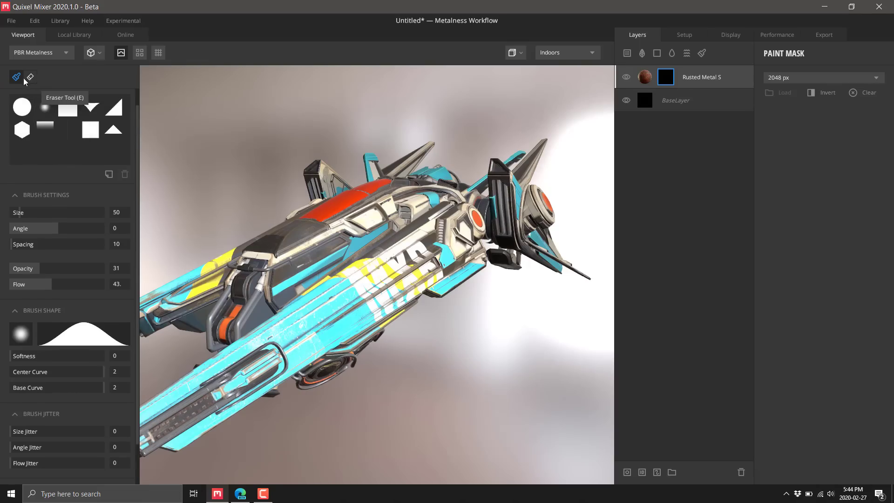
{"action": "mouse_move", "coordinate": [51, 302]}
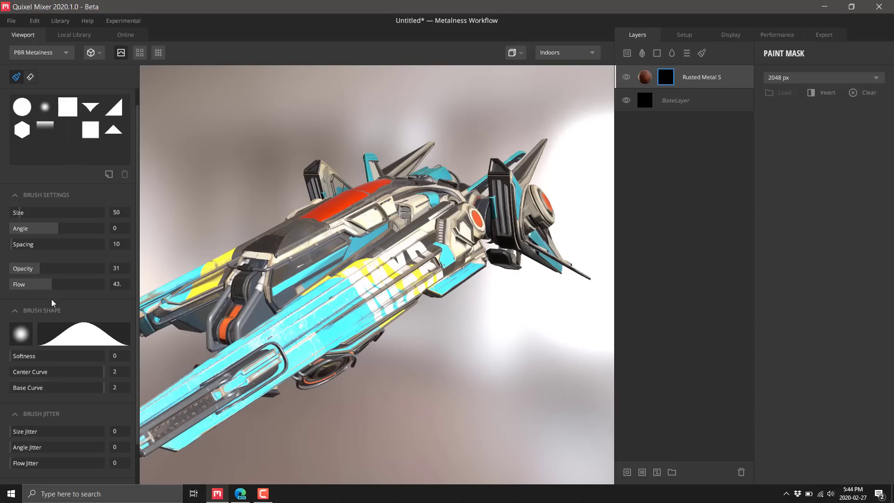
{"action": "mouse_move", "coordinate": [91, 338]}
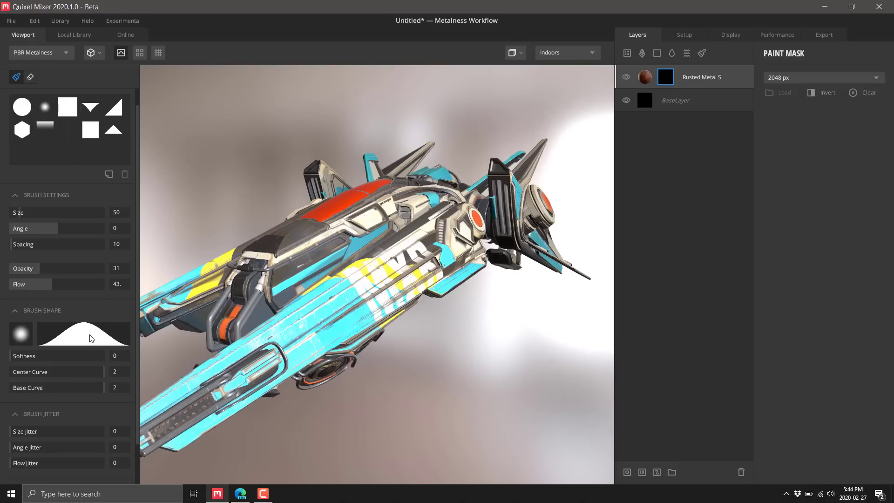
{"action": "mouse_move", "coordinate": [40, 341]}
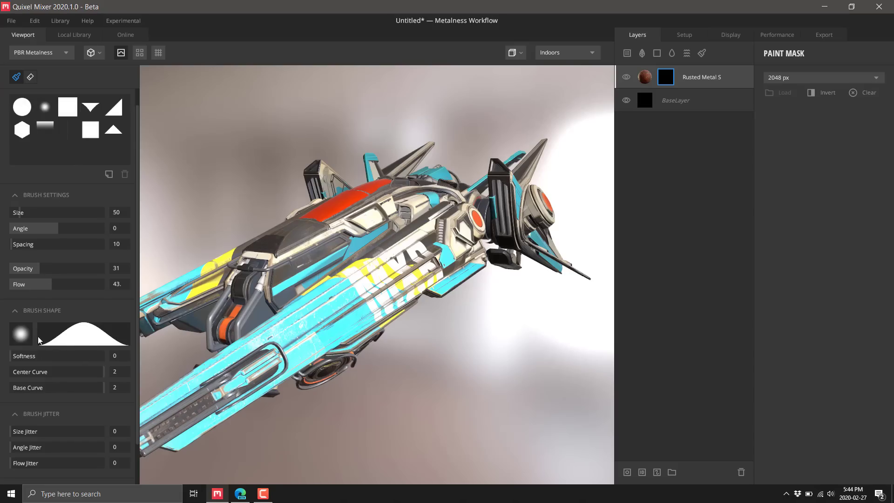
{"action": "left_click", "coordinate": [21, 335]}
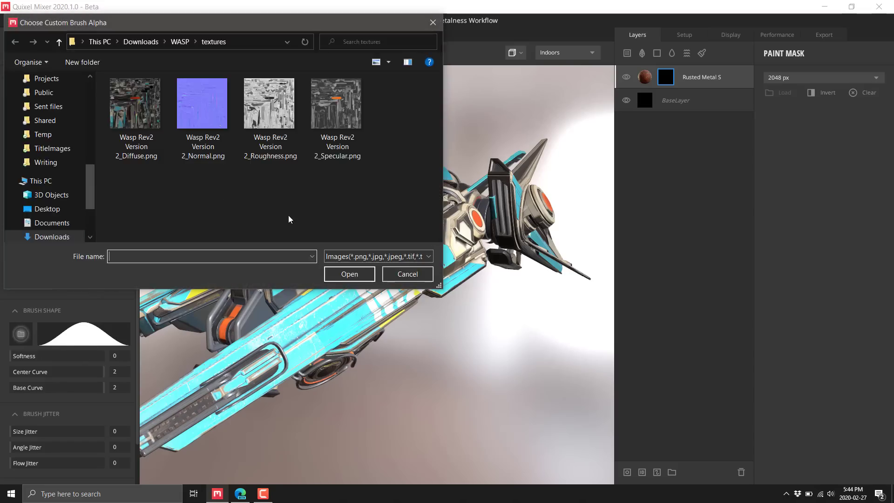
{"action": "left_click", "coordinate": [407, 274]}
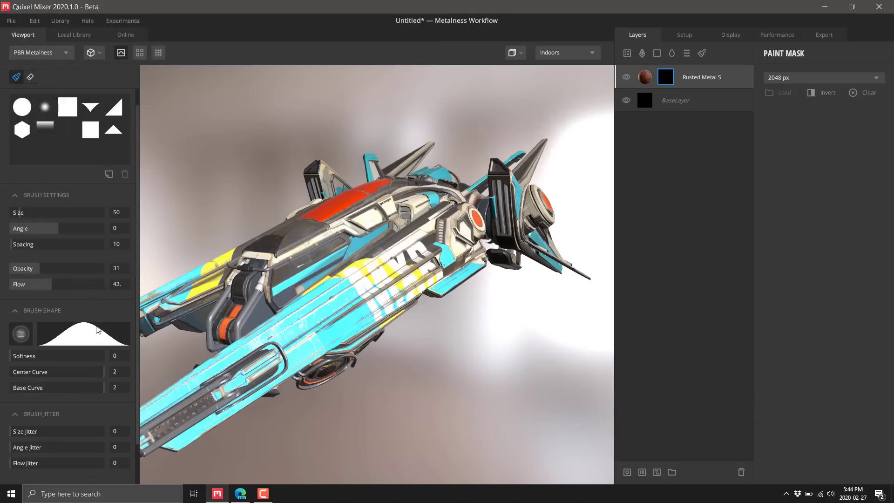
{"action": "mouse_move", "coordinate": [80, 303]}
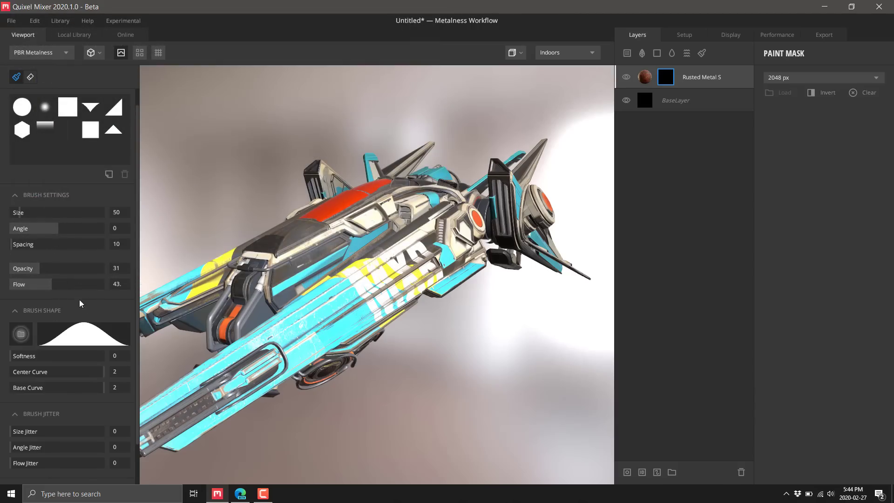
{"action": "scroll", "scroll_direction": "down", "scroll_amount": 3}
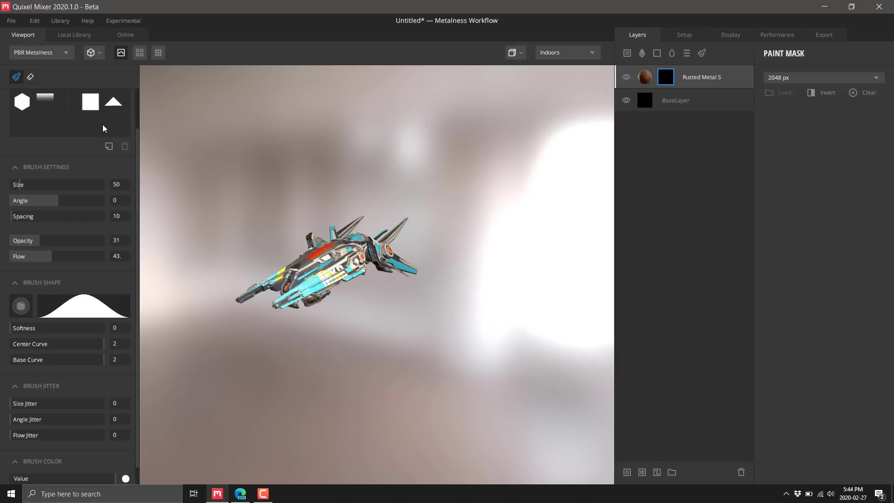
{"action": "left_click", "coordinate": [108, 146]}
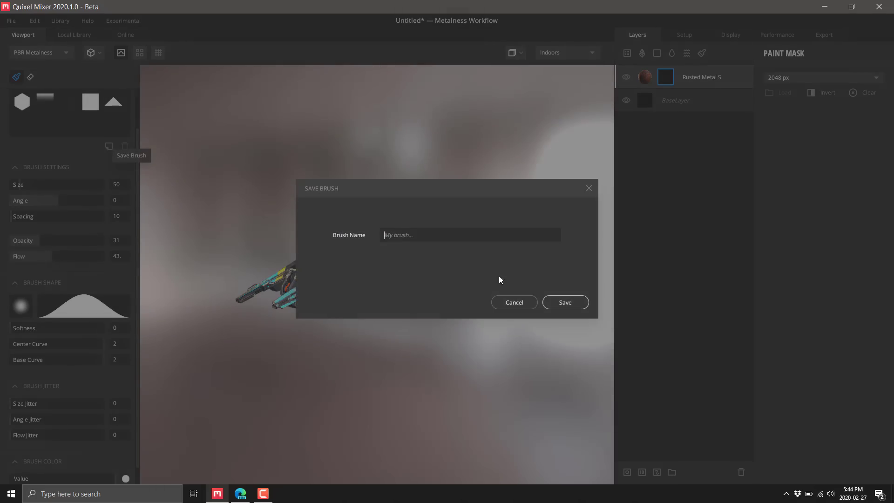
{"action": "left_click", "coordinate": [515, 302]}
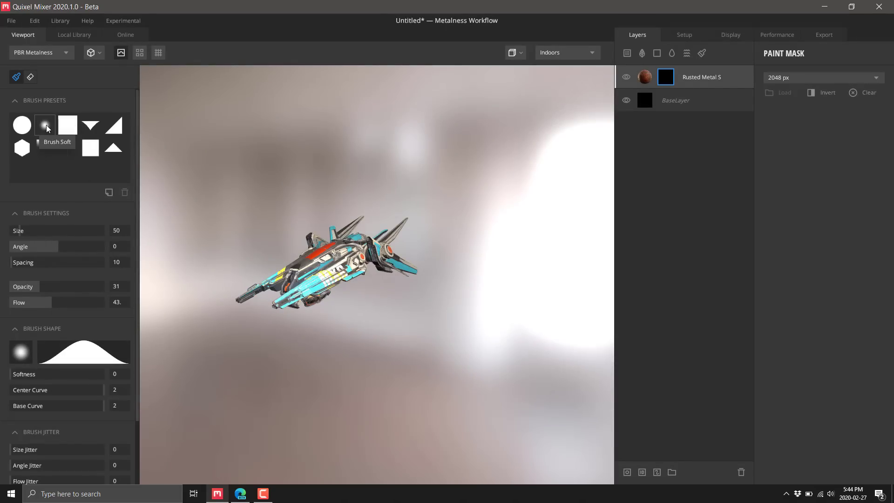
{"action": "mouse_move", "coordinate": [39, 292]}
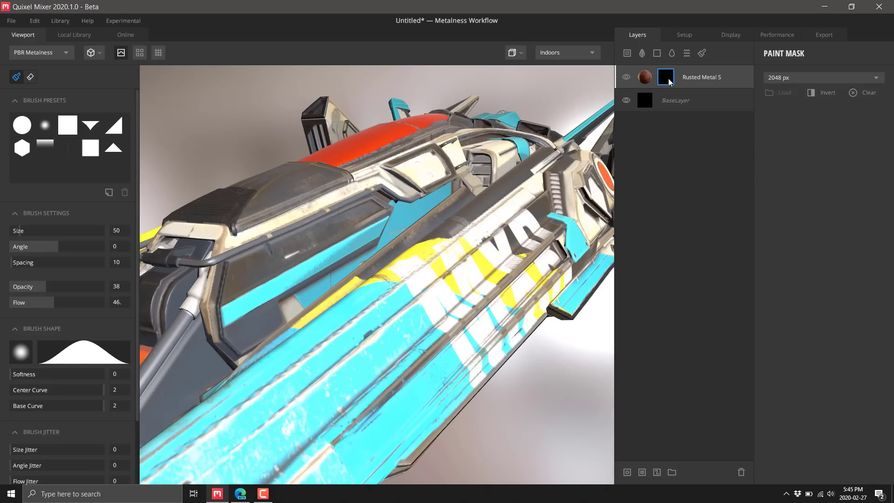
{"action": "mouse_move", "coordinate": [677, 85]}
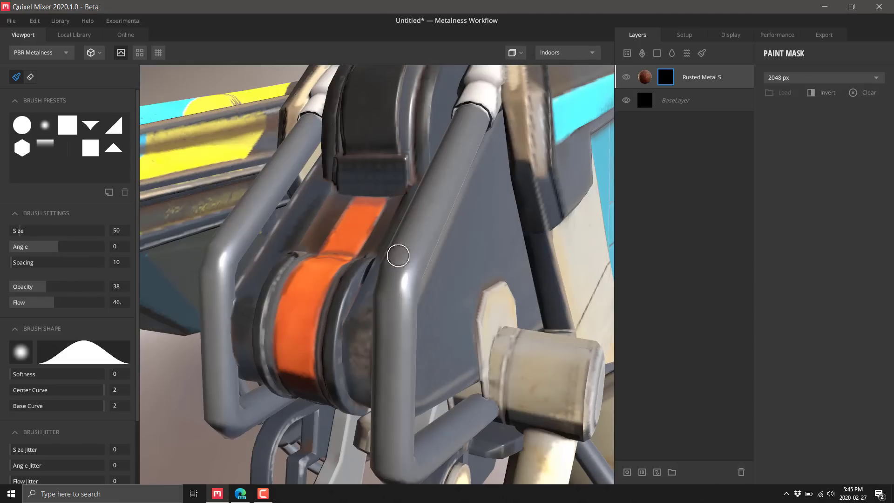
{"action": "mouse_move", "coordinate": [442, 192]}
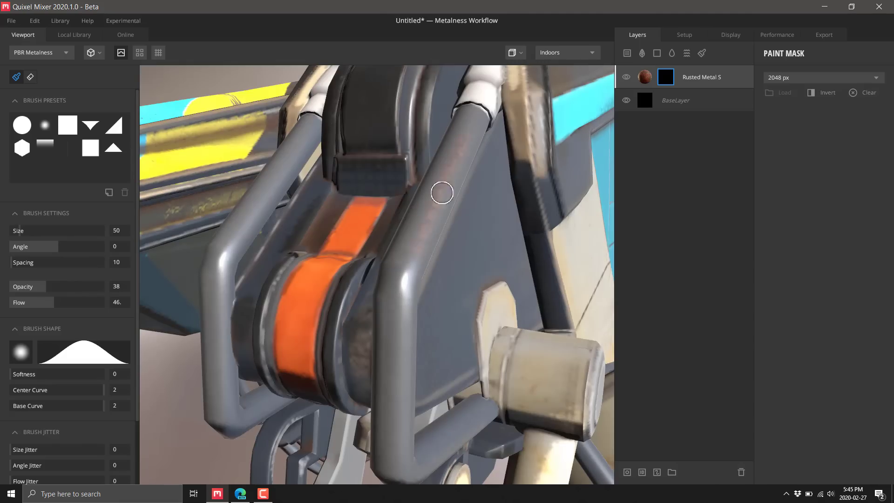
{"action": "mouse_move", "coordinate": [401, 431]}
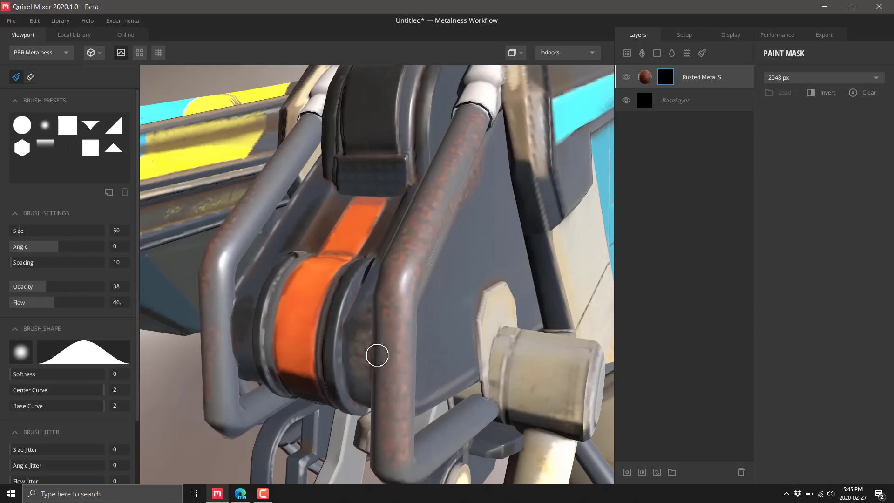
{"action": "mouse_move", "coordinate": [449, 139]}
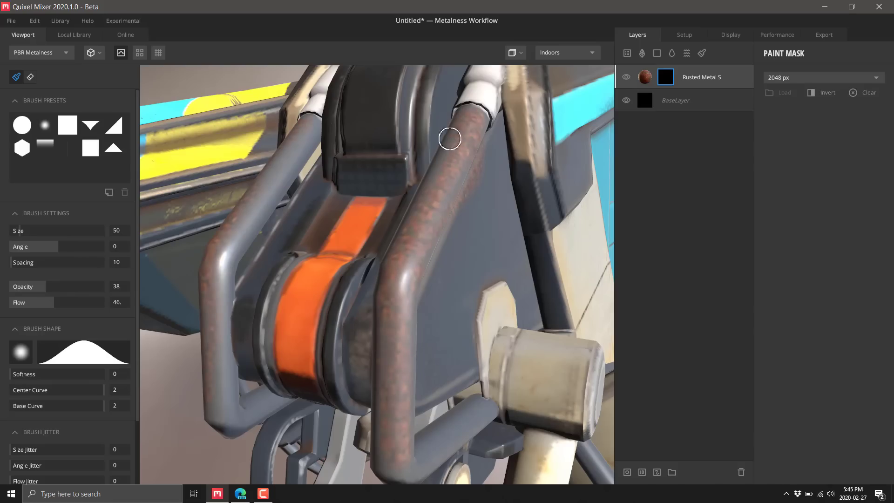
{"action": "mouse_move", "coordinate": [260, 135]}
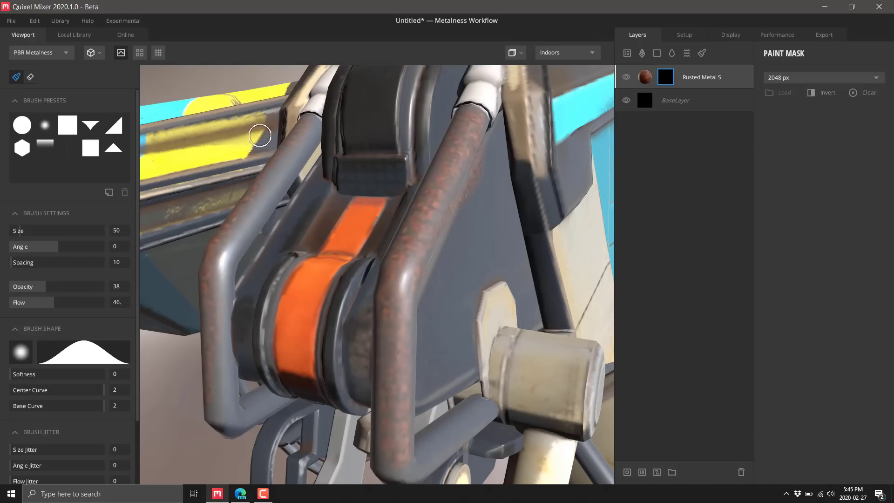
{"action": "mouse_move", "coordinate": [244, 232]}
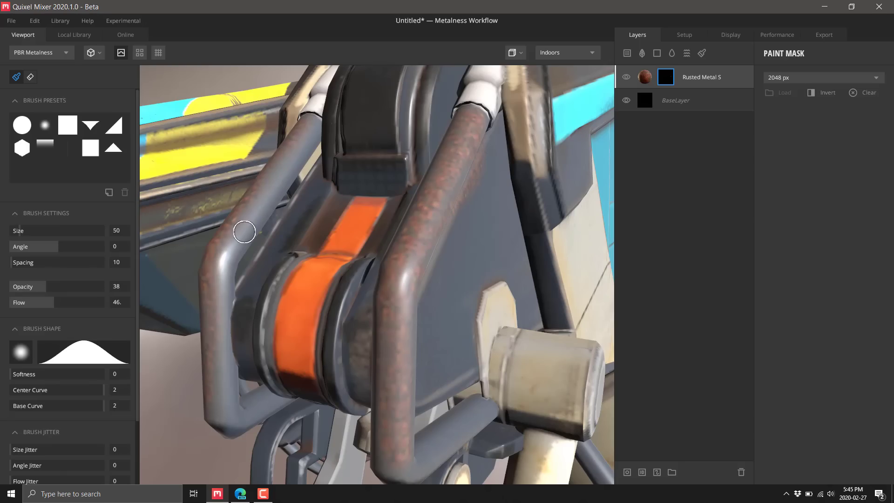
{"action": "mouse_move", "coordinate": [384, 242]}
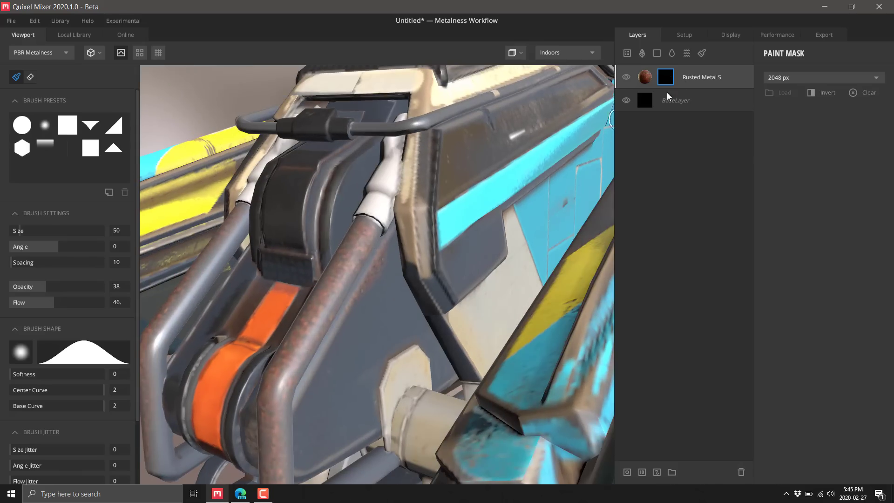
{"action": "mouse_move", "coordinate": [657, 53]}
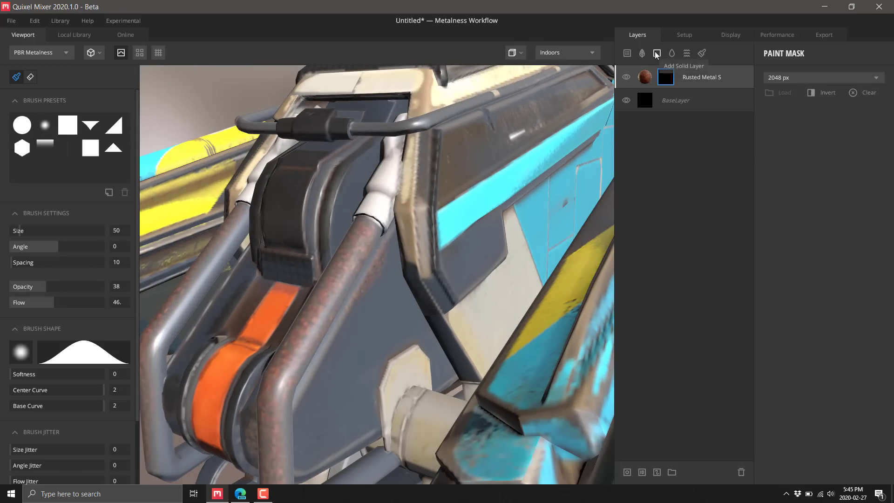
- Bring up the Rusted Metal layer's options to paint rust onto the struts
{"action": "right_click", "coordinate": [701, 78]}
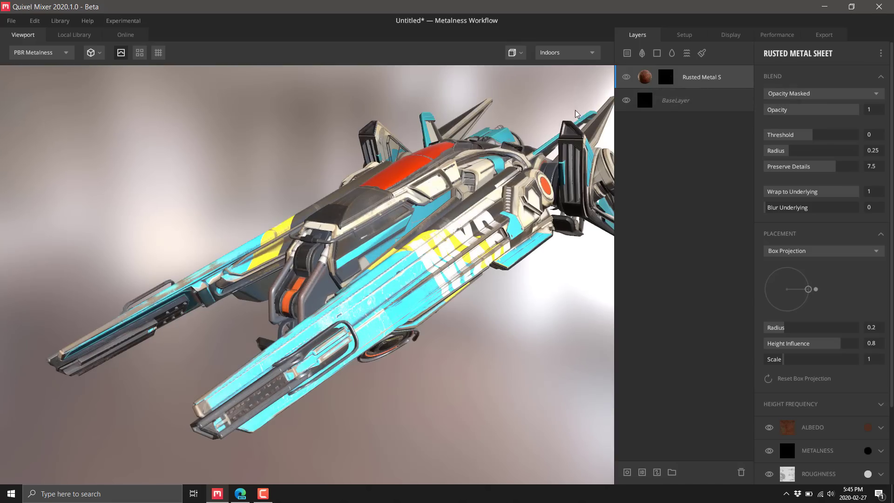
- Add the Leather surface from the Fabric category as a new top layer
{"action": "left_click", "coordinate": [73, 35]}
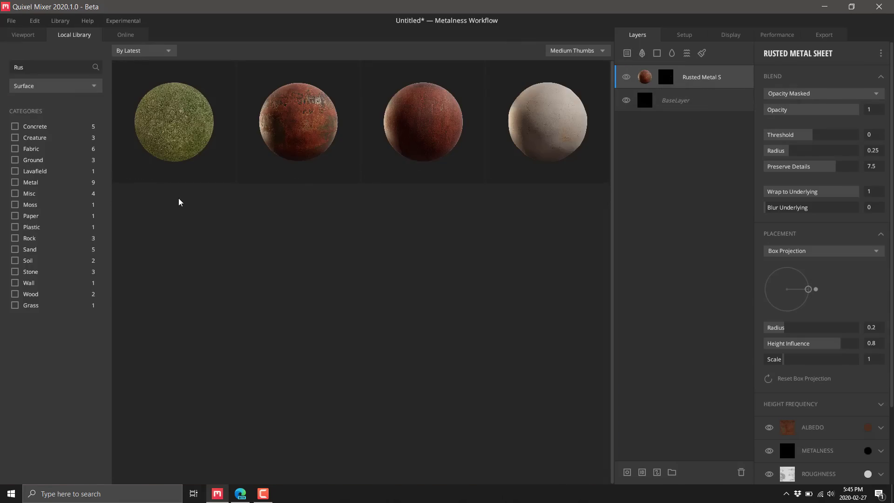
{"action": "left_click", "coordinate": [15, 149]}
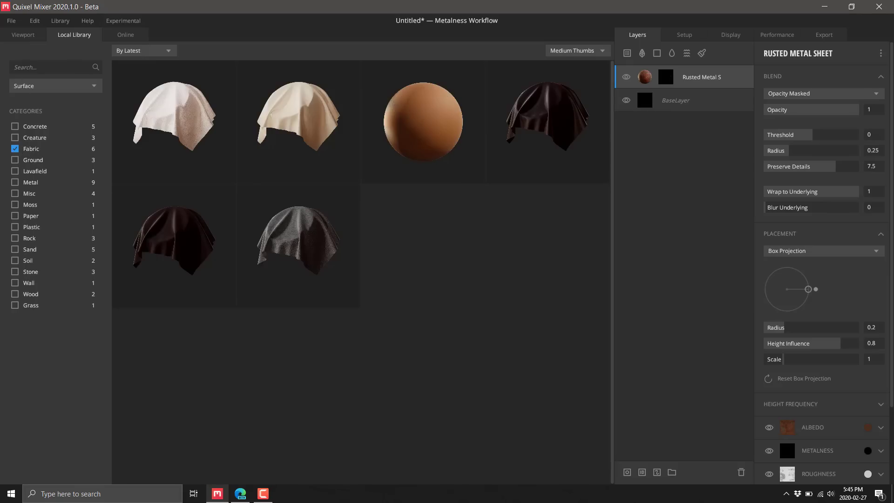
{"action": "left_click", "coordinate": [22, 35]}
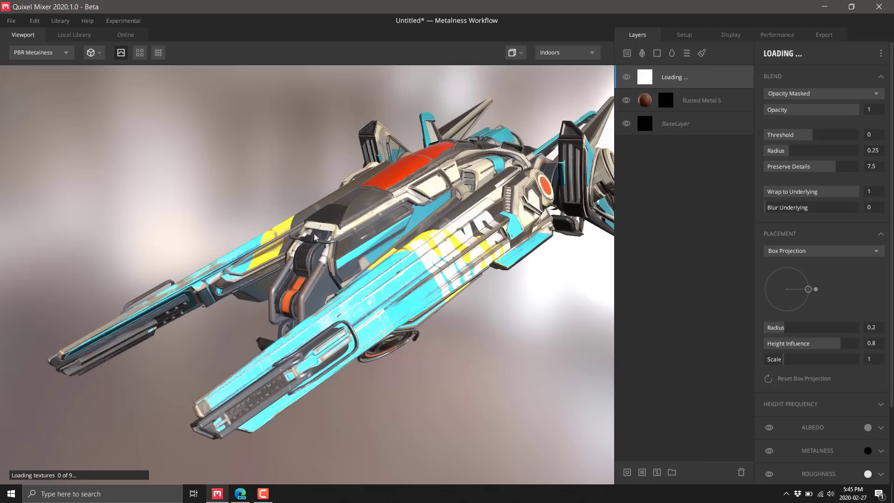
{"action": "mouse_move", "coordinate": [656, 78]}
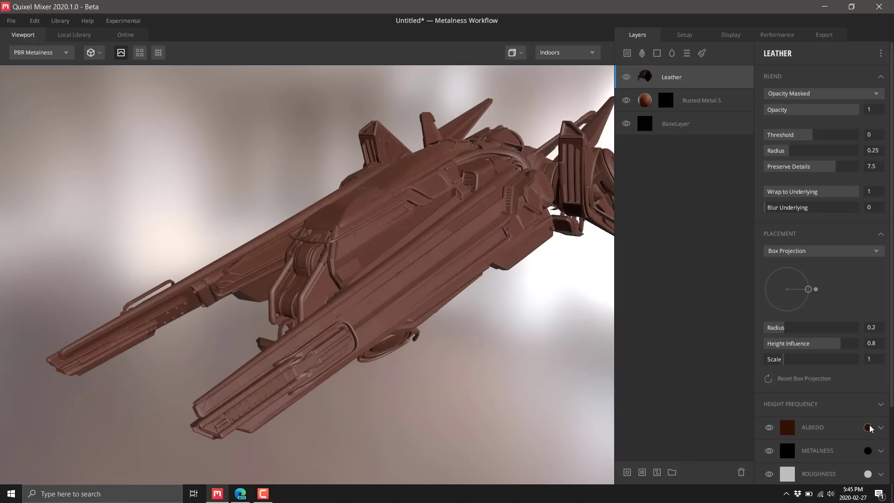
- Tint the Leather layer's albedo colour purple 2C0233 and apply it
{"action": "left_click", "coordinate": [868, 427]}
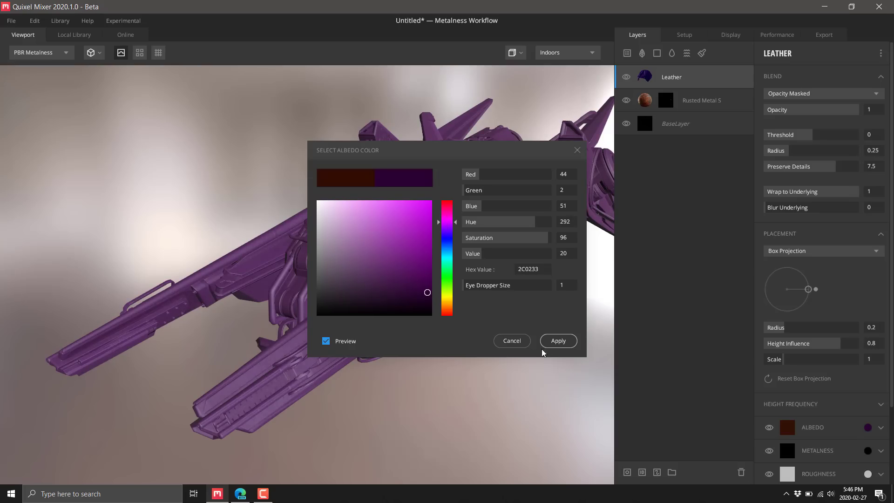
{"action": "left_click", "coordinate": [557, 341]}
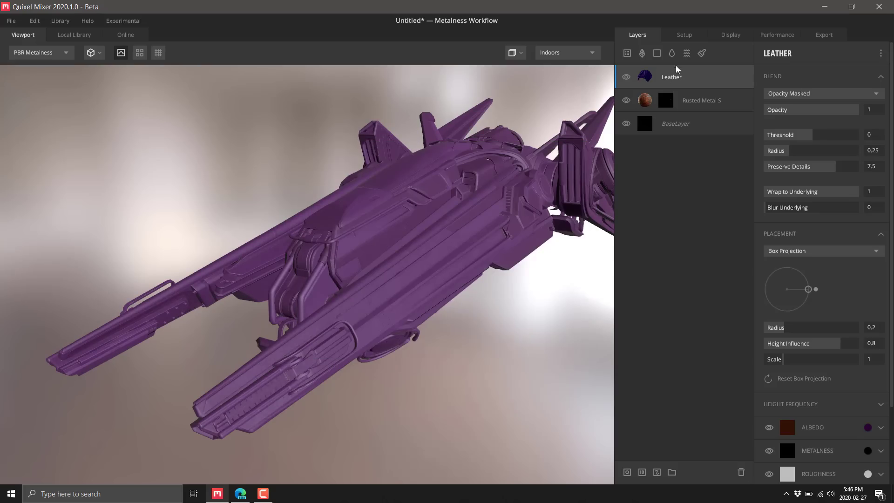
- Give the Leather layer a mask stack with a Checker pattern repeated 10 by 10
{"action": "right_click", "coordinate": [672, 76]}
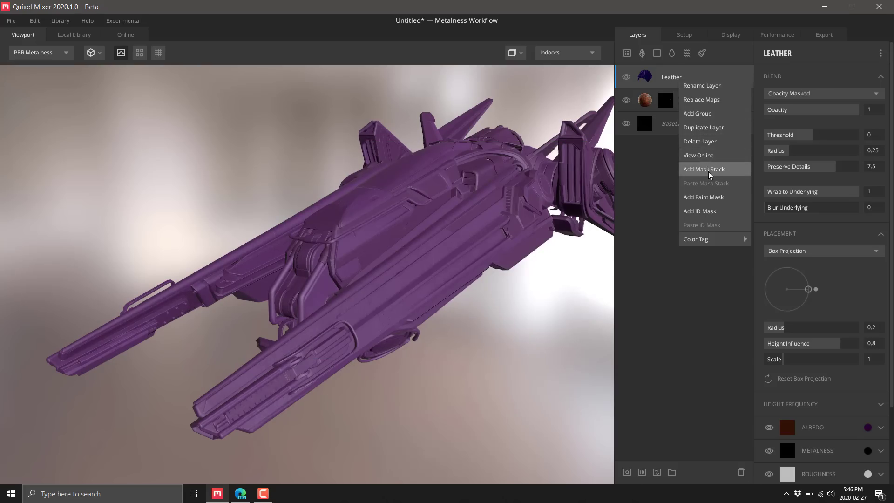
{"action": "left_click", "coordinate": [704, 170]}
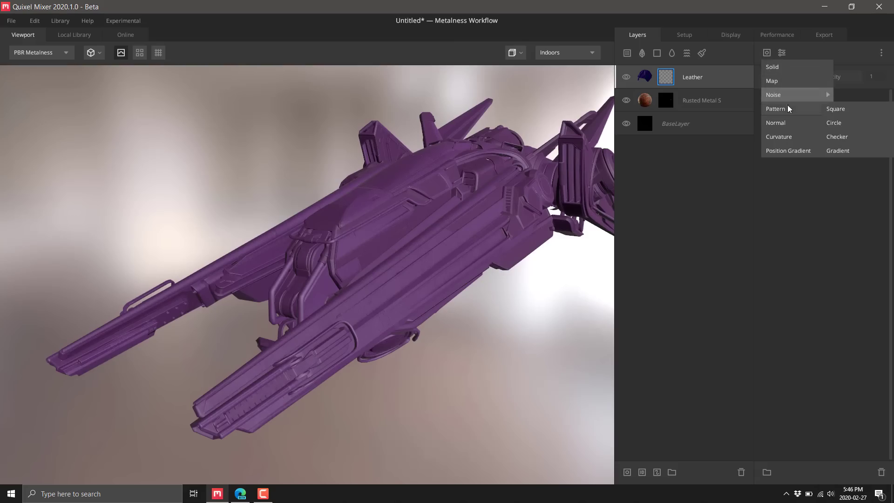
{"action": "left_click", "coordinate": [837, 136]}
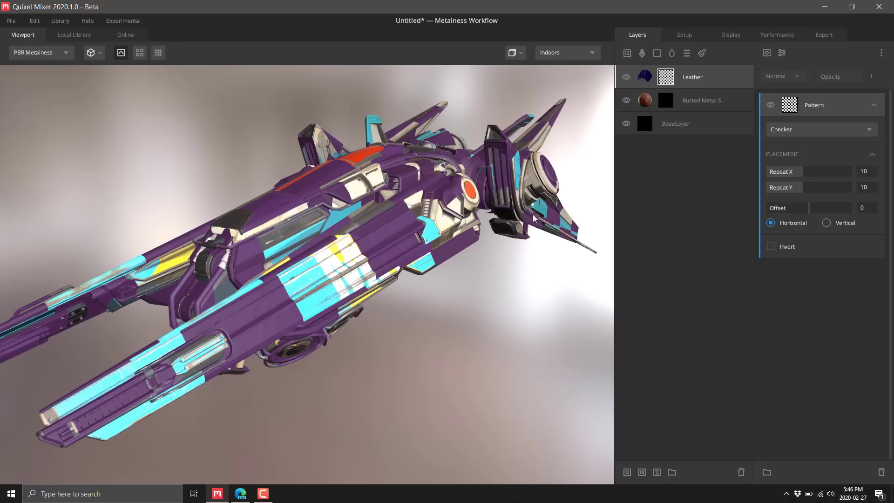
{"action": "mouse_move", "coordinate": [306, 261]}
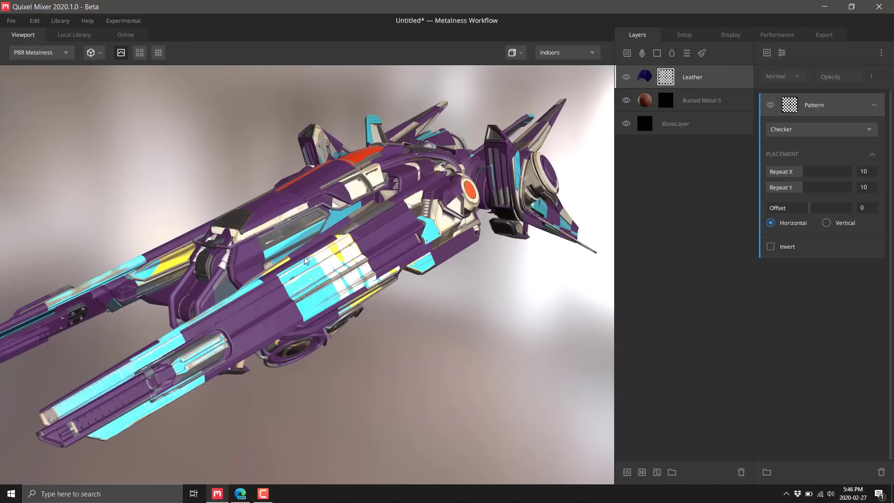
{"action": "mouse_move", "coordinate": [345, 248]}
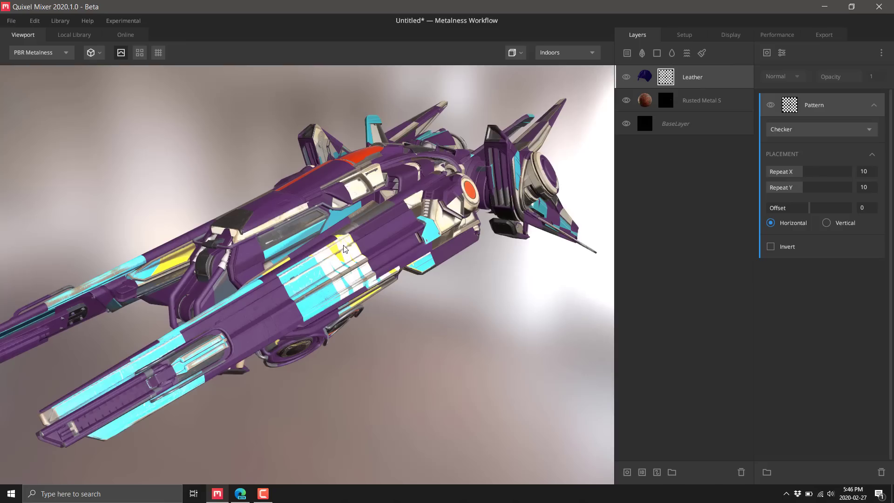
{"action": "mouse_move", "coordinate": [703, 52]}
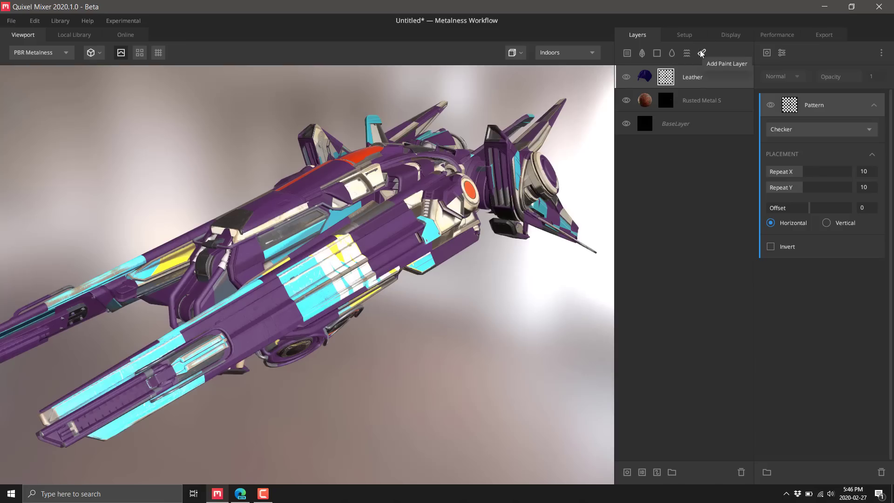
{"action": "mouse_move", "coordinate": [700, 74]}
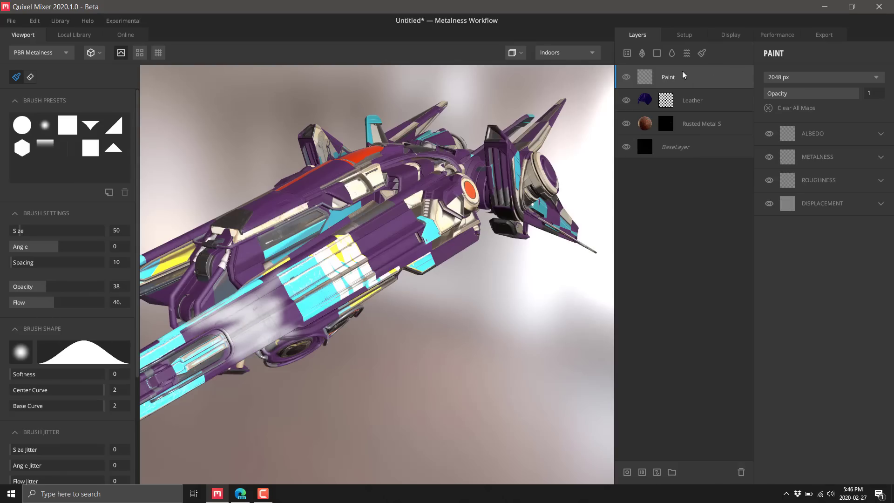
{"action": "mouse_move", "coordinate": [751, 159]}
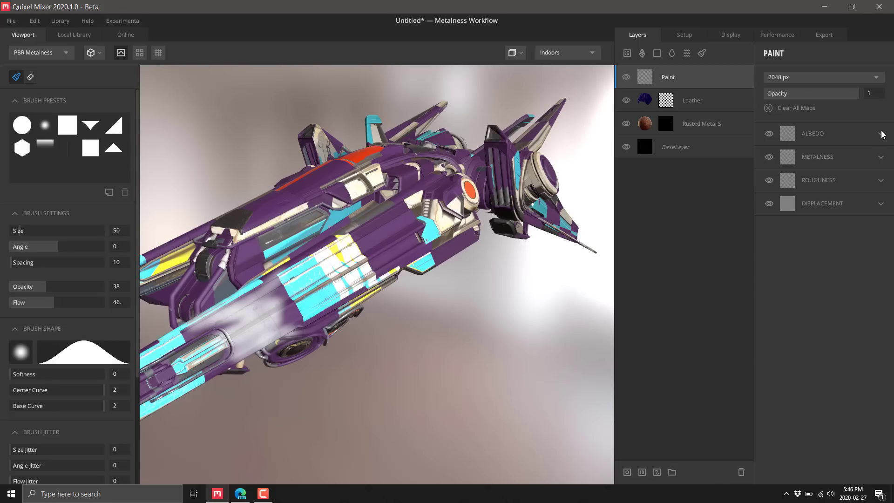
- Set the paint layer's albedo for white strokes, then select the Rusted Metal layer
{"action": "left_click", "coordinate": [881, 134]}
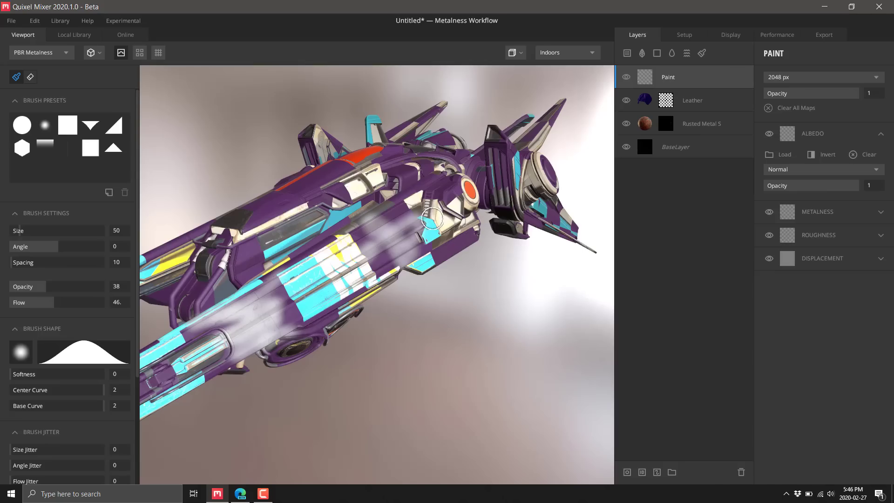
{"action": "mouse_move", "coordinate": [688, 122]}
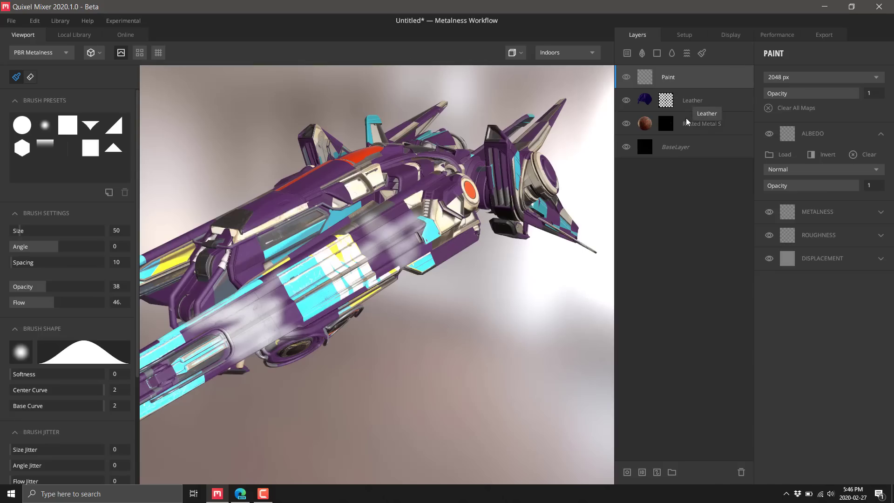
{"action": "left_click", "coordinate": [702, 123]}
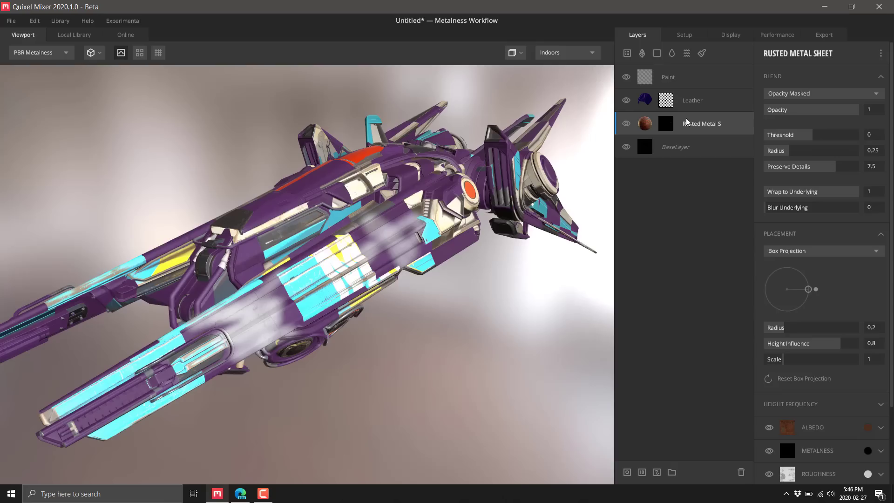
{"action": "mouse_move", "coordinate": [645, 475]}
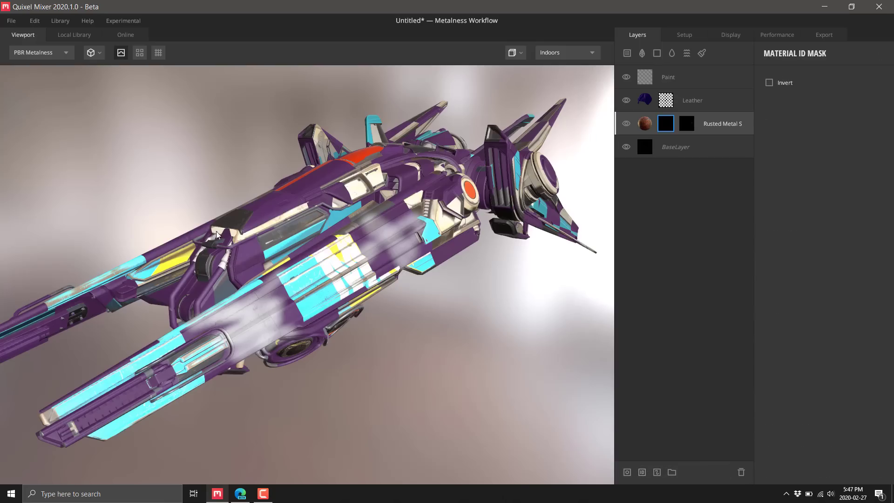
{"action": "mouse_move", "coordinate": [320, 214]}
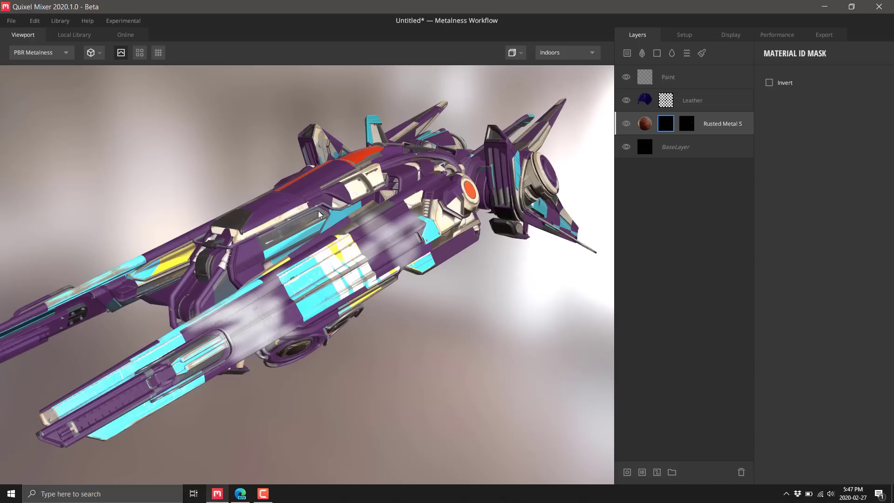
{"action": "mouse_move", "coordinate": [179, 95]}
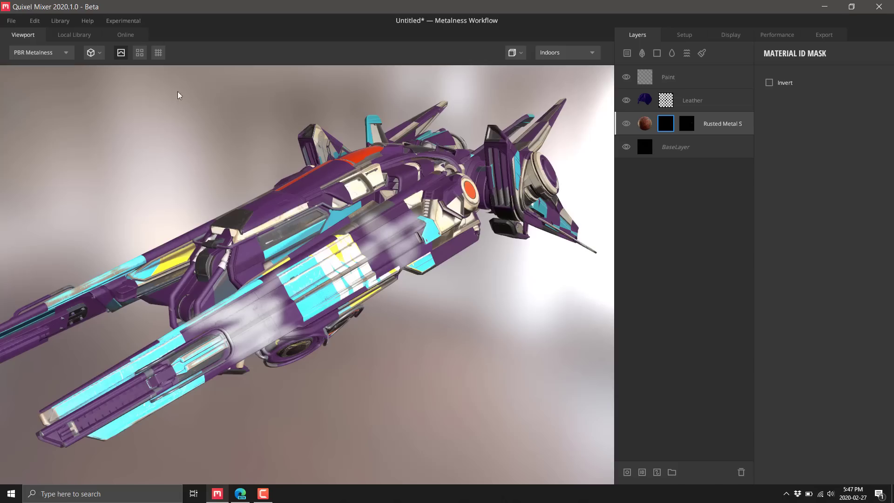
{"action": "mouse_move", "coordinate": [295, 338]}
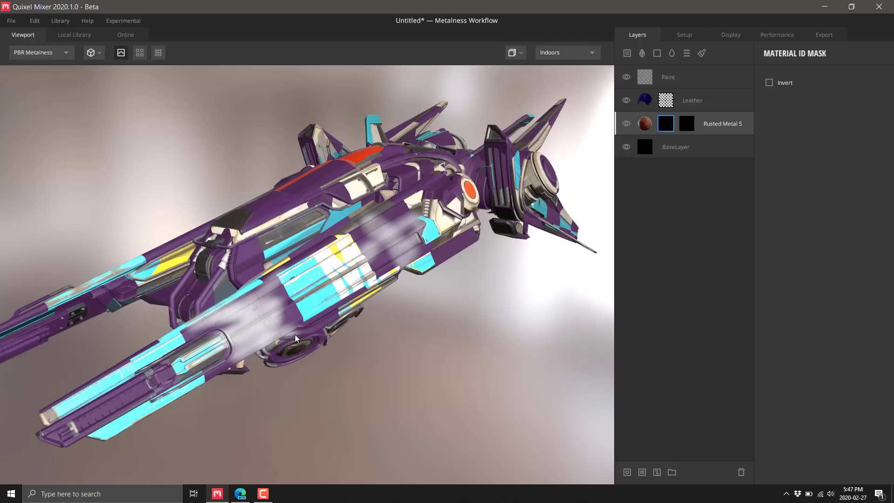
{"action": "mouse_move", "coordinate": [179, 109]}
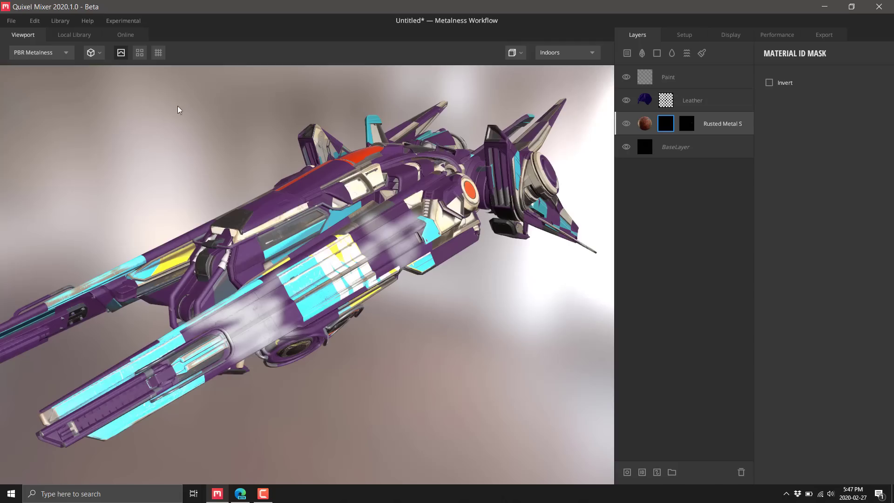
{"action": "mouse_move", "coordinate": [137, 35]}
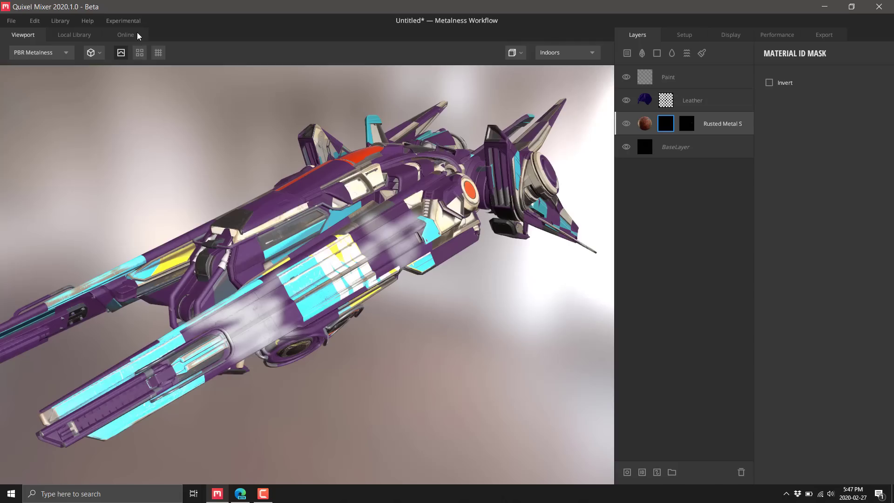
- Search the online library for 'metal' surfaces and download Fishscale Roof Shingles 2X2 M
{"action": "left_click", "coordinate": [125, 34]}
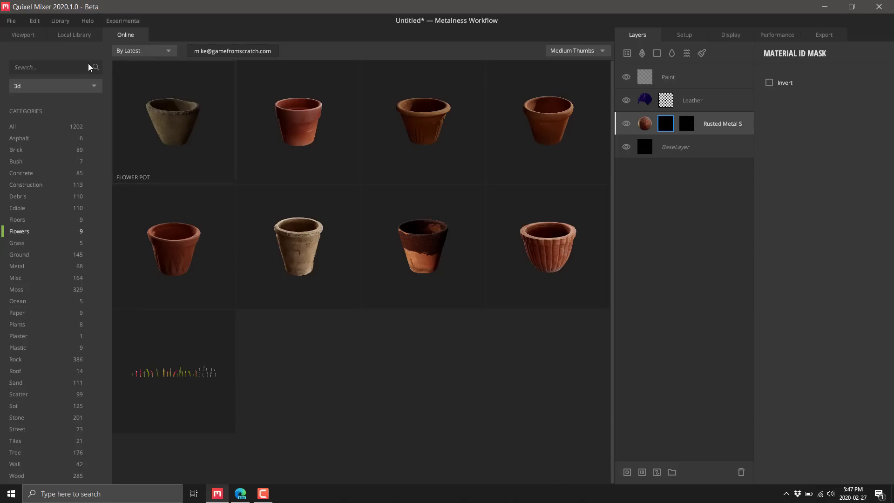
{"action": "mouse_move", "coordinate": [55, 68]}
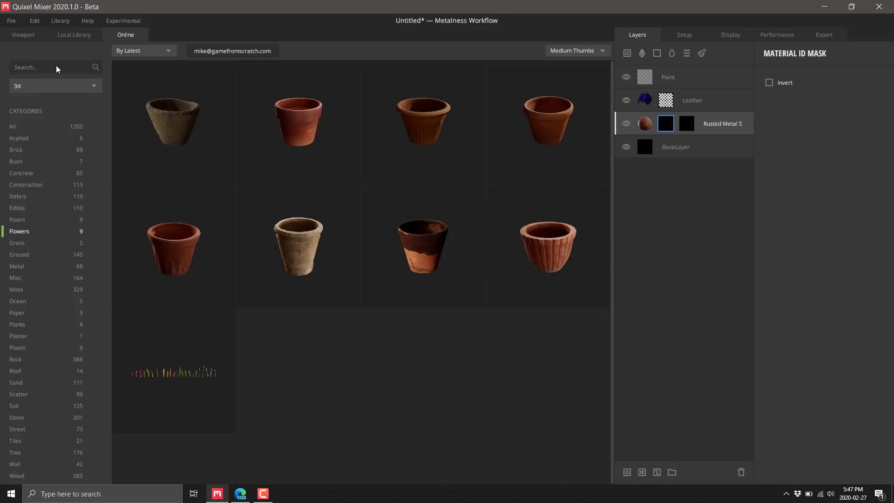
{"action": "type", "text": "metal"}
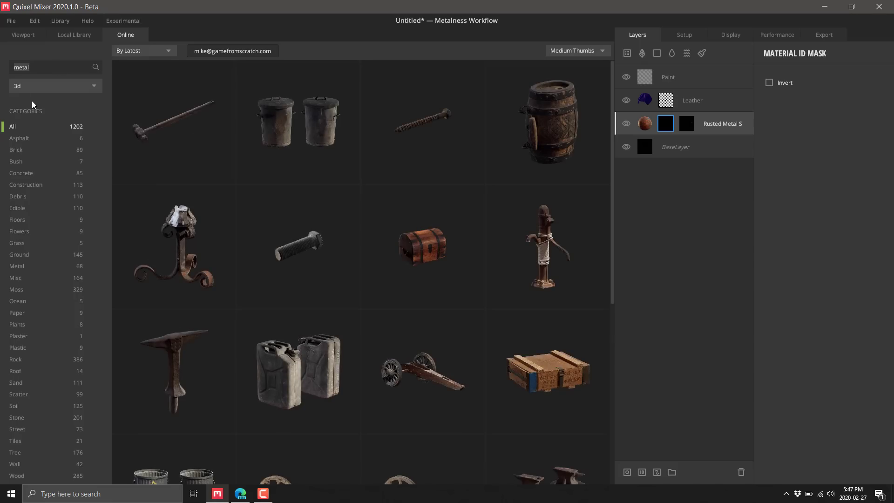
{"action": "left_click", "coordinate": [55, 85]}
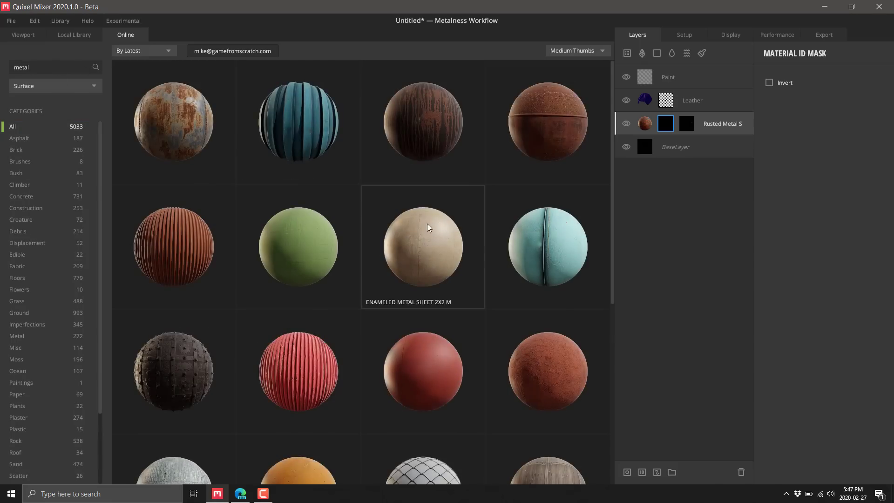
{"action": "scroll", "scroll_direction": "down", "scroll_amount": 3}
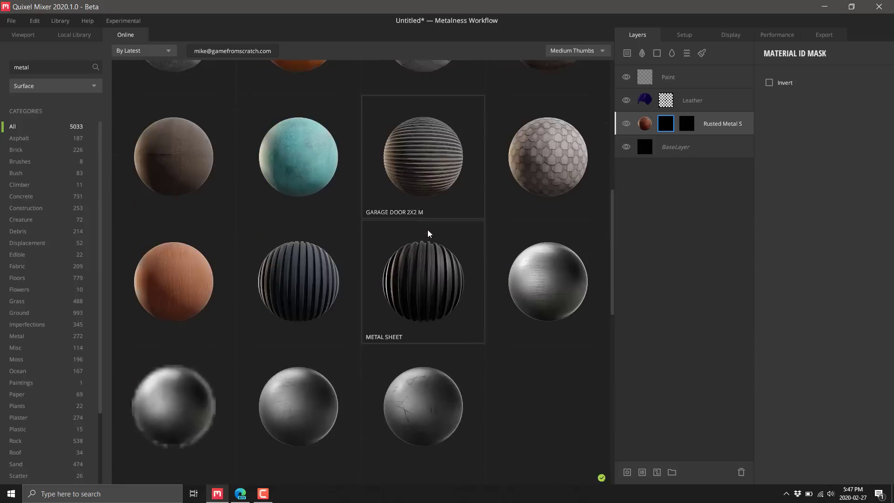
{"action": "scroll", "scroll_direction": "up", "scroll_amount": 3}
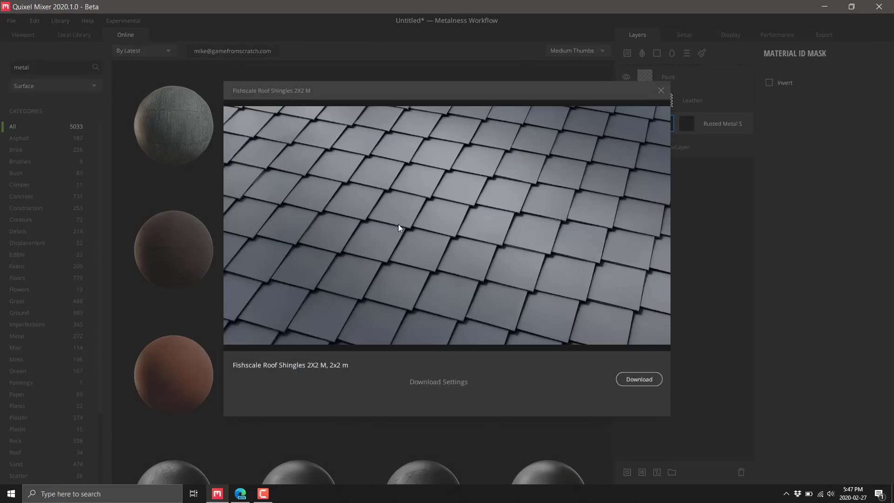
{"action": "left_click", "coordinate": [661, 90]}
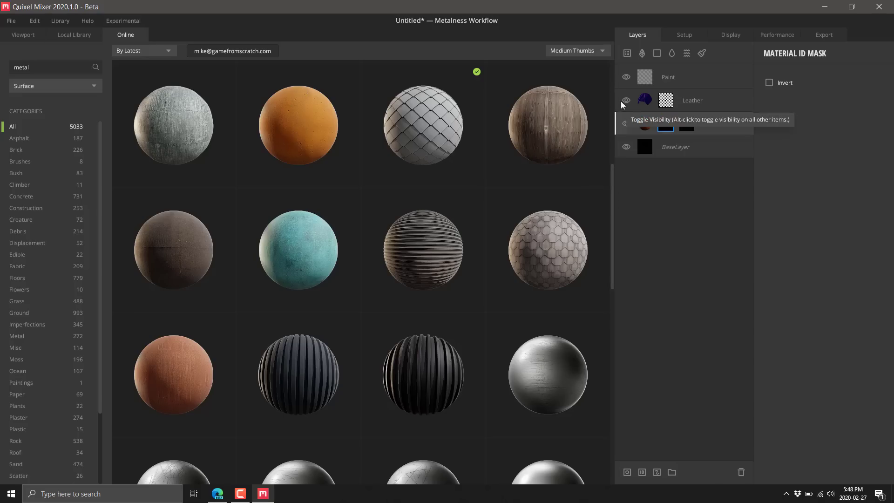
{"action": "mouse_move", "coordinate": [495, 113]}
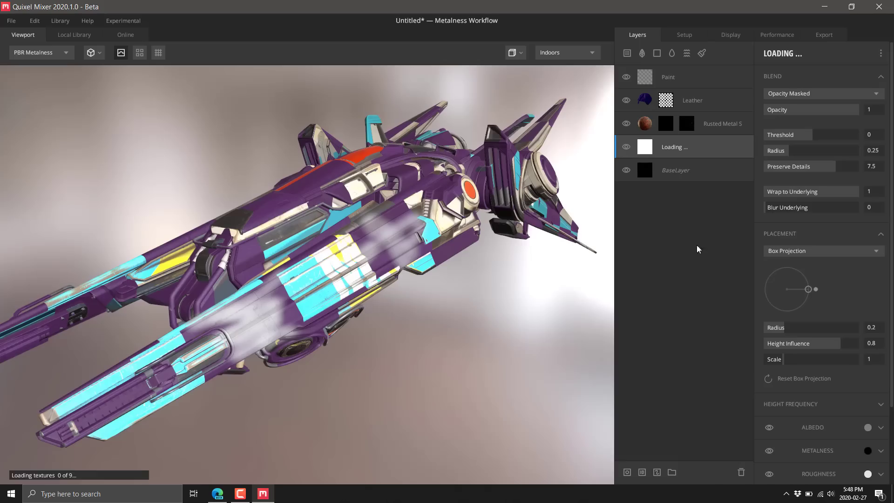
{"action": "mouse_move", "coordinate": [635, 150]}
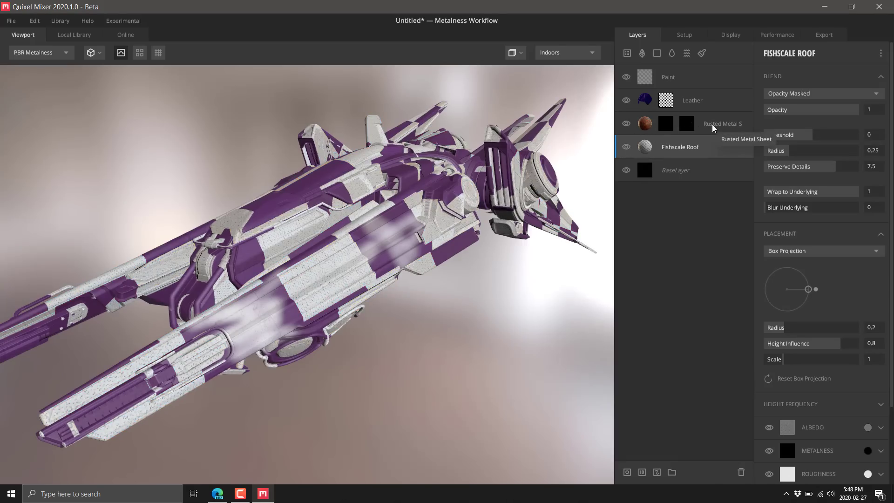
- Delete the Paint, Leather and Rusted Metal layers, leaving Fishscale Roof above the base
{"action": "left_click", "coordinate": [667, 77]}
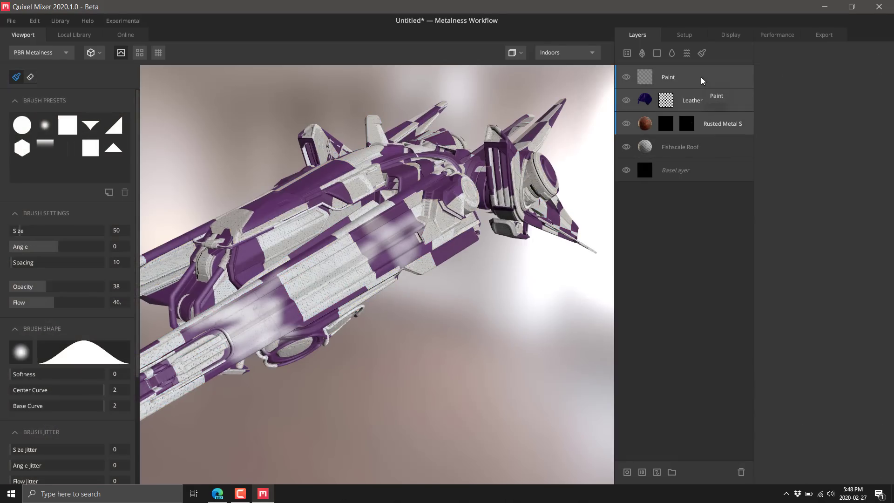
{"action": "left_click", "coordinate": [679, 146]}
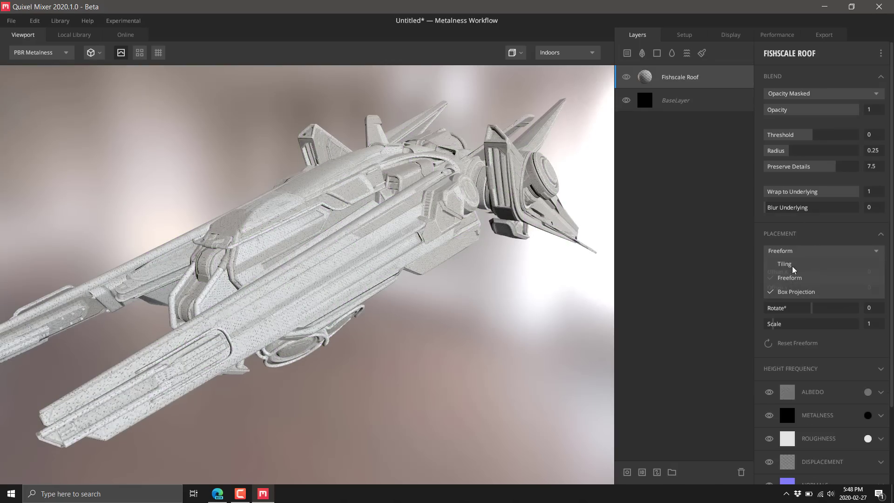
- Set the Fishscale Roof layer's Placement to Tiling with Tile XY
{"action": "left_click", "coordinate": [789, 278]}
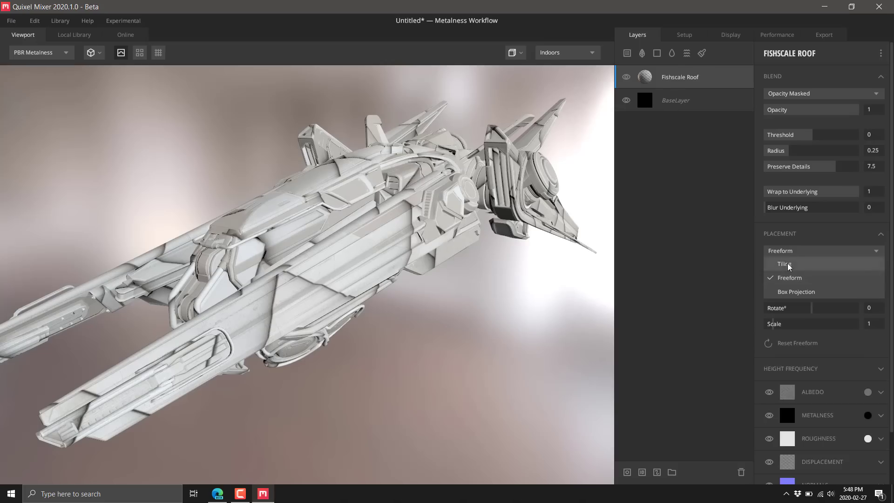
{"action": "left_click", "coordinate": [784, 264]}
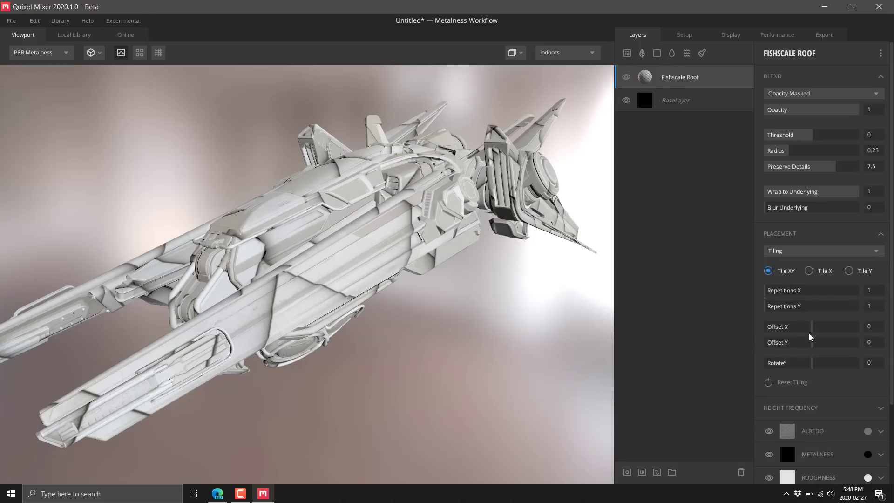
{"action": "mouse_move", "coordinate": [644, 298]}
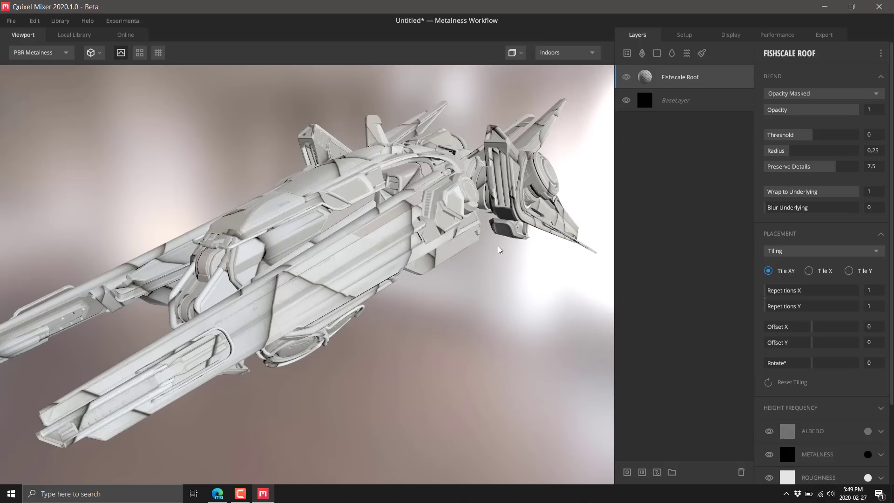
{"action": "mouse_move", "coordinate": [498, 250]}
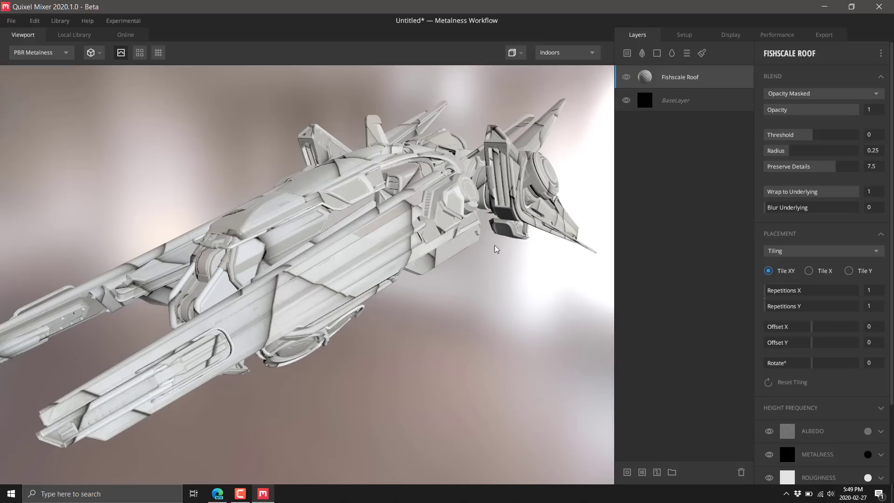
{"action": "mouse_move", "coordinate": [359, 204]}
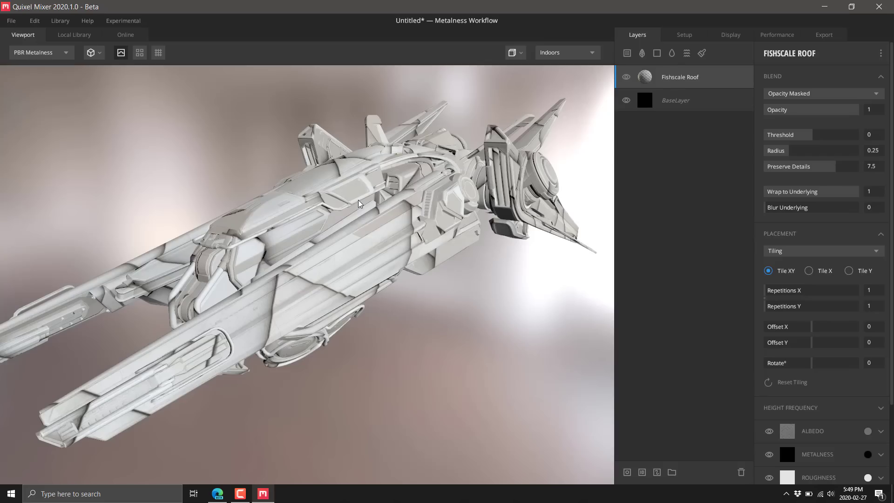